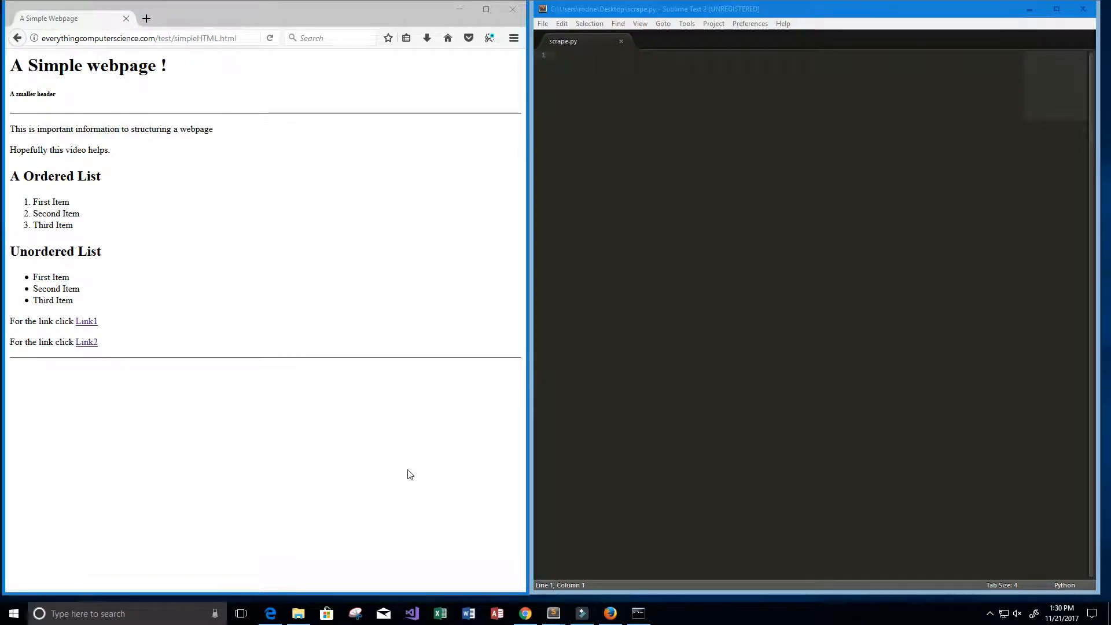
mouse_move(166, 85)
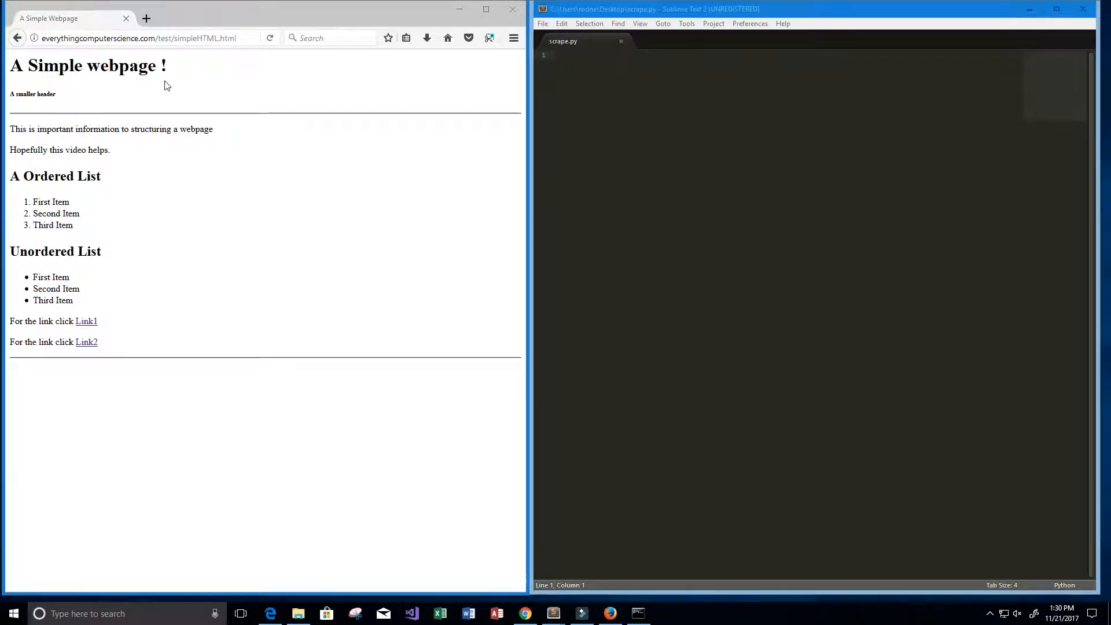
mouse_move(393, 142)
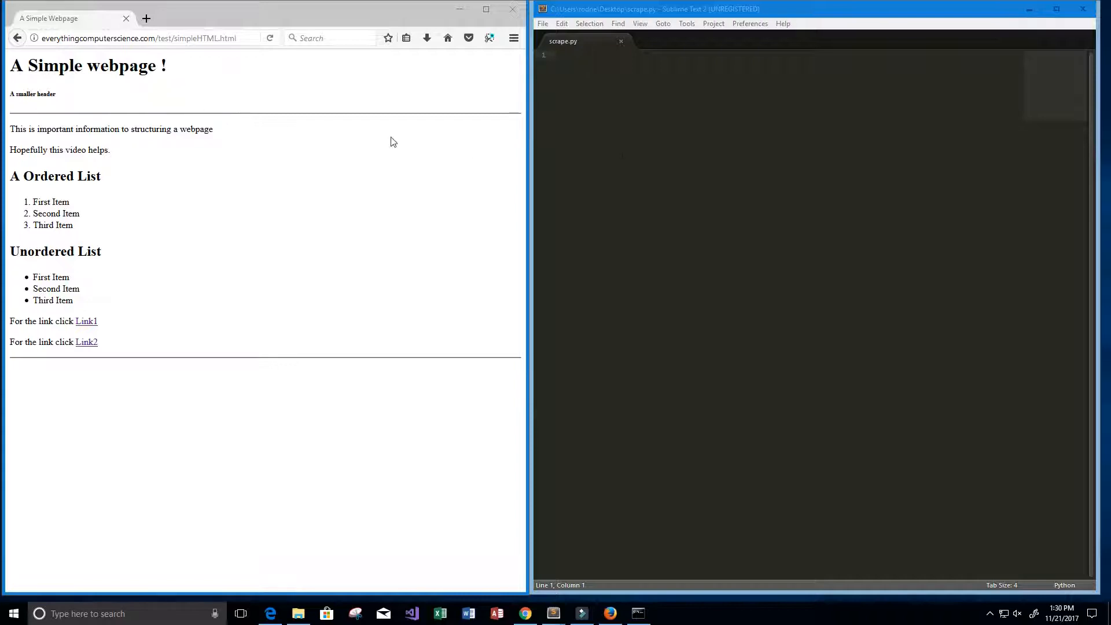
mouse_move(287, 113)
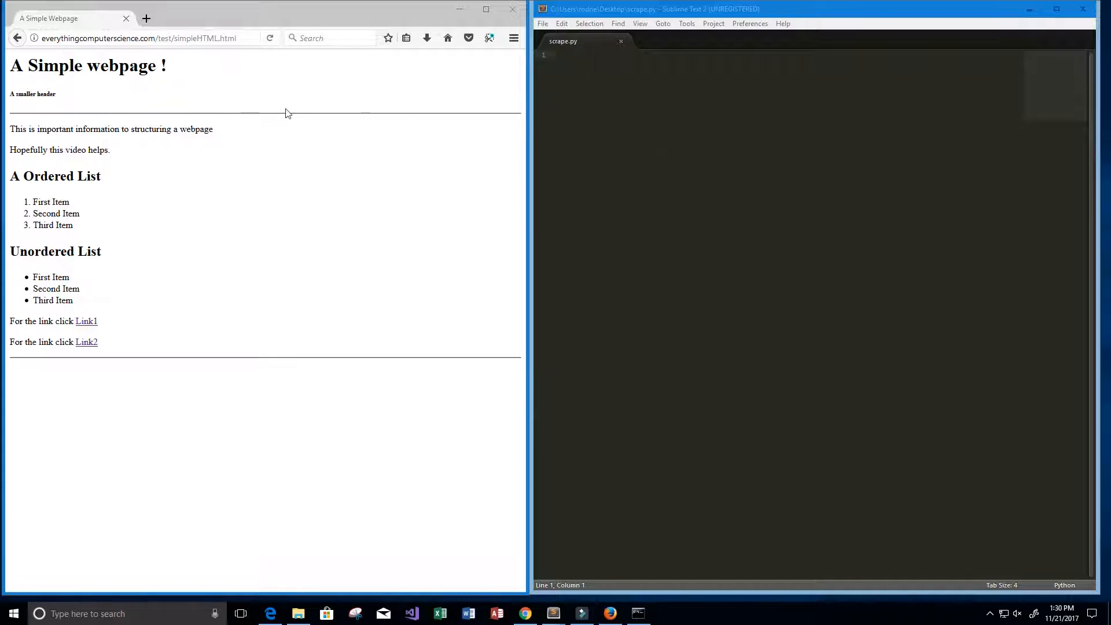
mouse_move(85, 118)
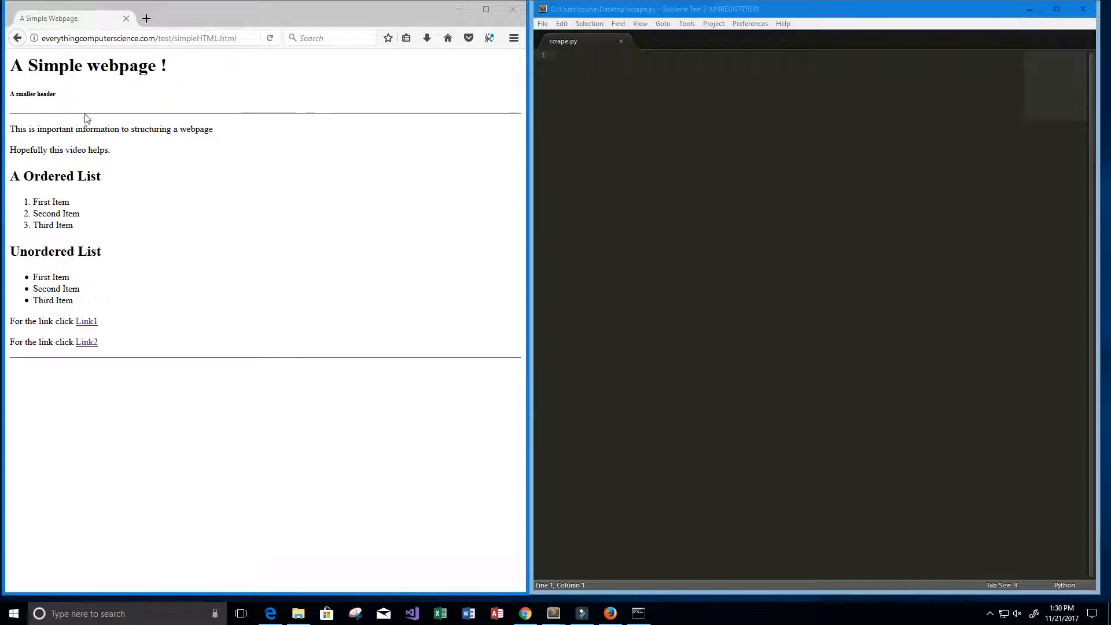
mouse_move(106, 162)
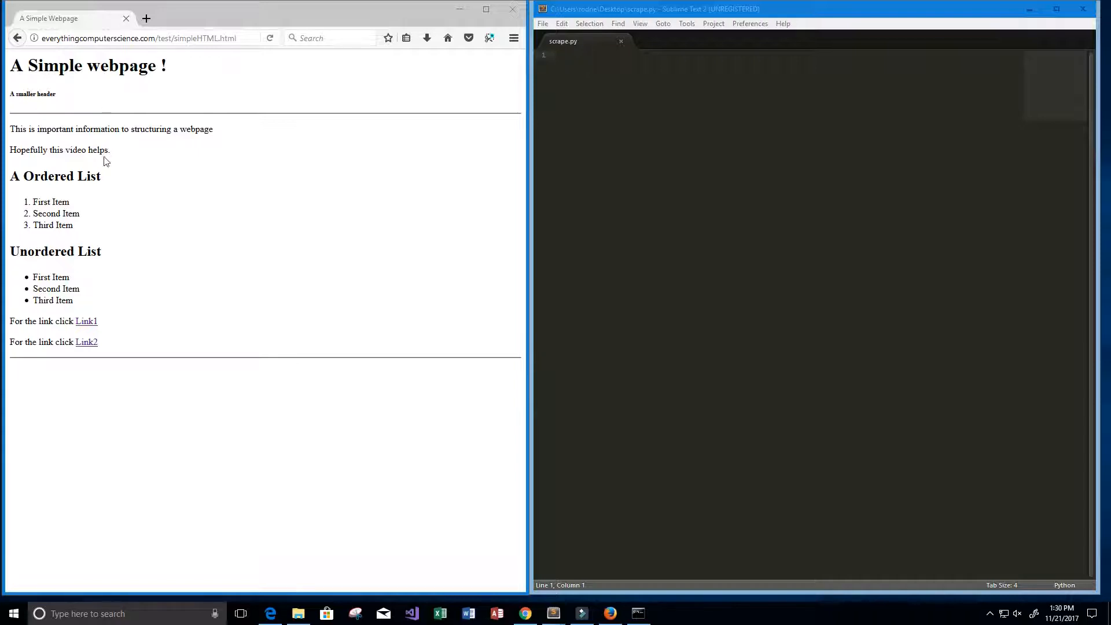
mouse_move(86, 341)
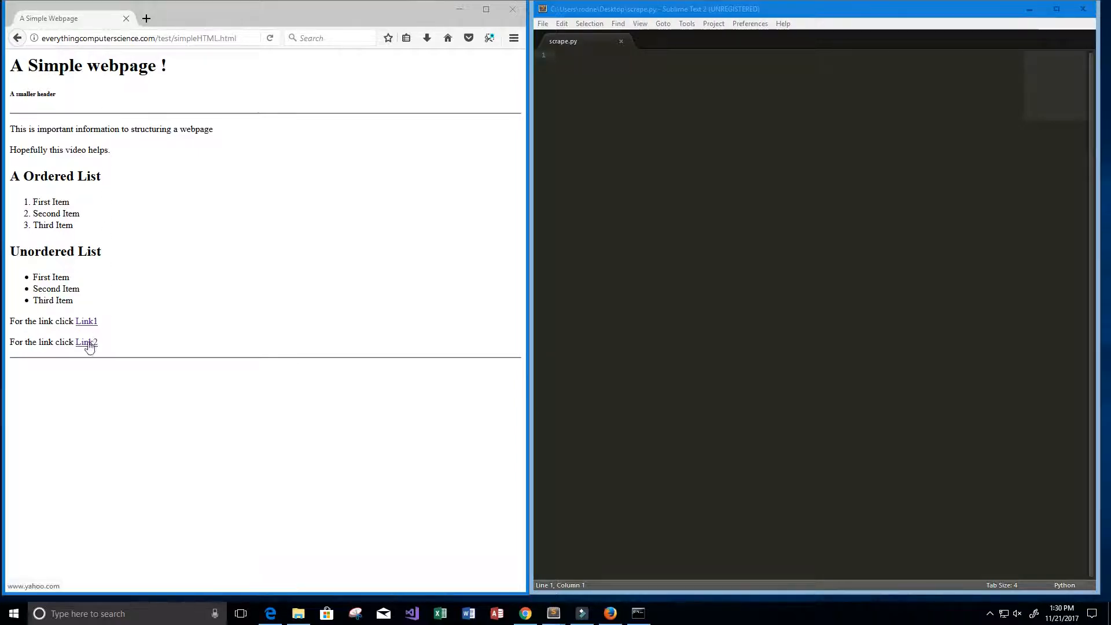
mouse_move(74, 300)
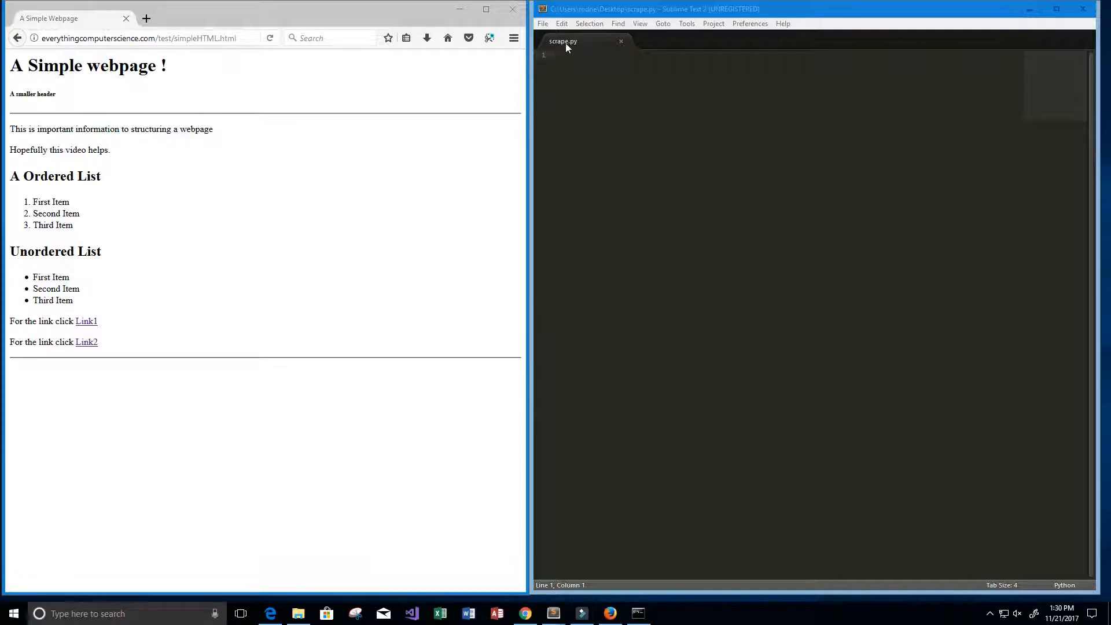
mouse_move(576, 46)
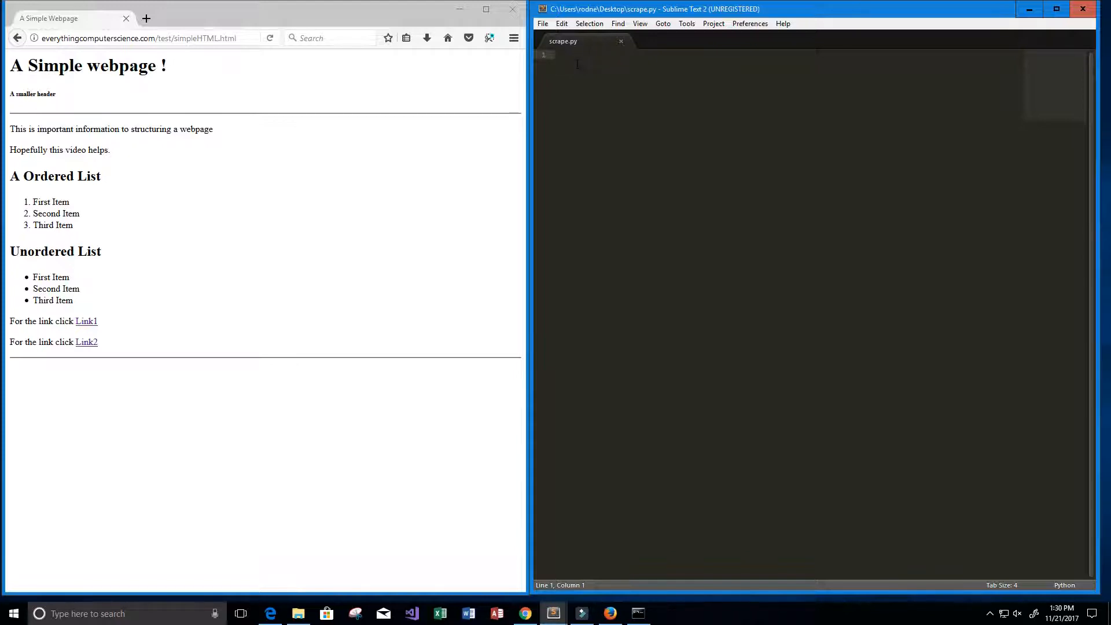
- Write 'from bs4 import BeautifulSoup' with a '#pip install' comment line beneath it
left_click(560, 56)
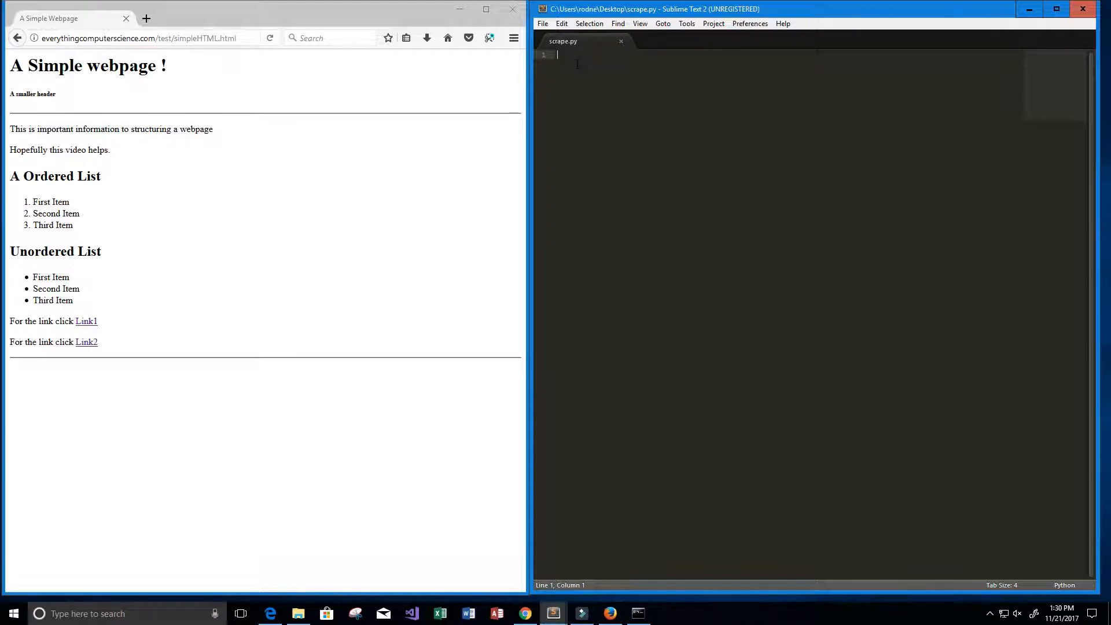
type("from b")
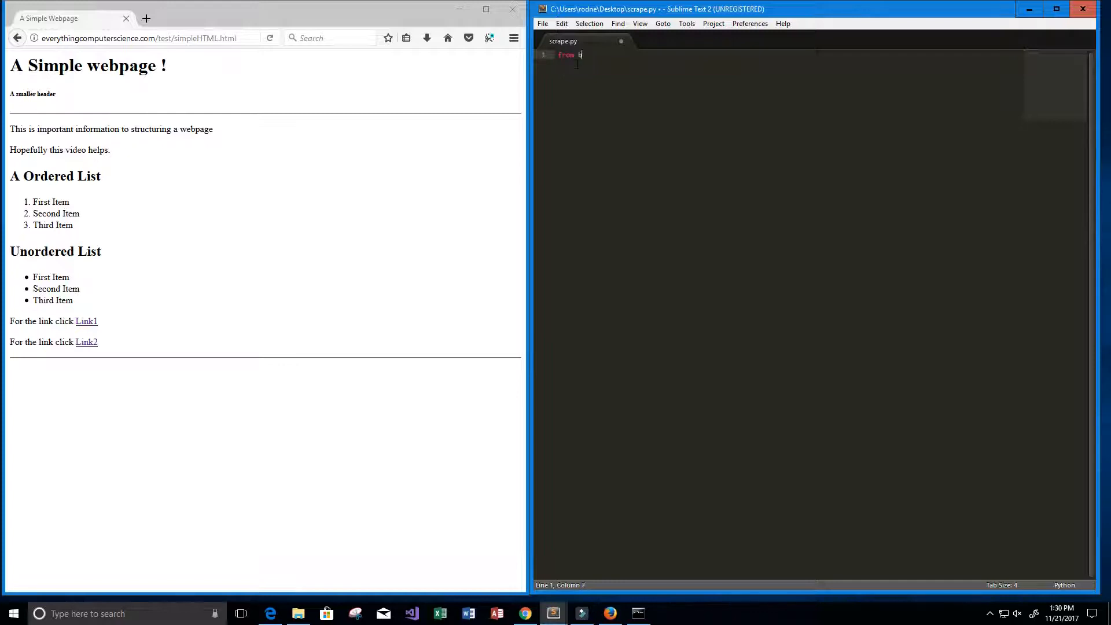
type("bs4 import BeautifulSou")
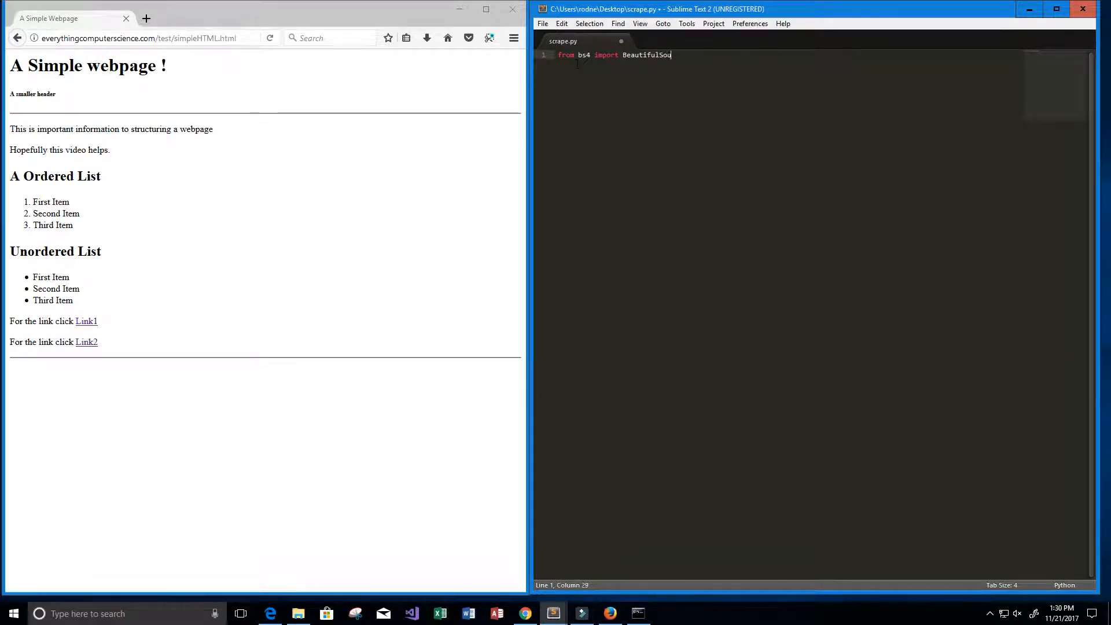
type("p")
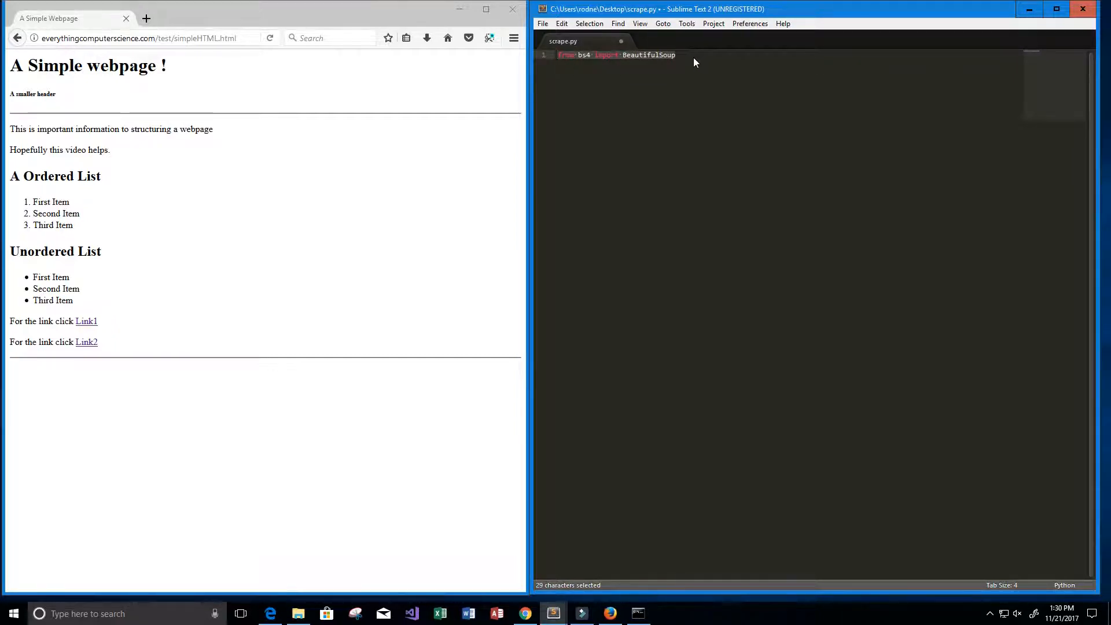
left_click(680, 56)
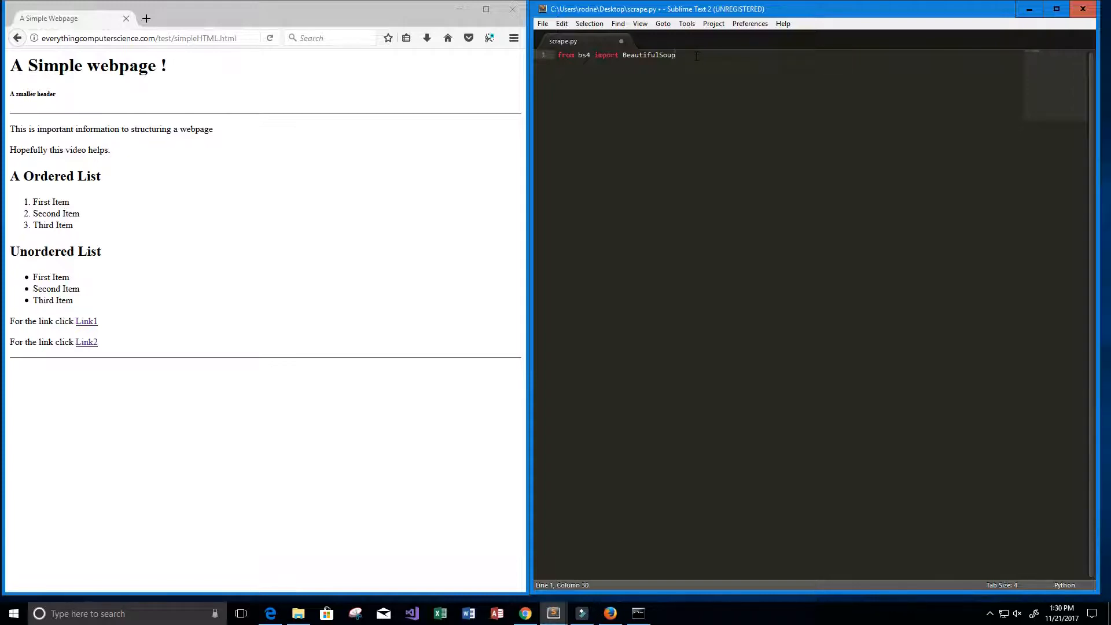
key("Return")
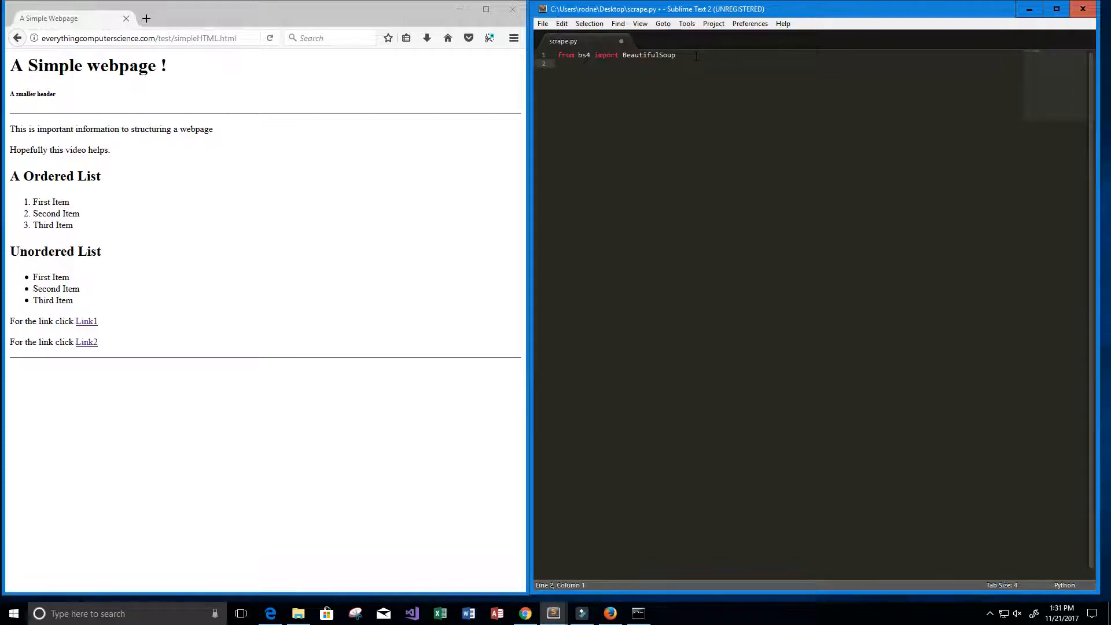
type("#pip install beautifulsoup4")
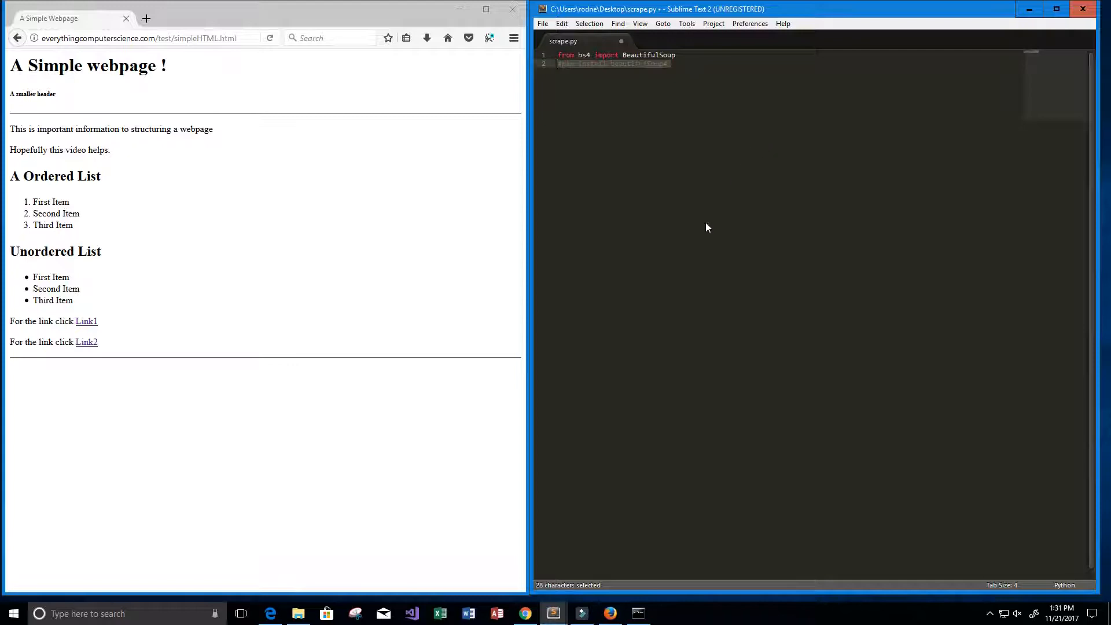
mouse_move(687, 168)
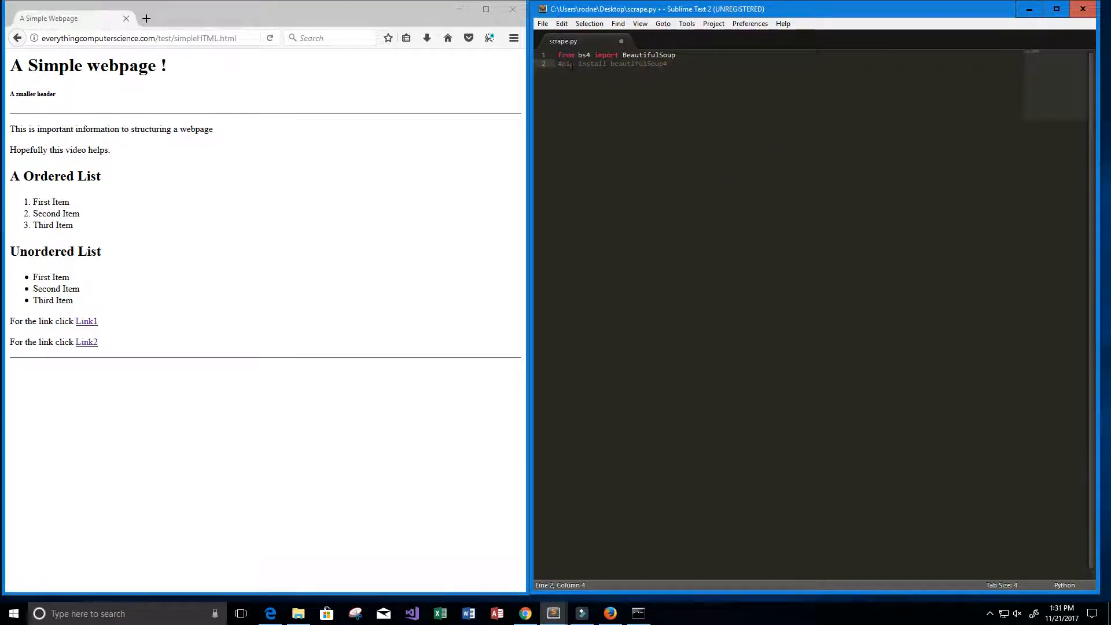
- Add 'import requests' followed by a '#pip install requests' comment line
double_click(566, 64)
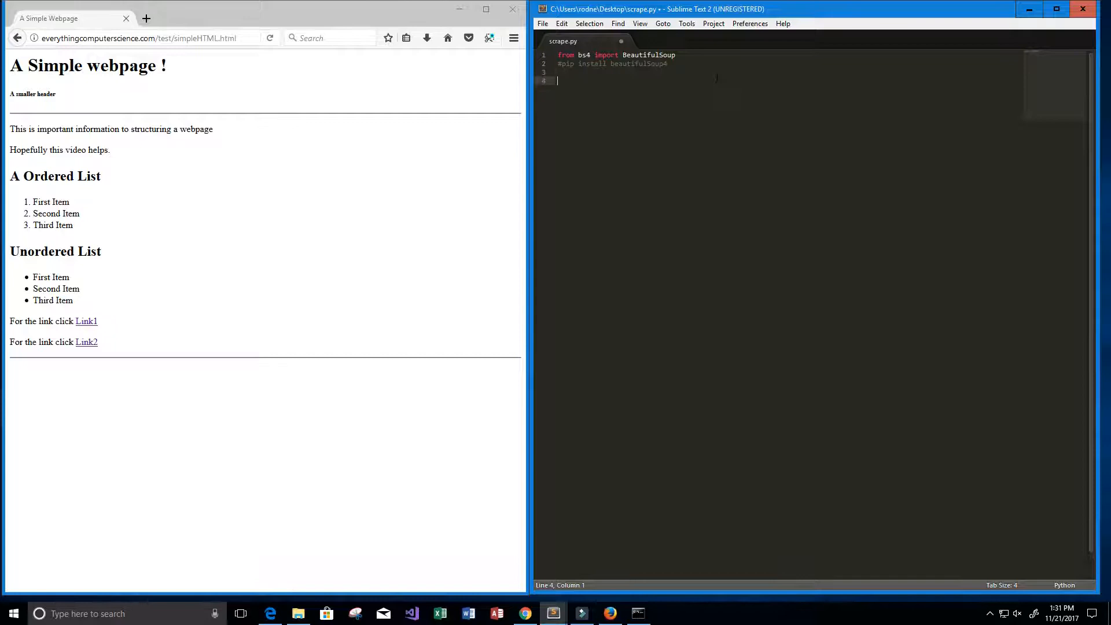
type("import")
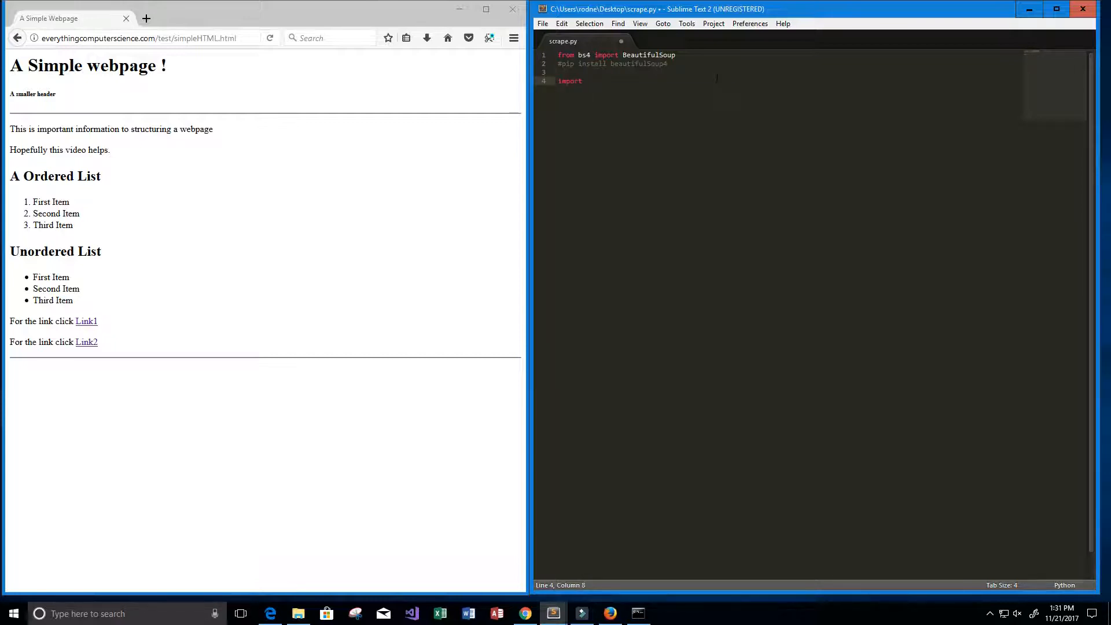
type("request")
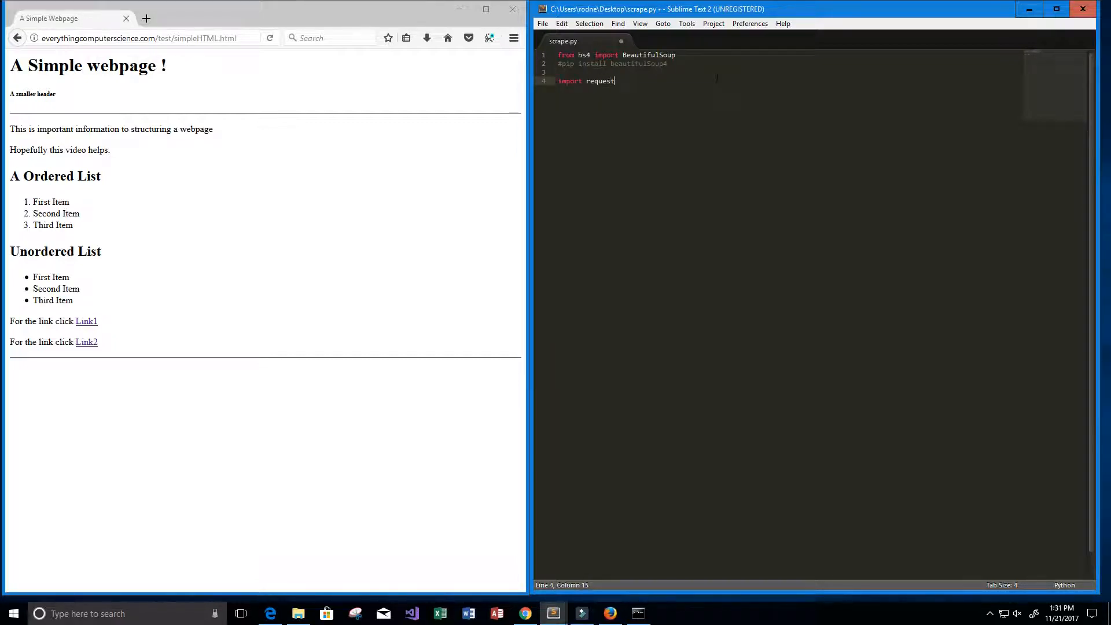
type("s")
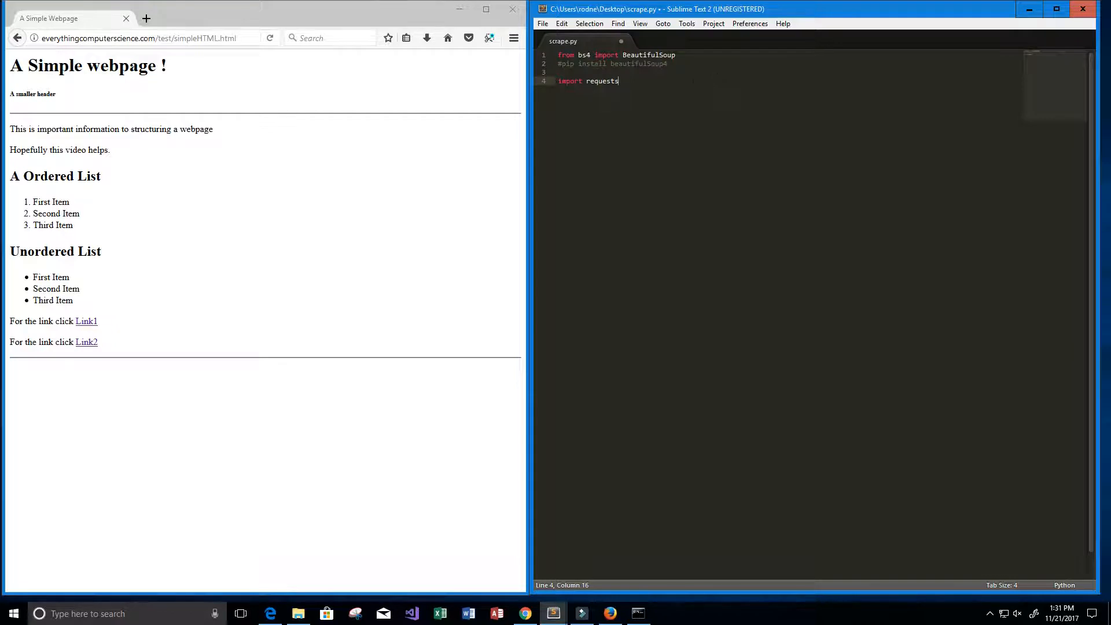
key("Return")
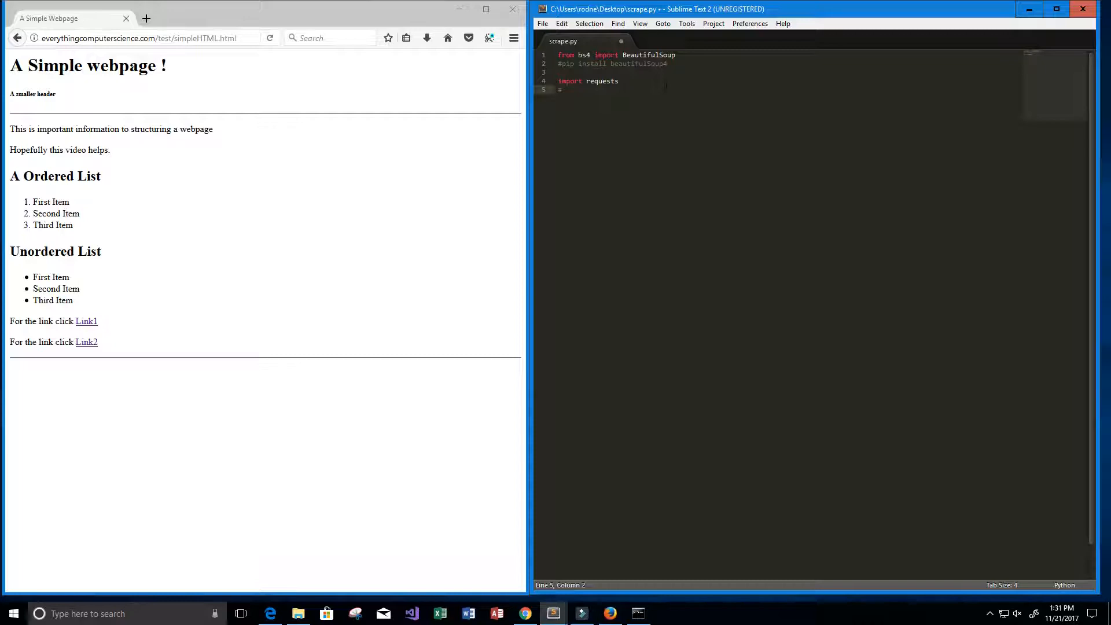
type("#pip install")
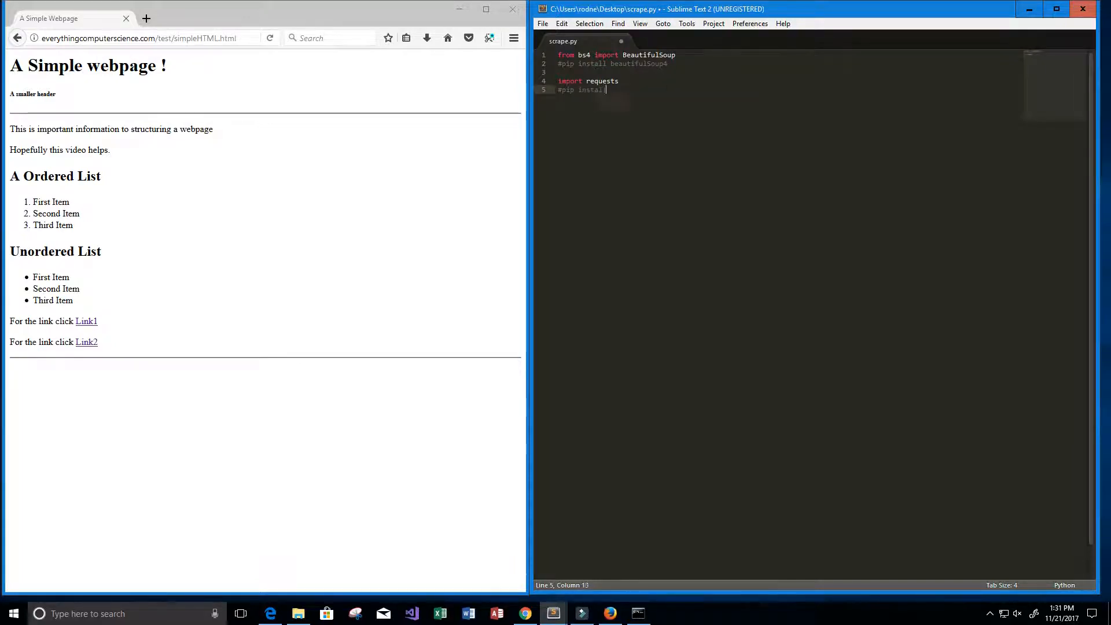
type("requests")
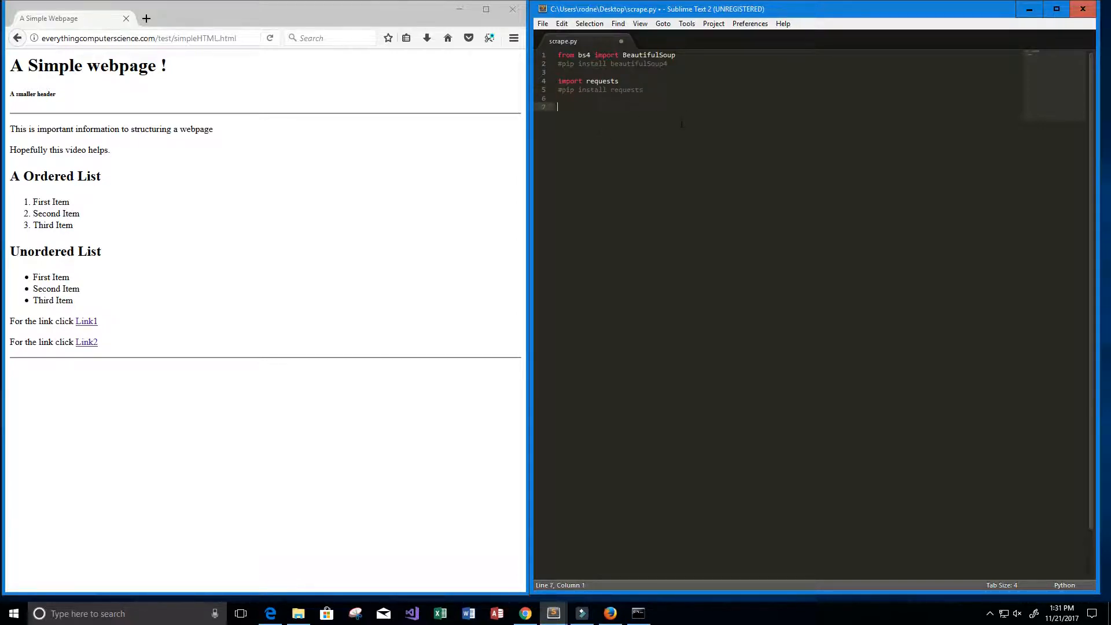
type(":")
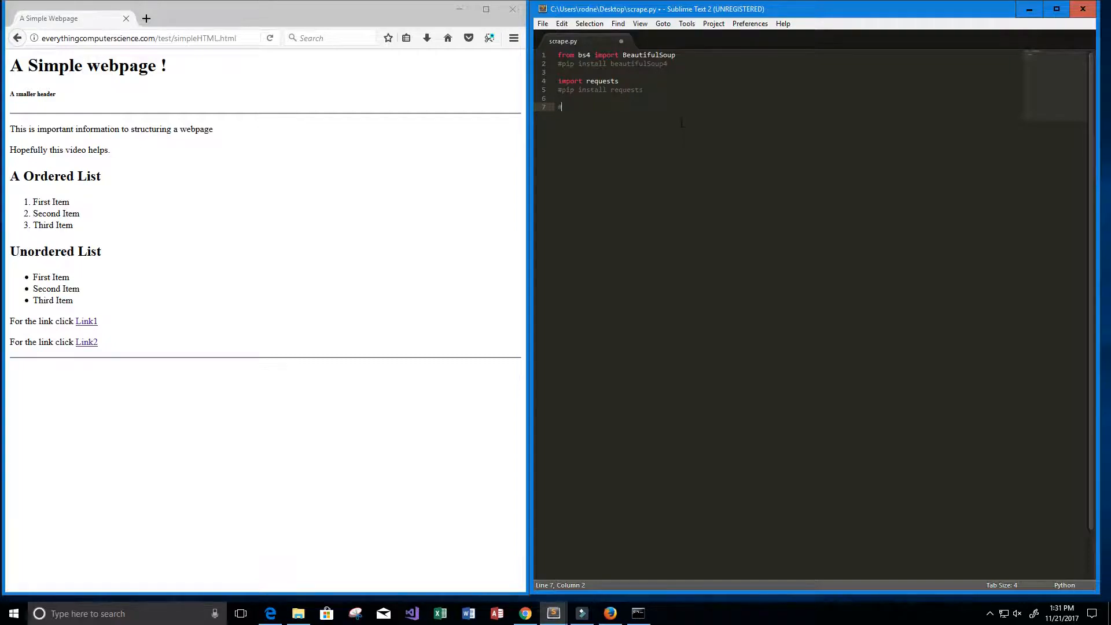
type("#")
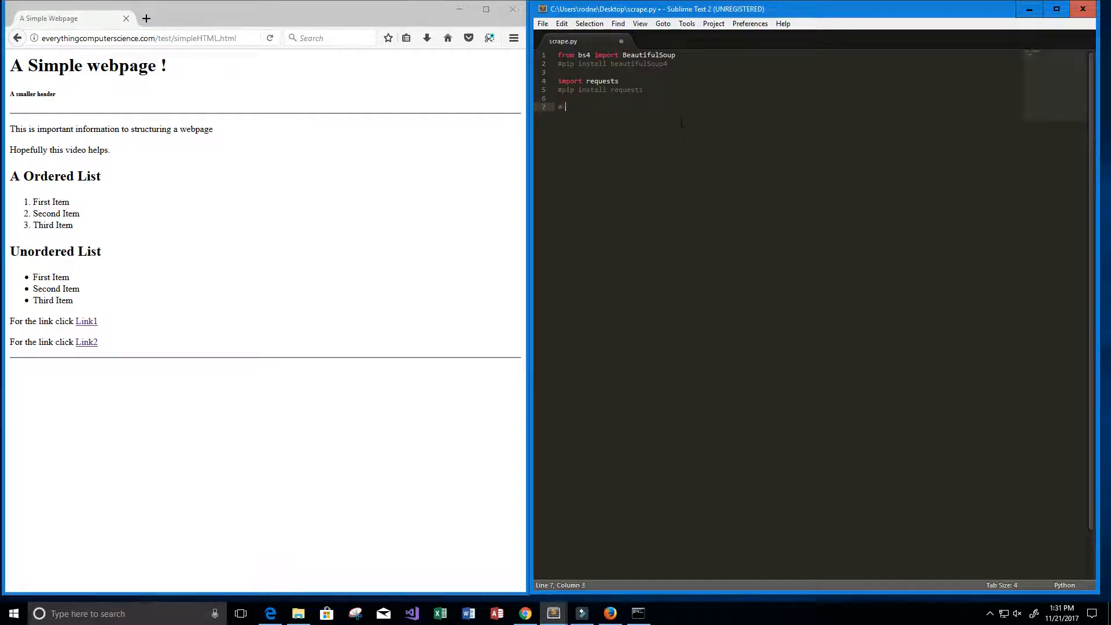
type("Ask")
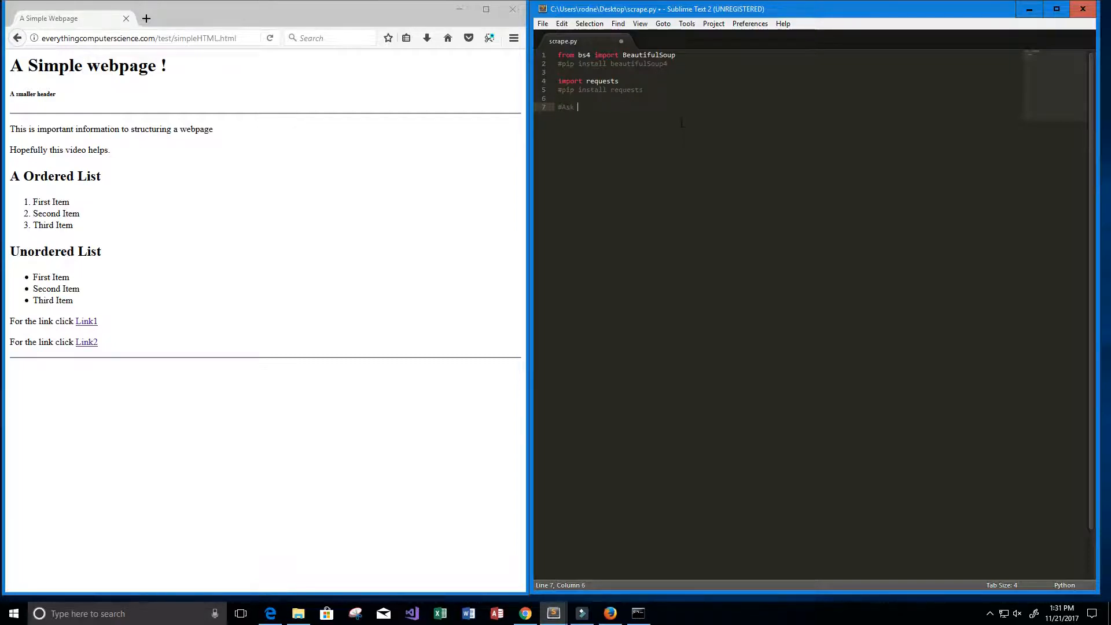
type("the user for the input URL")
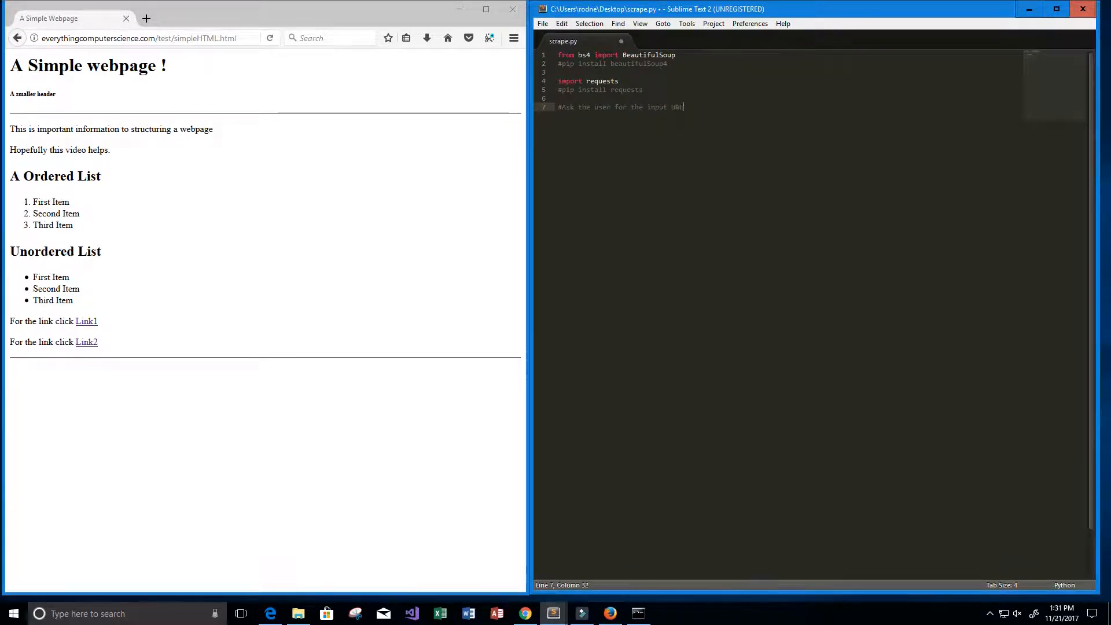
type("for")
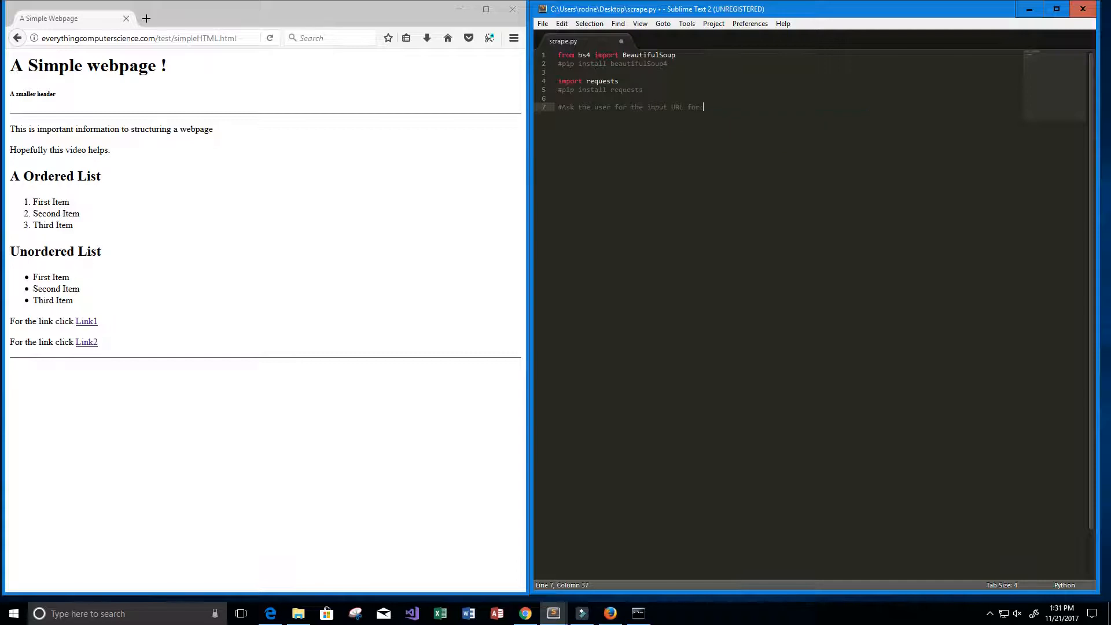
type("example")
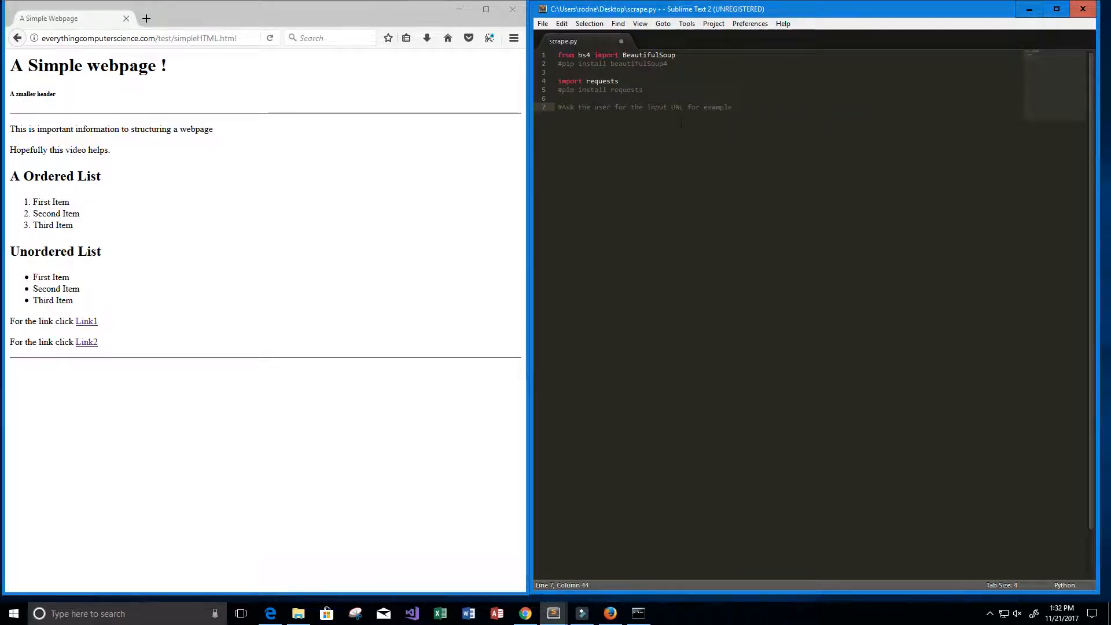
left_click(141, 37)
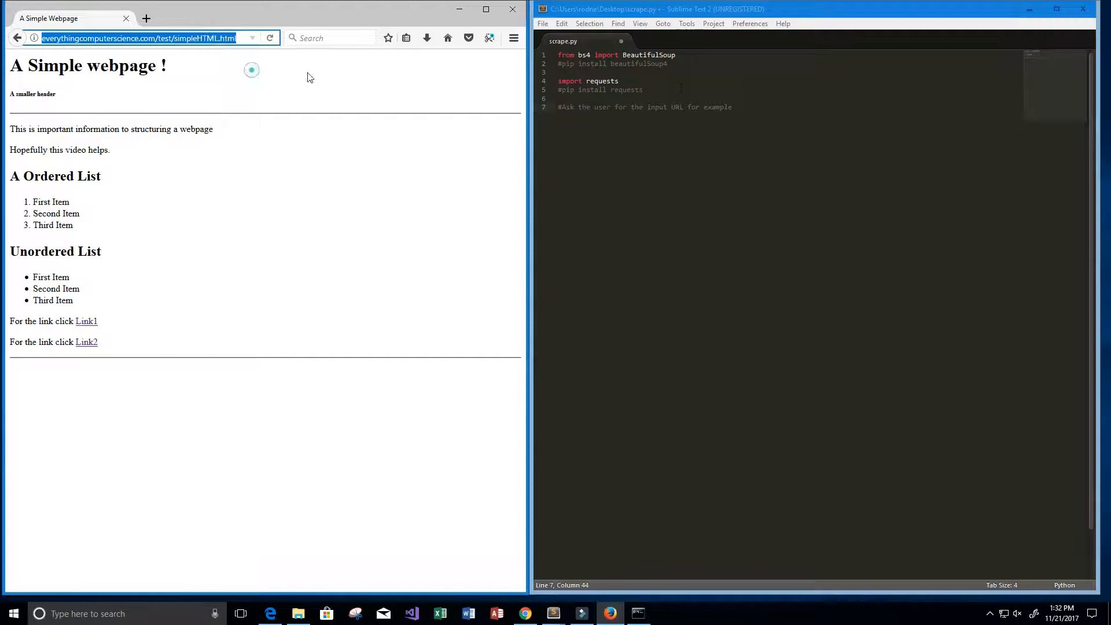
type("http://everythingcomputerscience.com/test/simpleHTML.html")
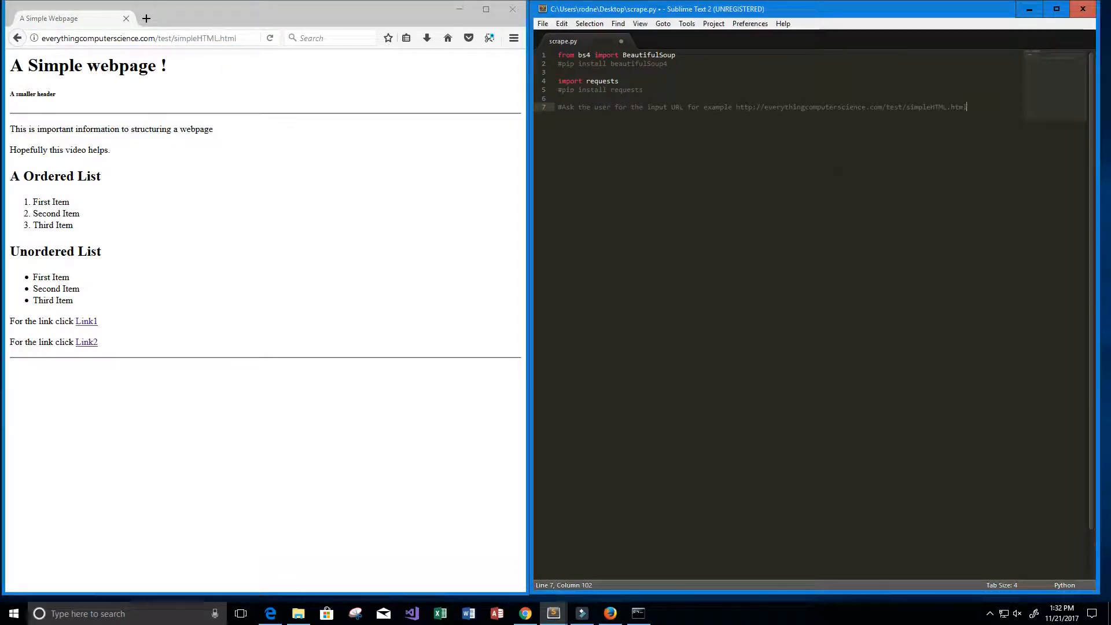
key("Return")
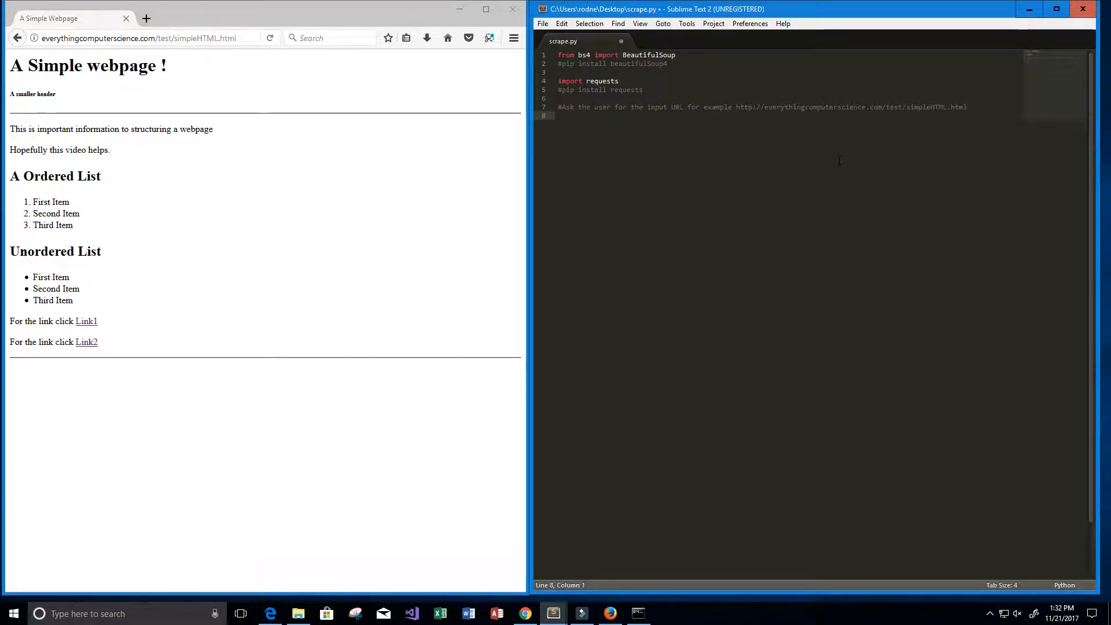
- Write url = input("Enter a website to extract the links from: ")
type("url =")
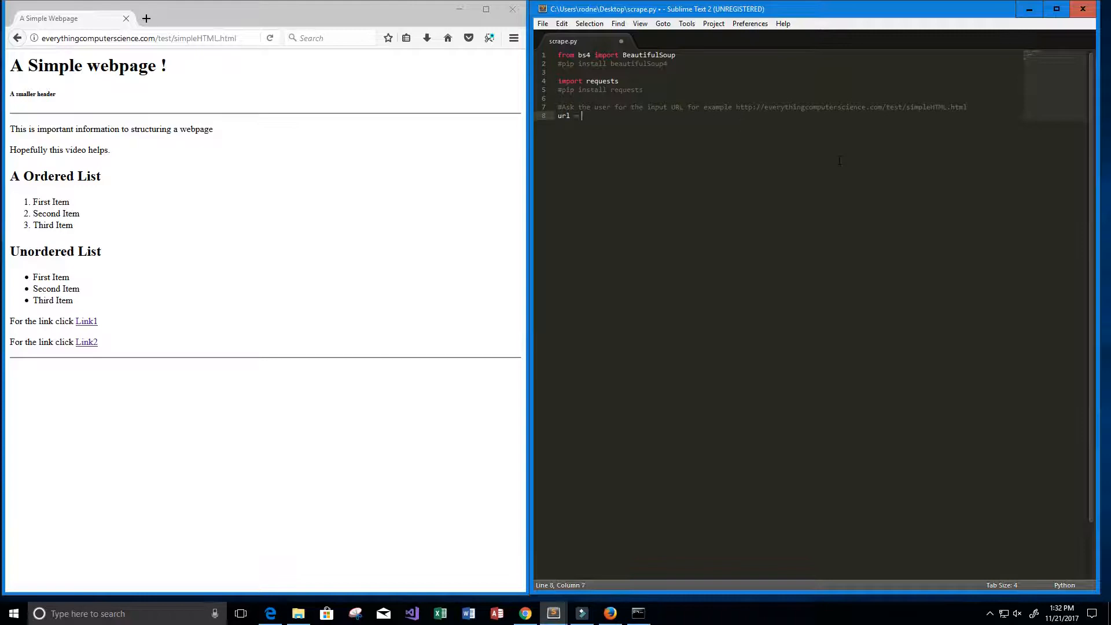
type("input()")
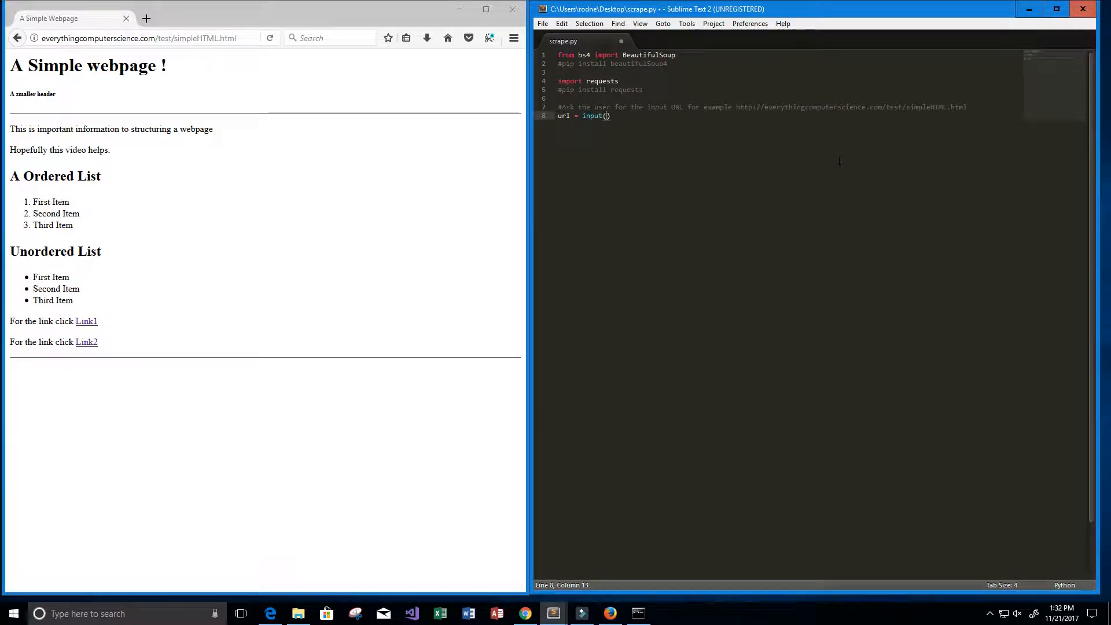
type("\"Enter a \"")
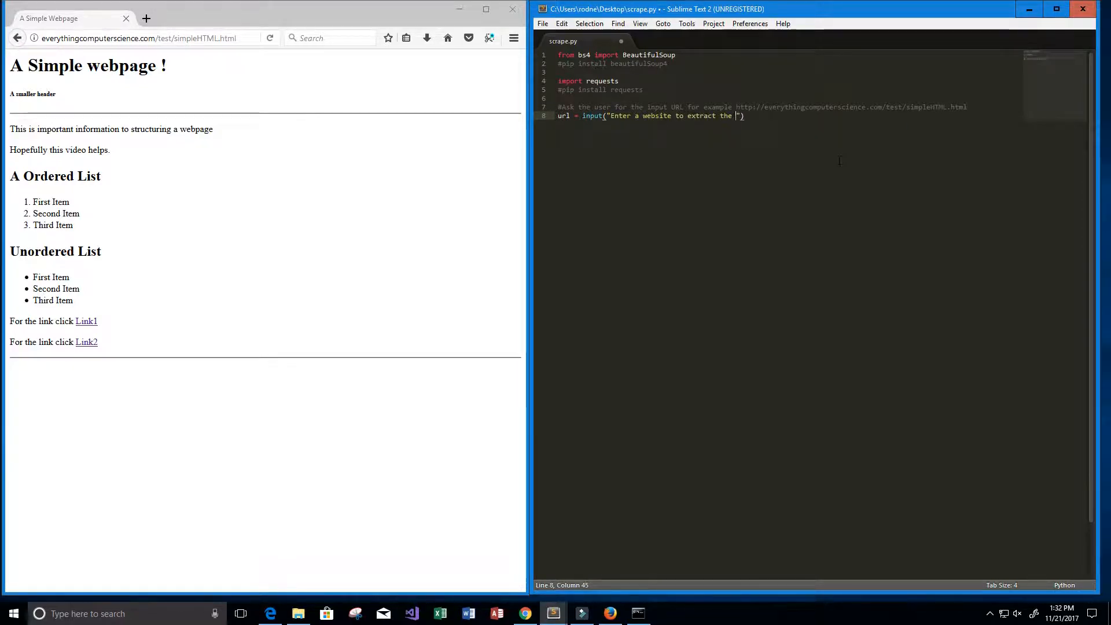
type("links from:")
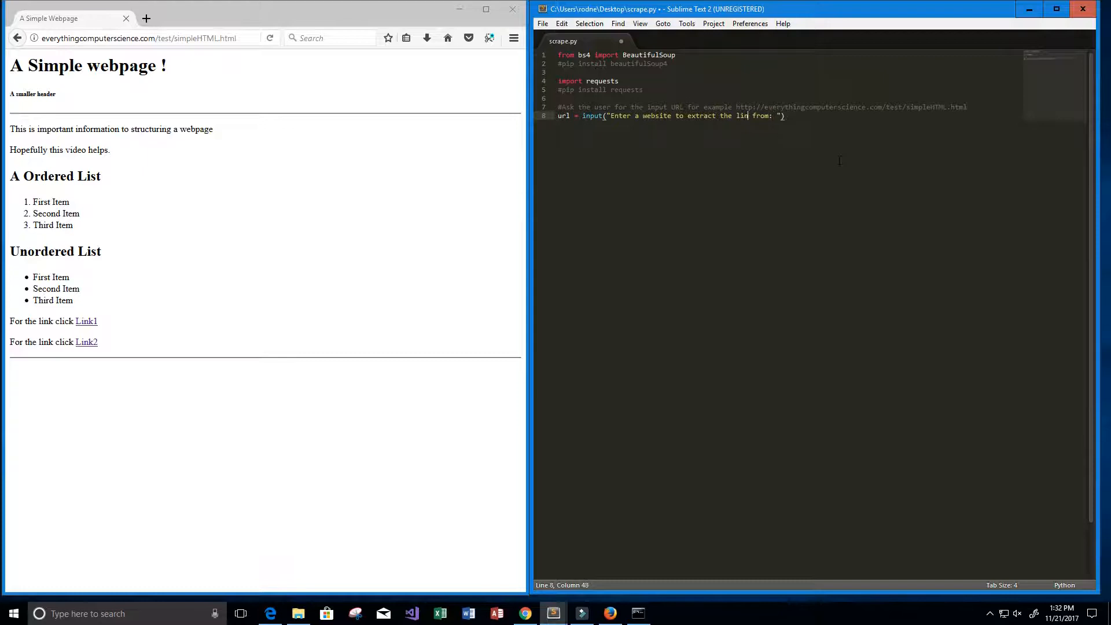
type("url")
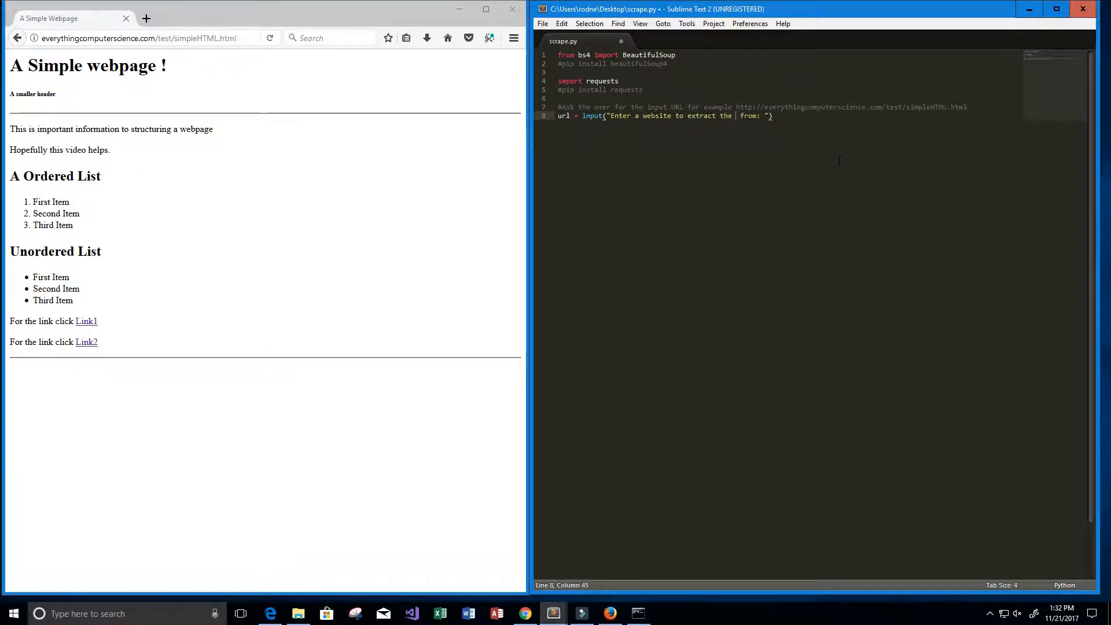
type("links")
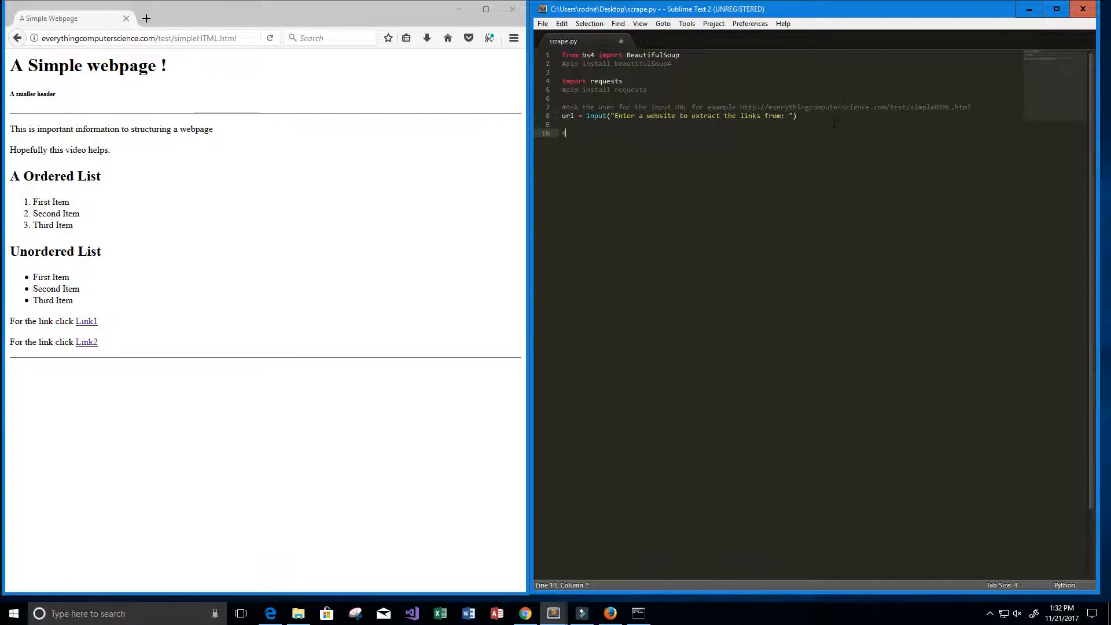
- Add the GET-protocol comment and r = requests.get(url) beneath it
type("#Request data from the server using")
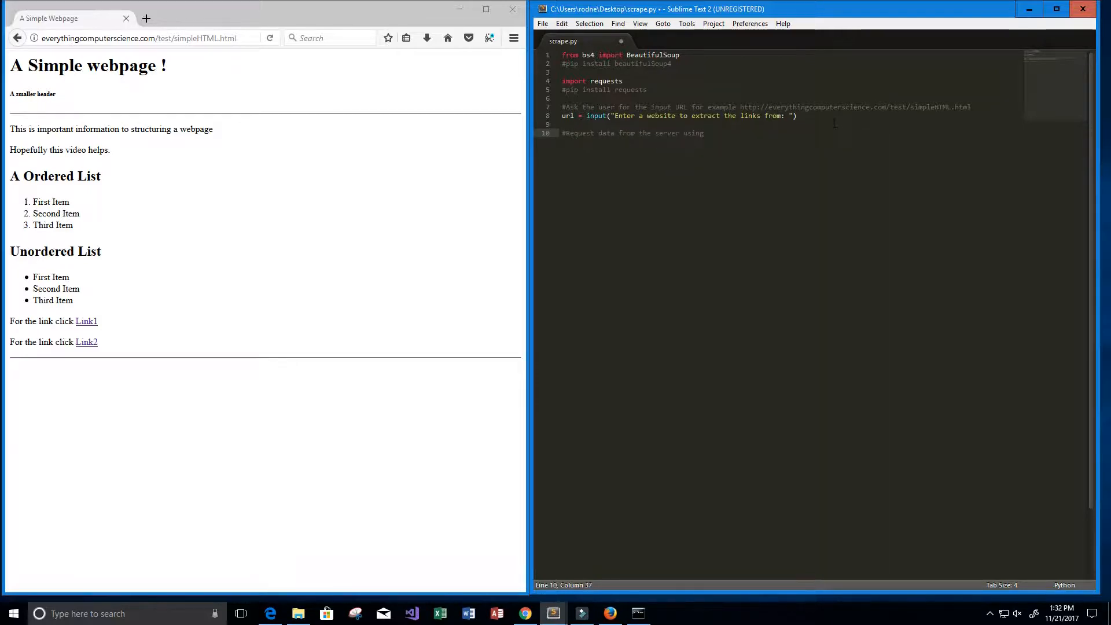
type("the GET prot")
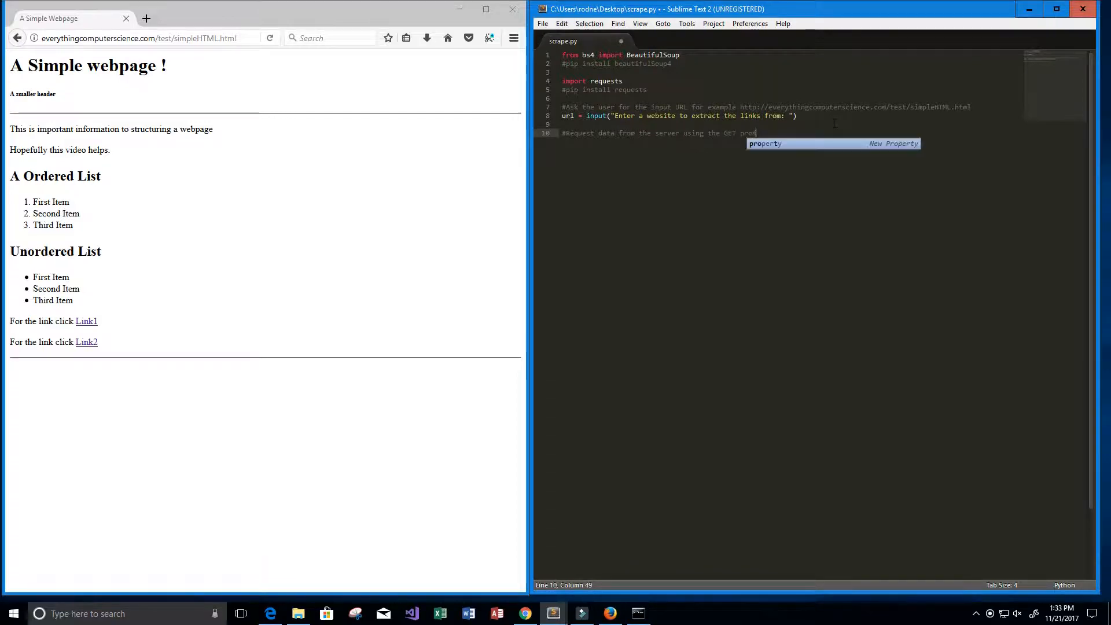
key("enter")
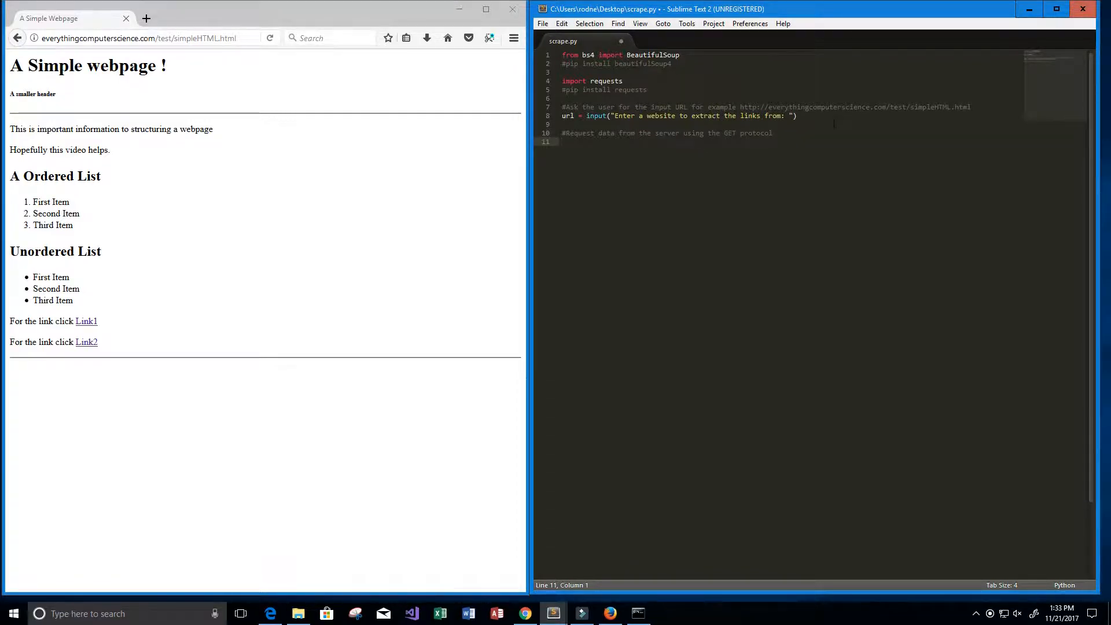
type("r =")
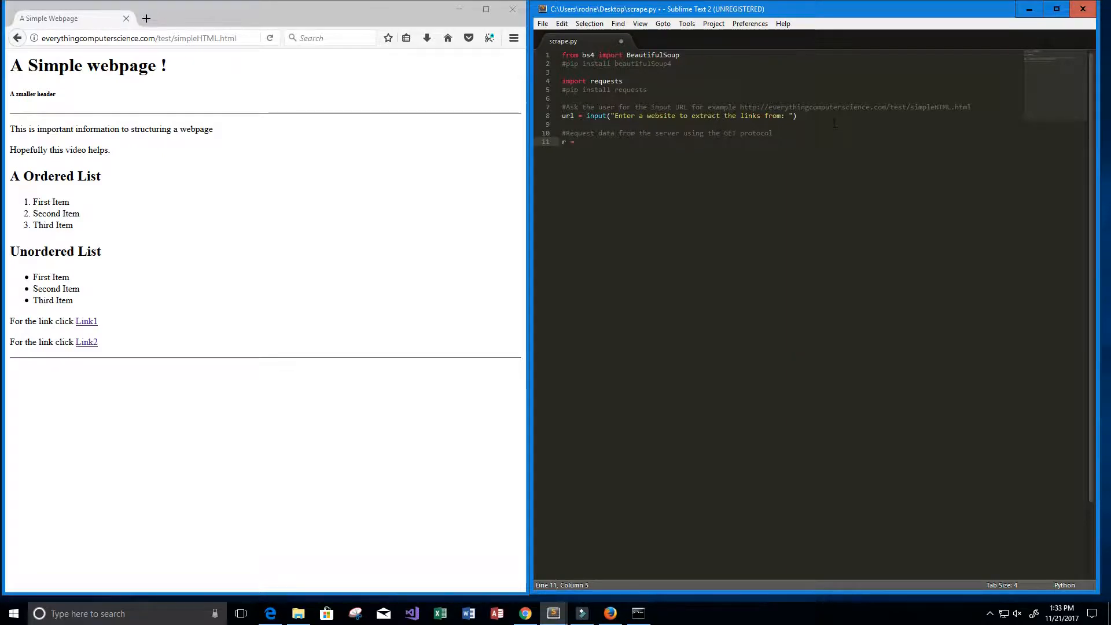
type("requests.get")
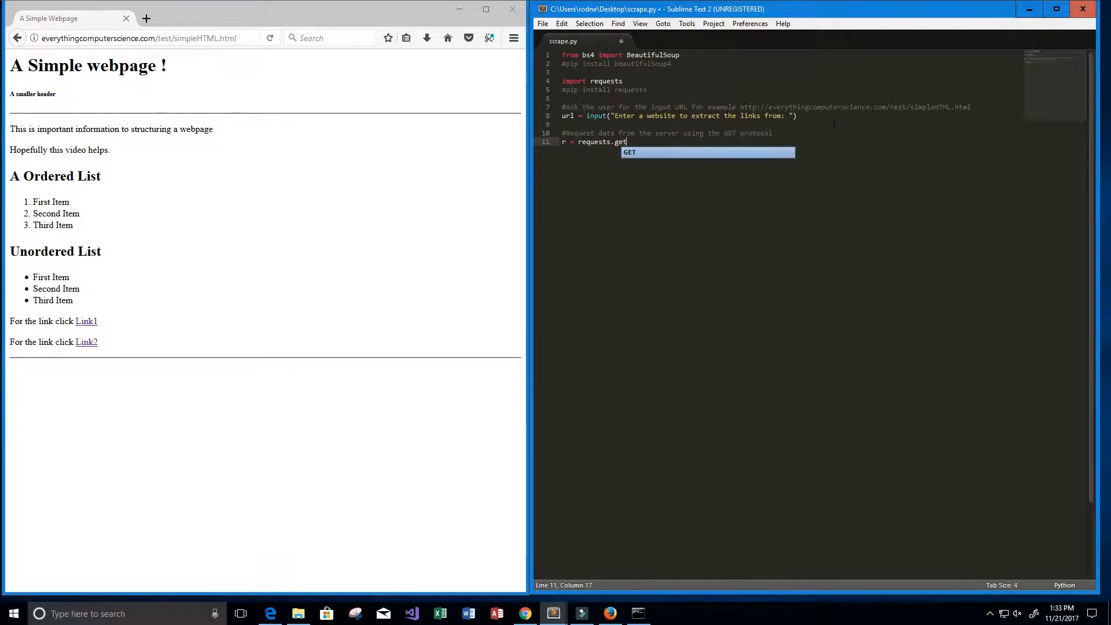
type("(url")
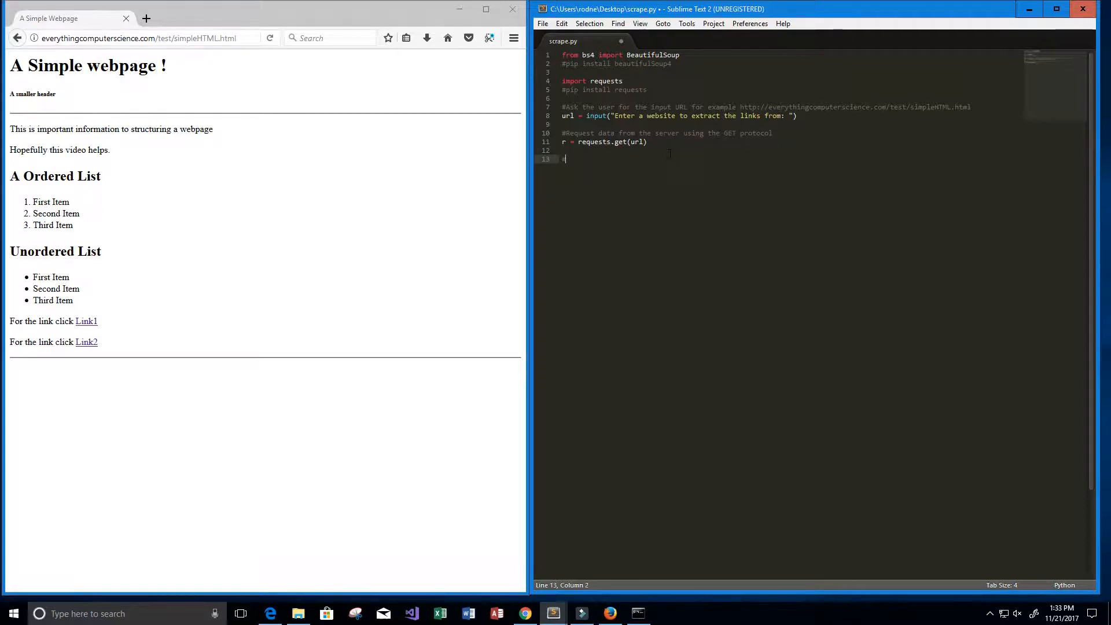
- Write a comment explaining the request object data is converted from raw response to text
type("#")
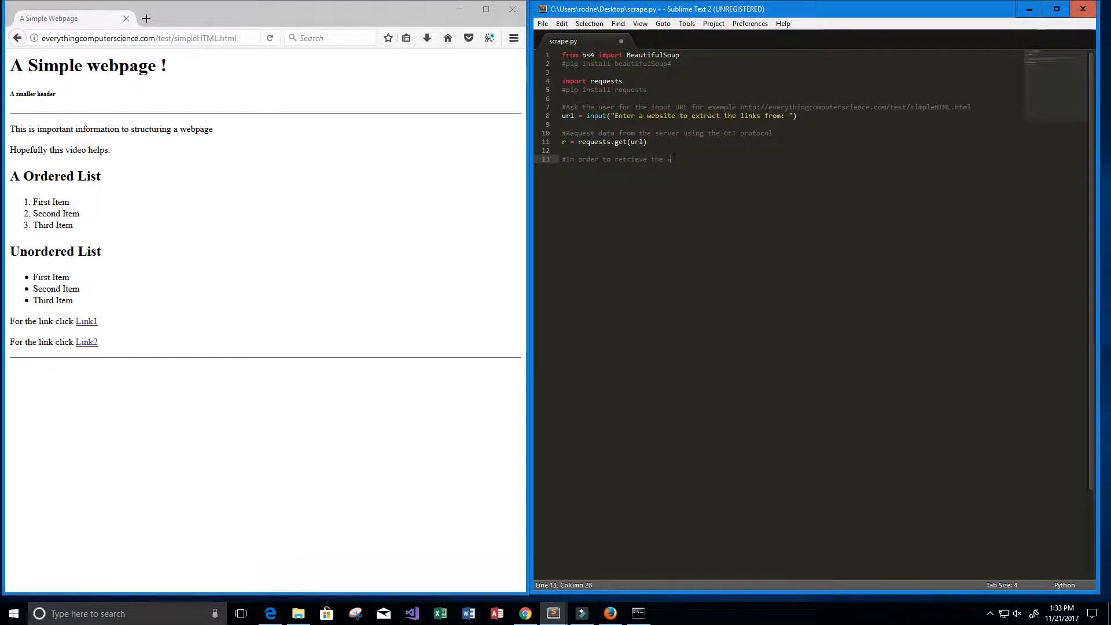
type("data from the req")
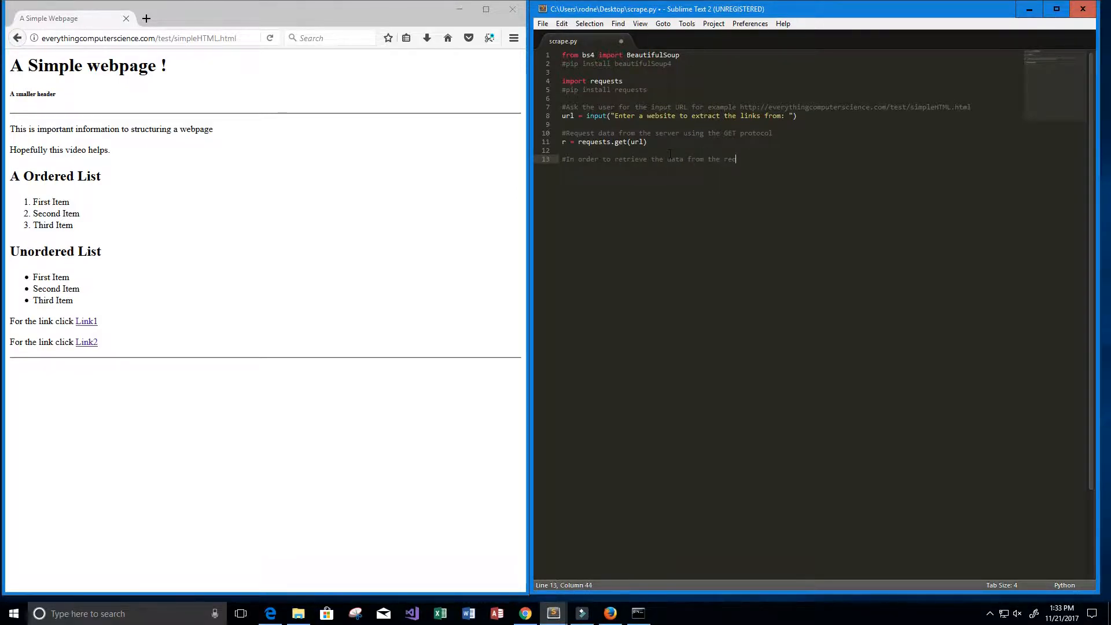
type("onse")
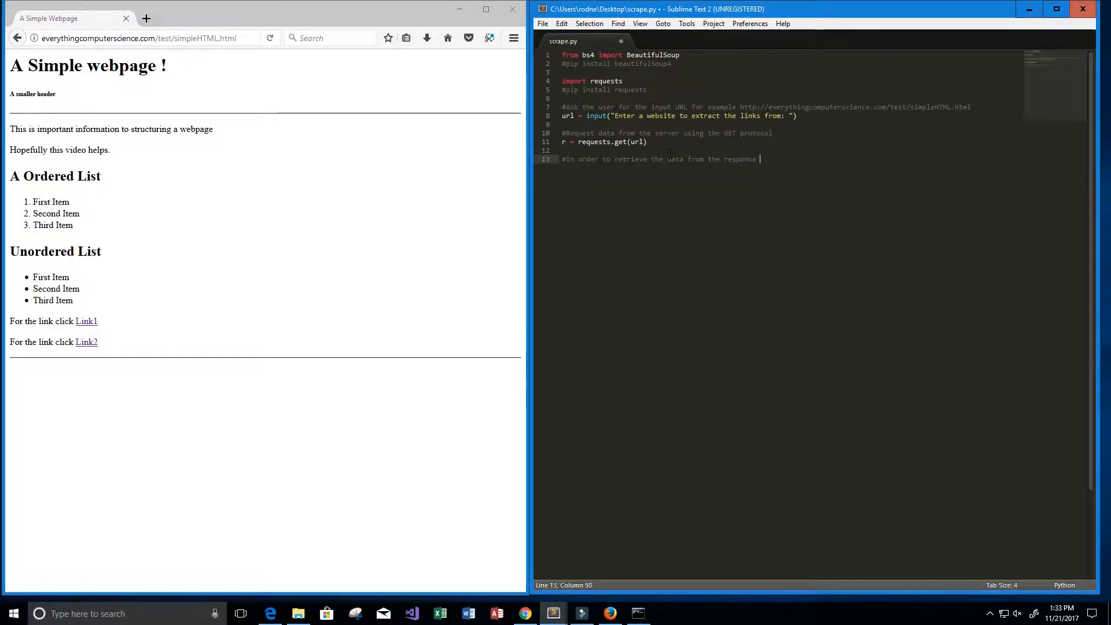
type("object")
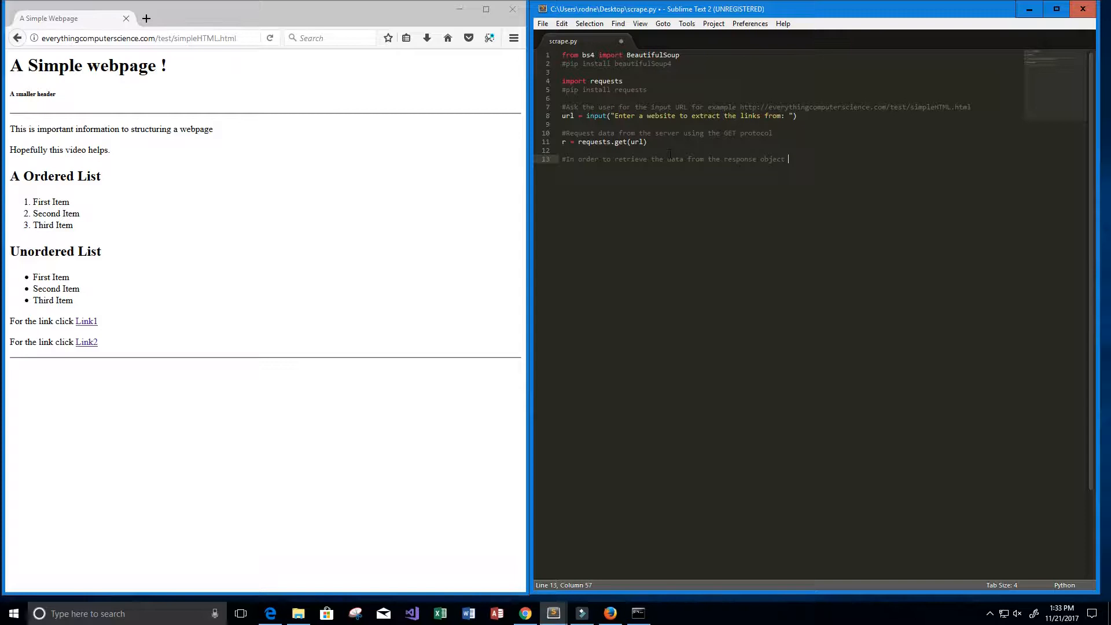
left_click(571, 141)
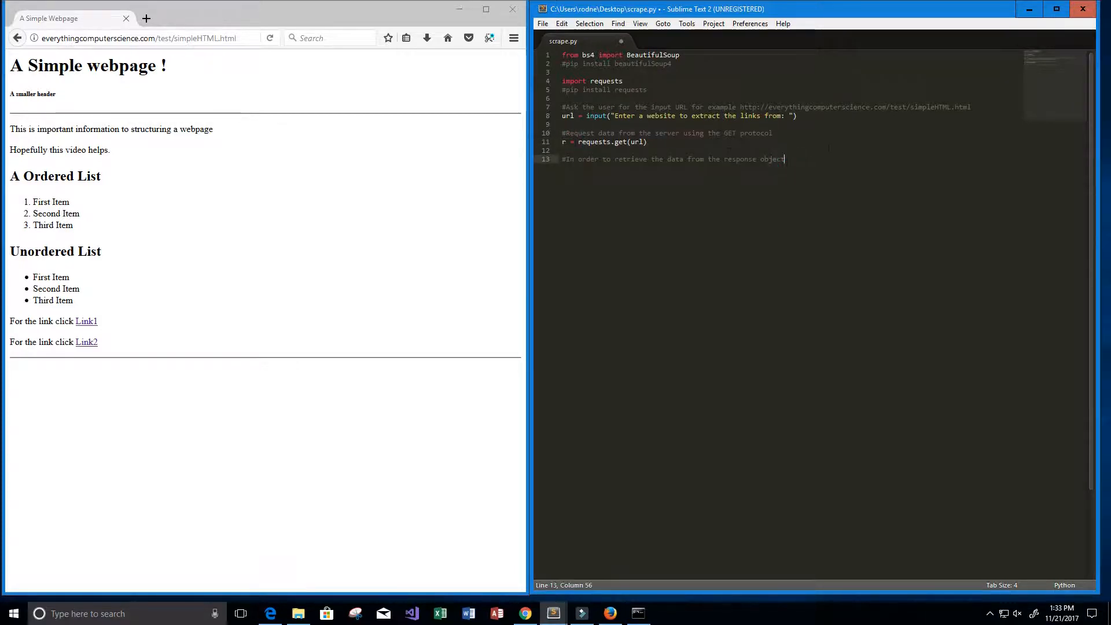
type("convert the raw re")
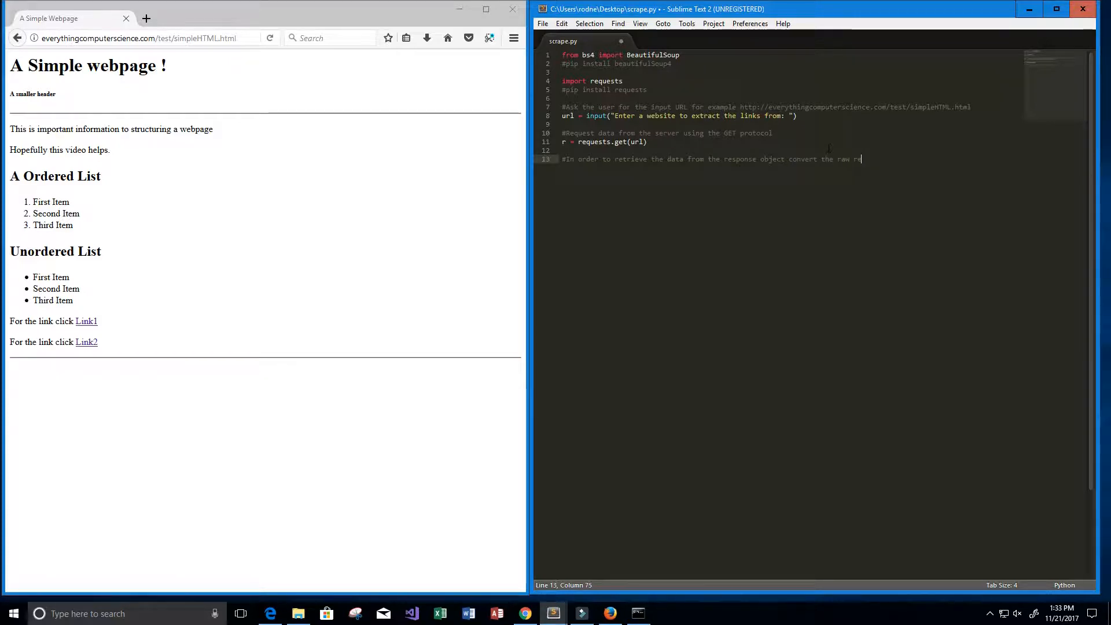
type("ponse to text")
type("data")
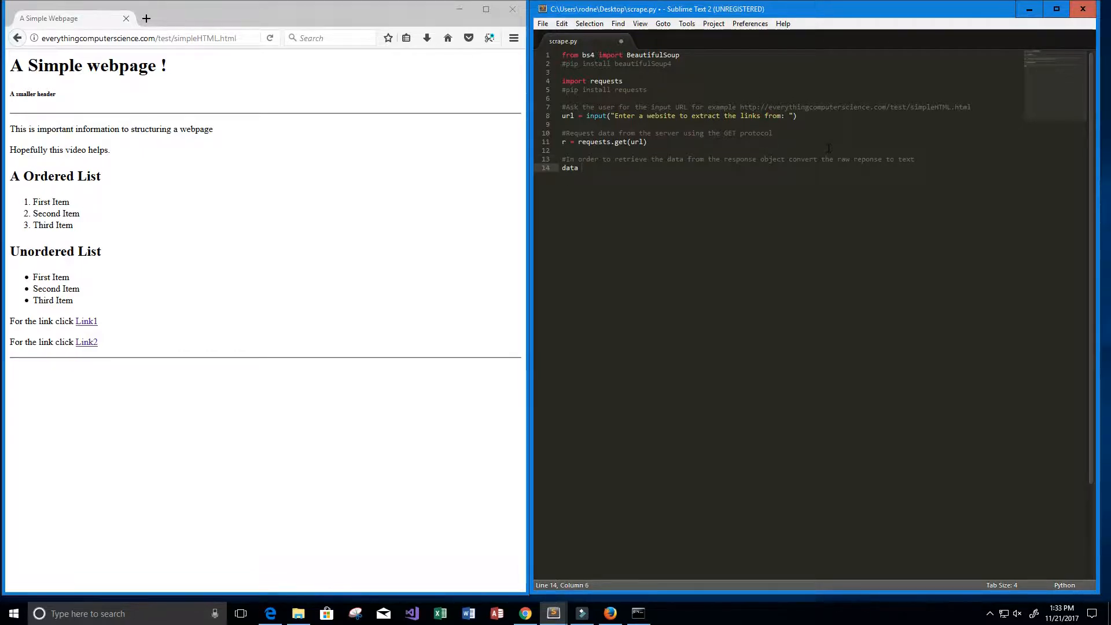
- Add data = r.text and start the next comment with '#'
type("=")
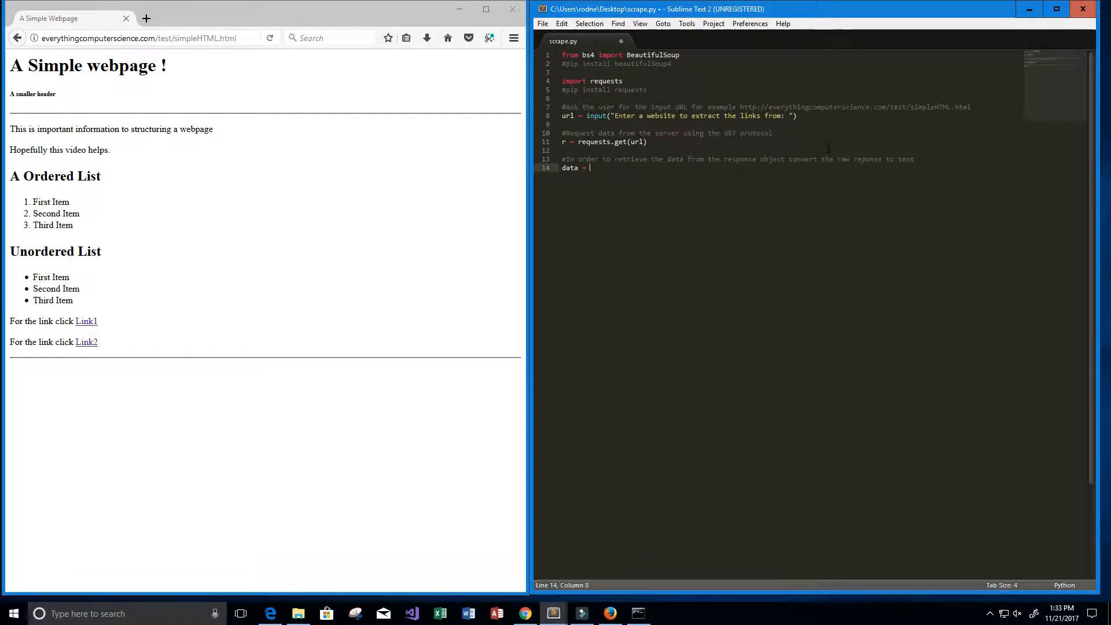
type("r.text")
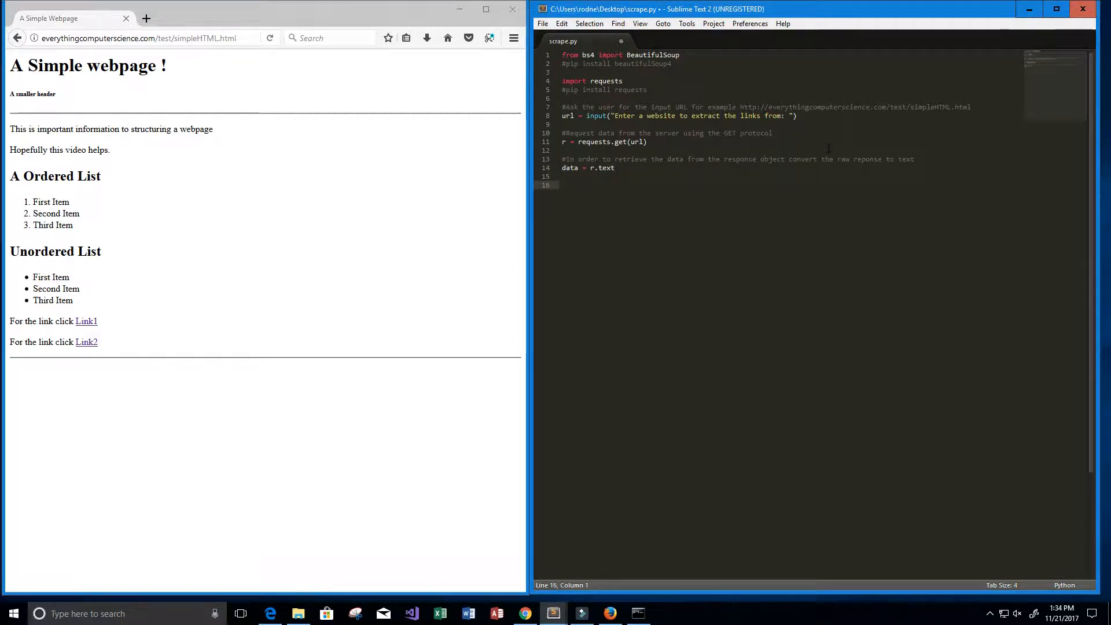
type("#")
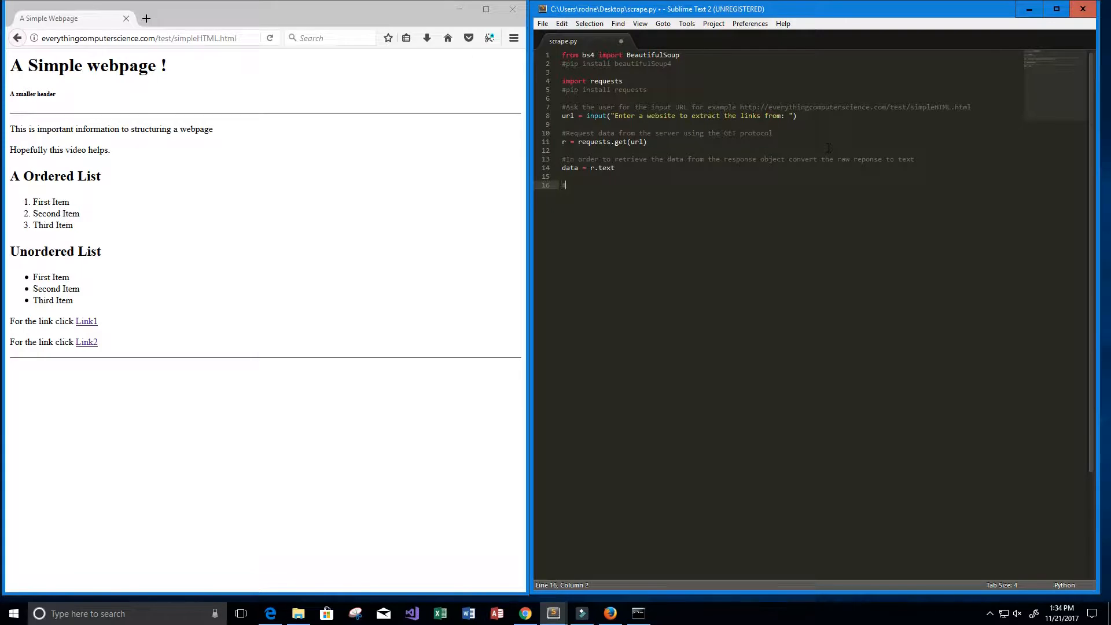
- Add a comment about Python's HTML parser
type("#")
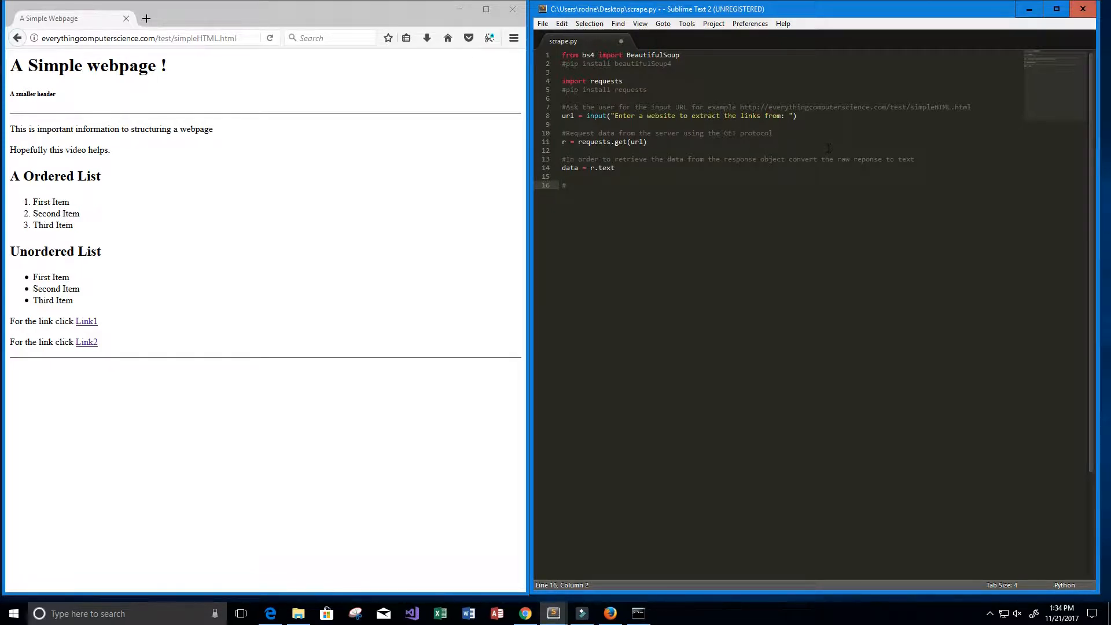
type("Py")
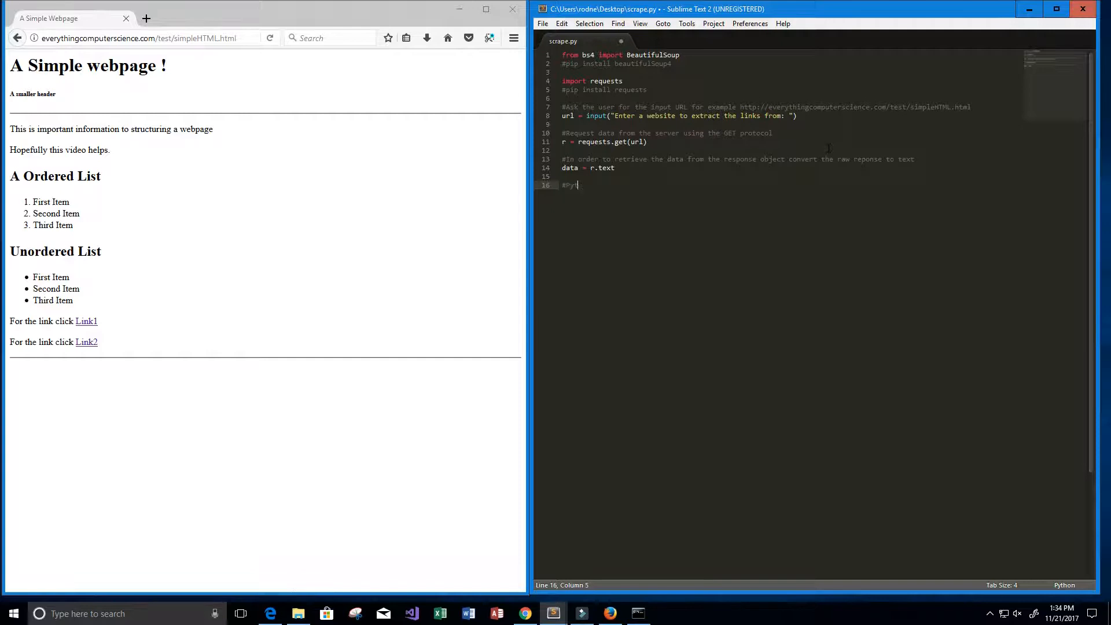
type("thons HTML")
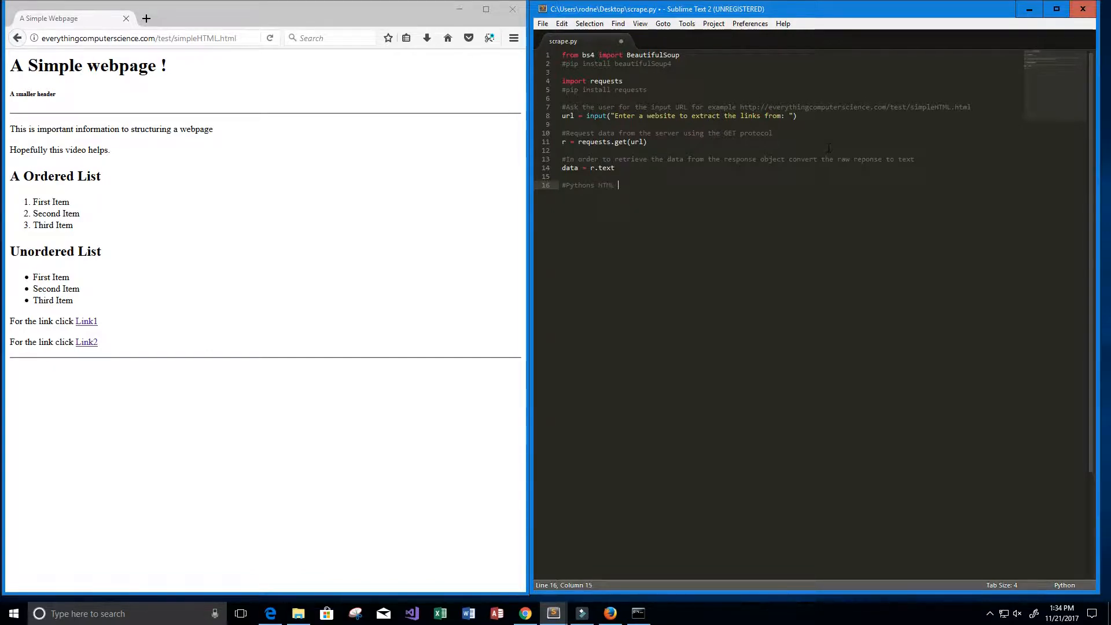
key("enter")
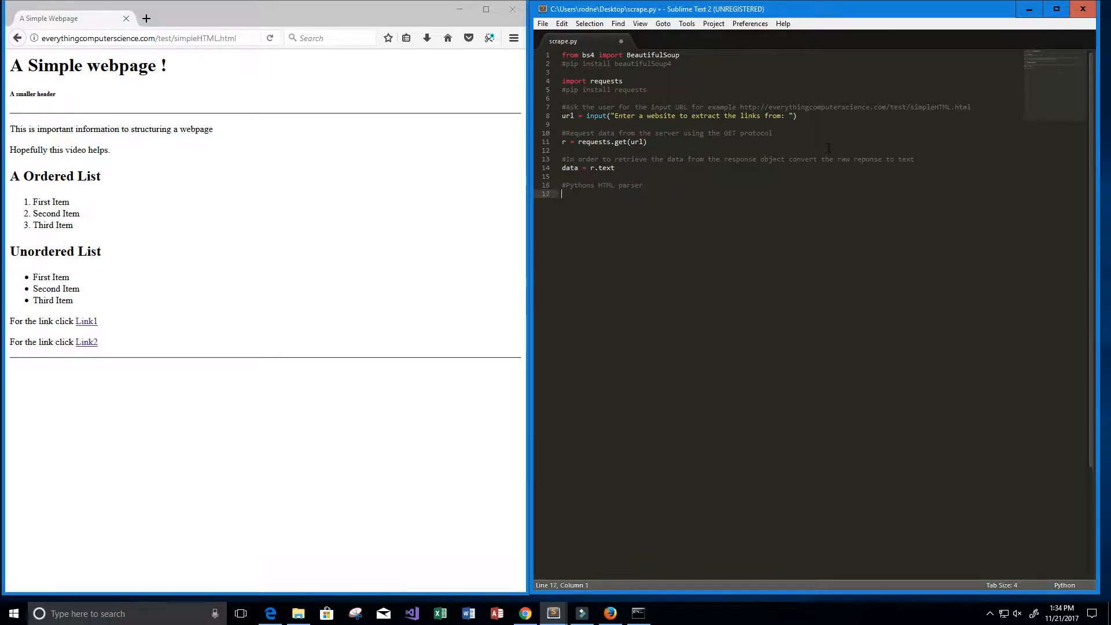
- Write soup = BeautifulSoup(data, 'html.parser') and move to a new line
type("soup = B")
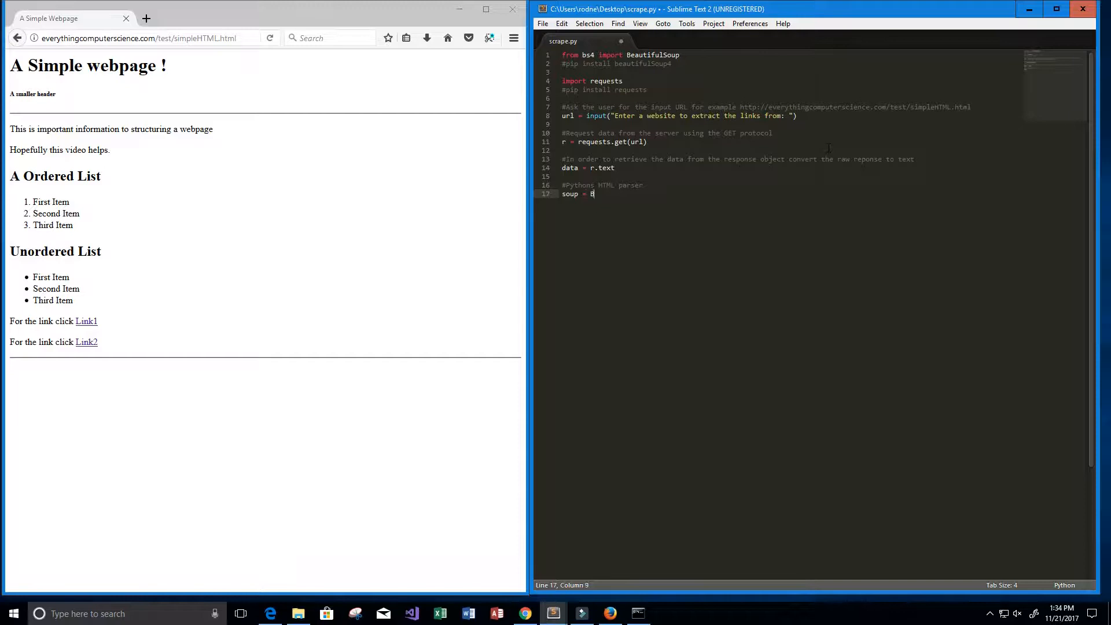
type("eautifulSoup")
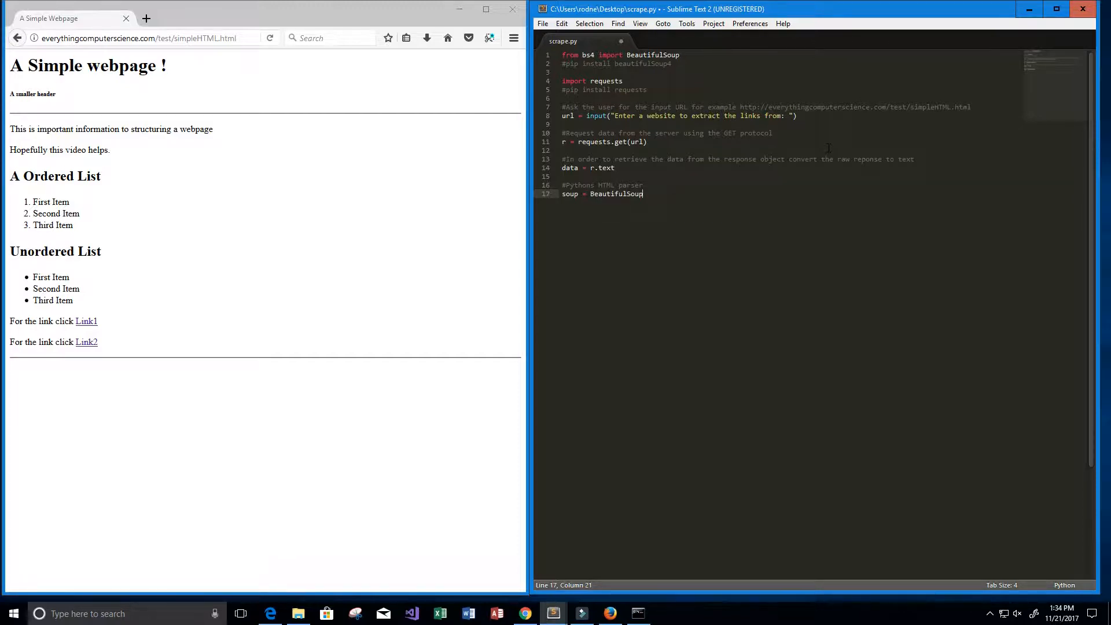
type("(d")
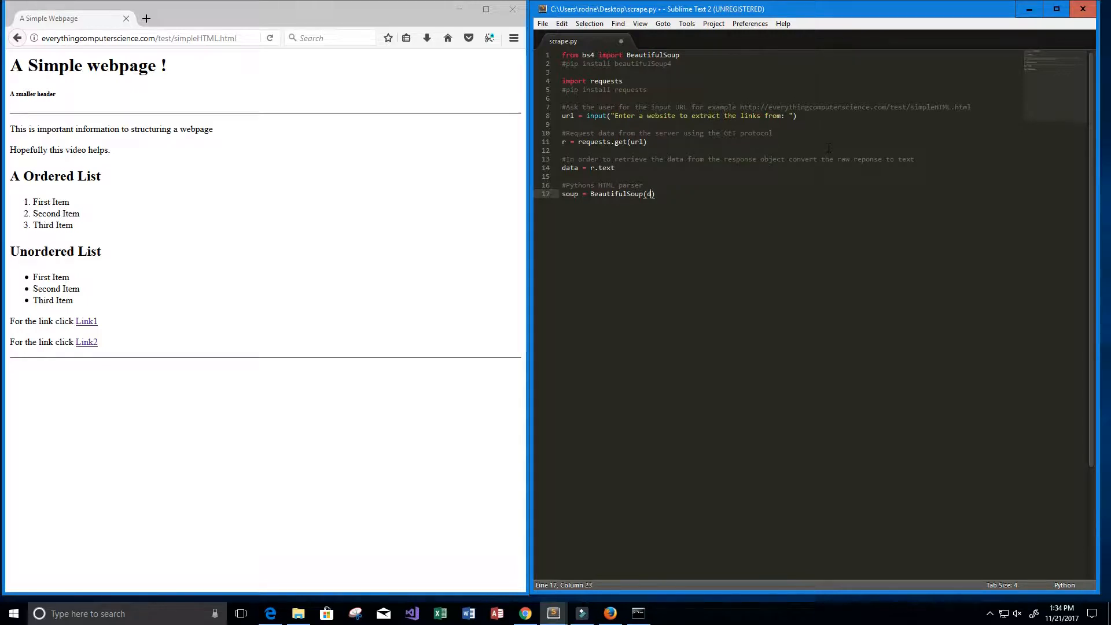
type("ata,")
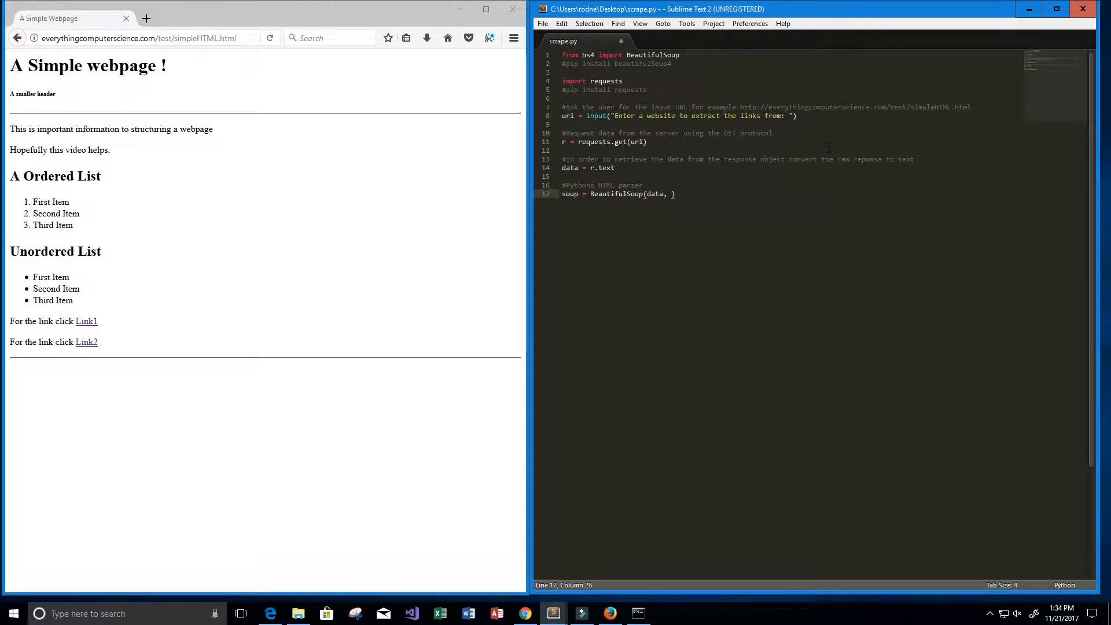
type("'html'")
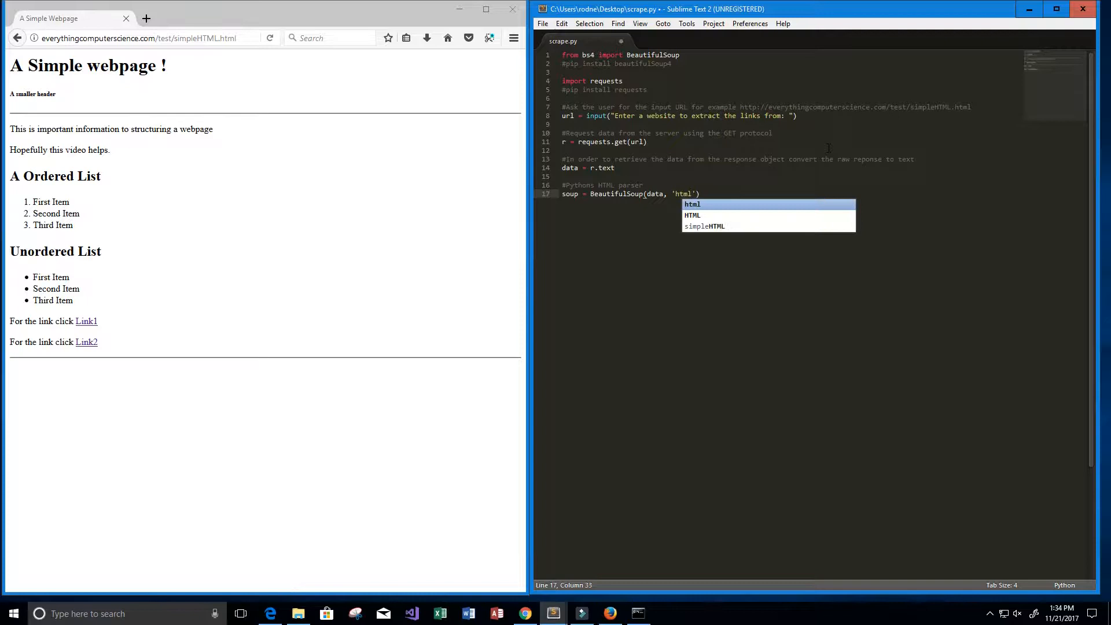
type(".parser")
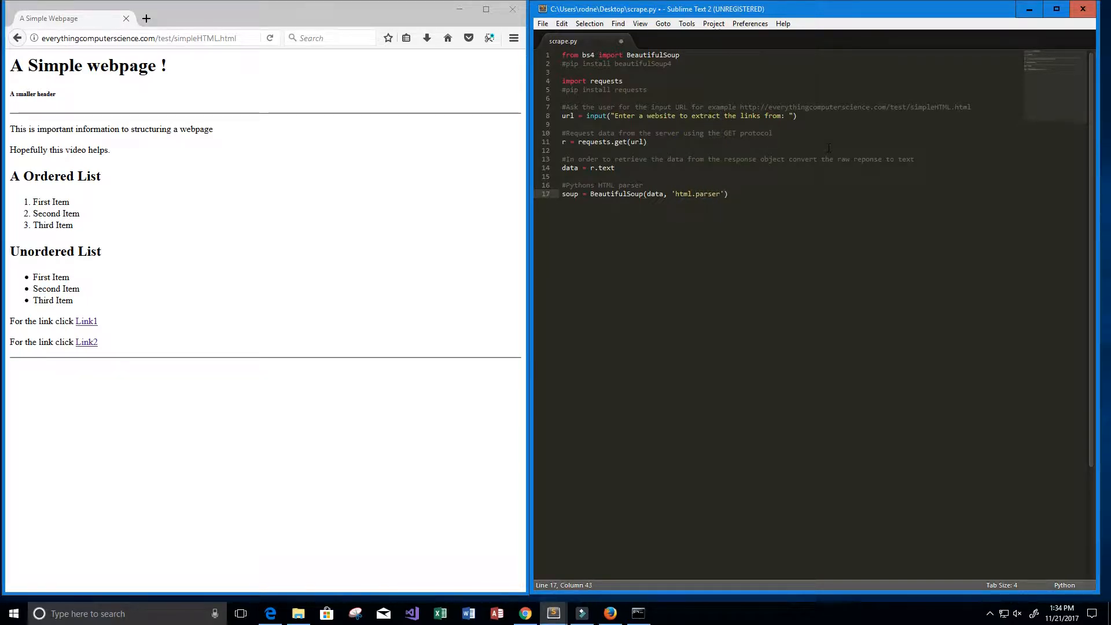
key("Enter")
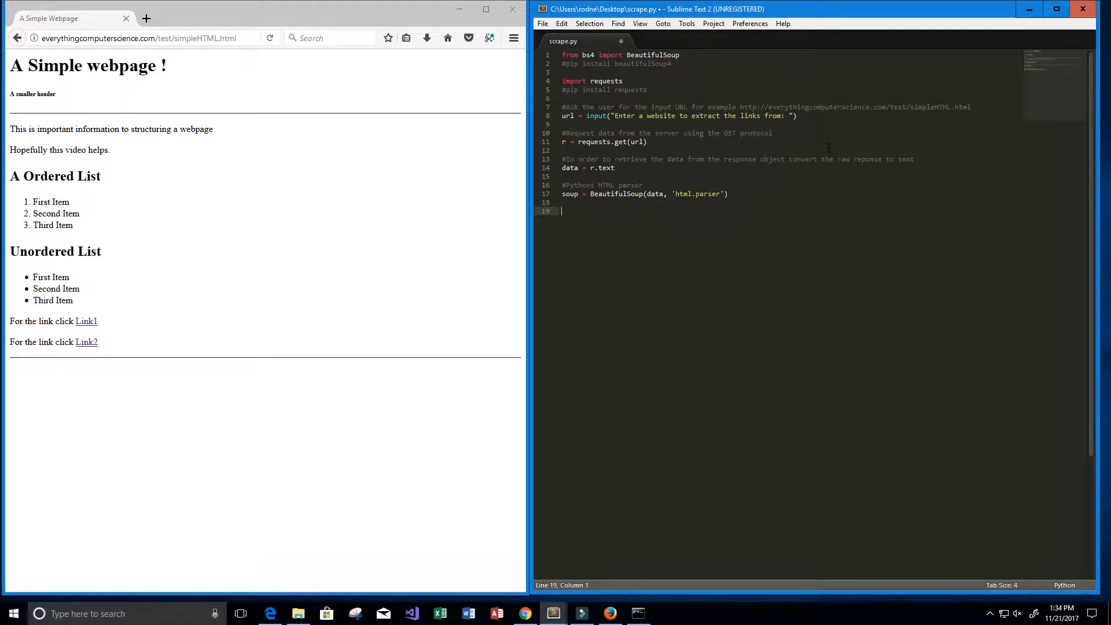
- Set list = '' and add the comment '#Get all the links from <a> tags with an href'
type("list =")
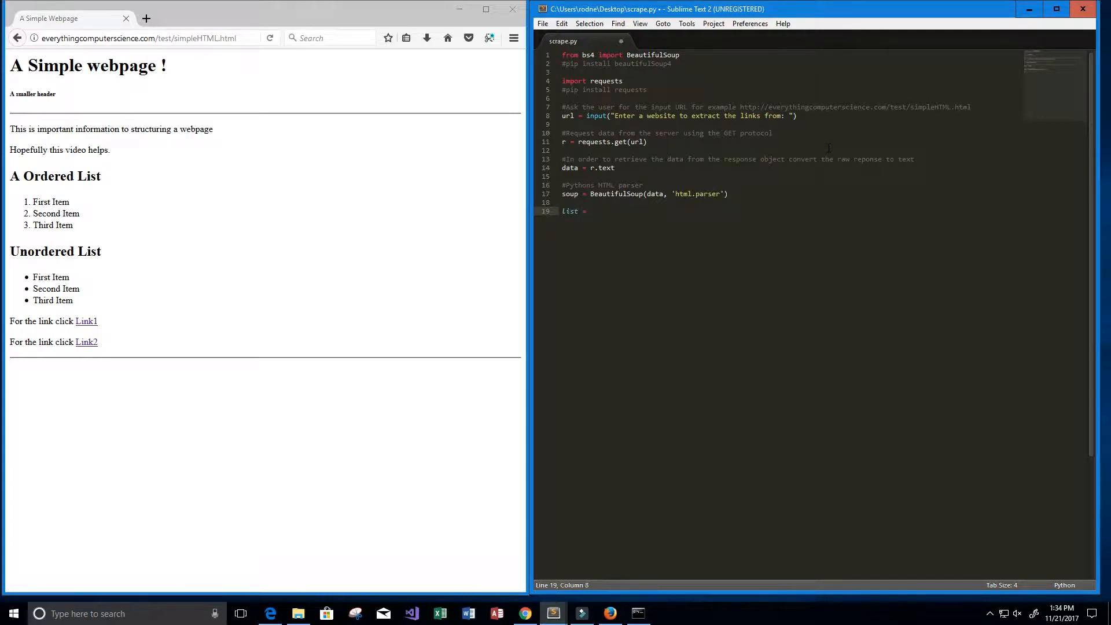
type("'")
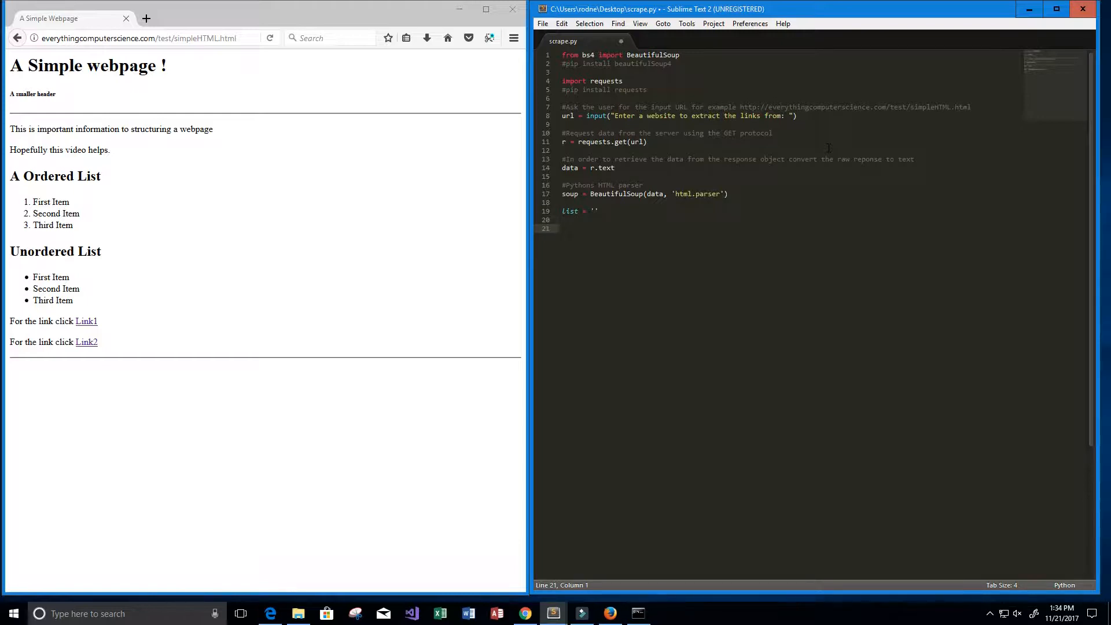
type("#Get all")
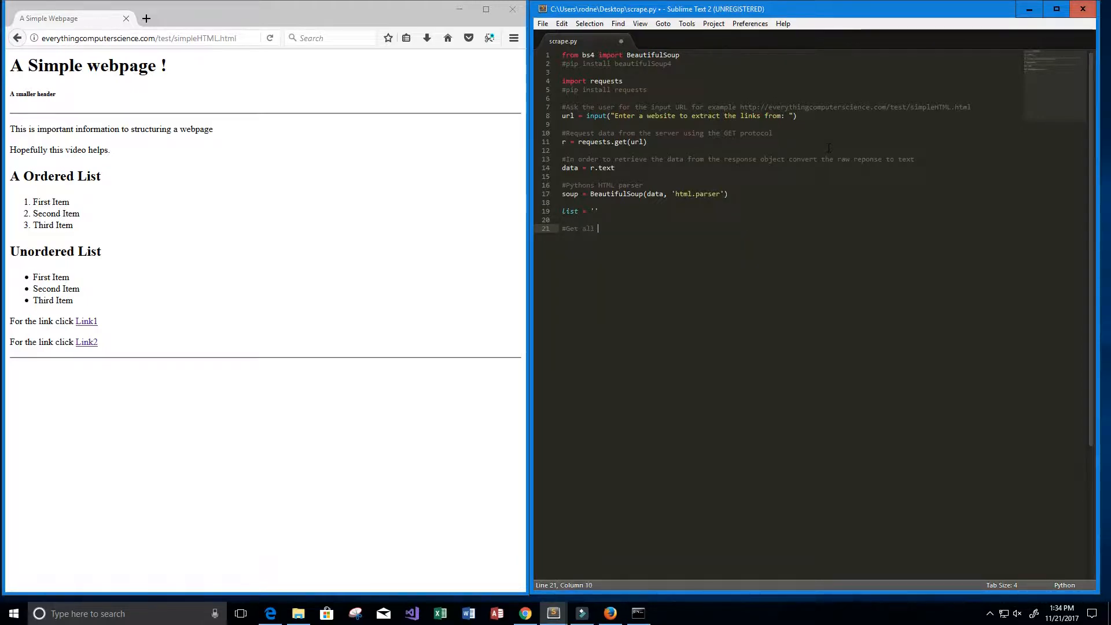
type("the links from t")
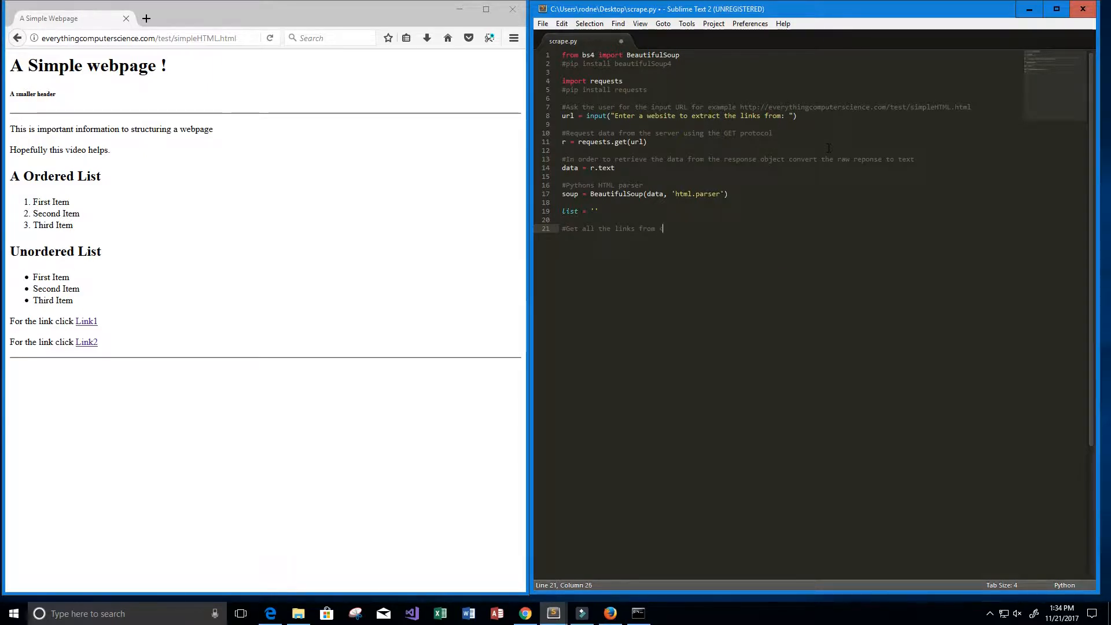
type("<a>")
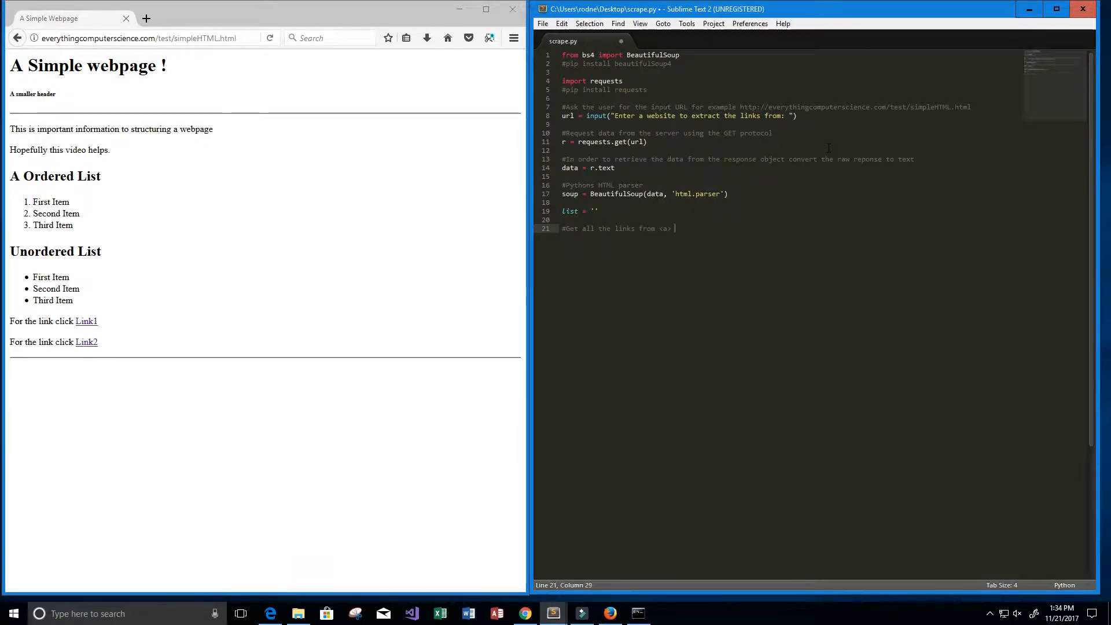
type("tags with an")
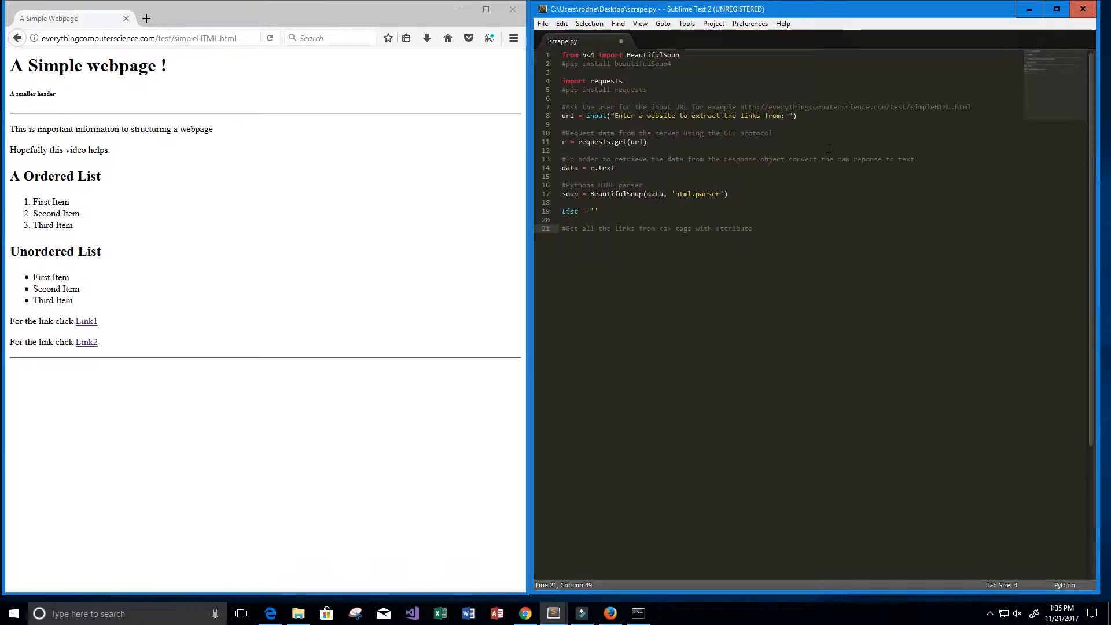
type("href")
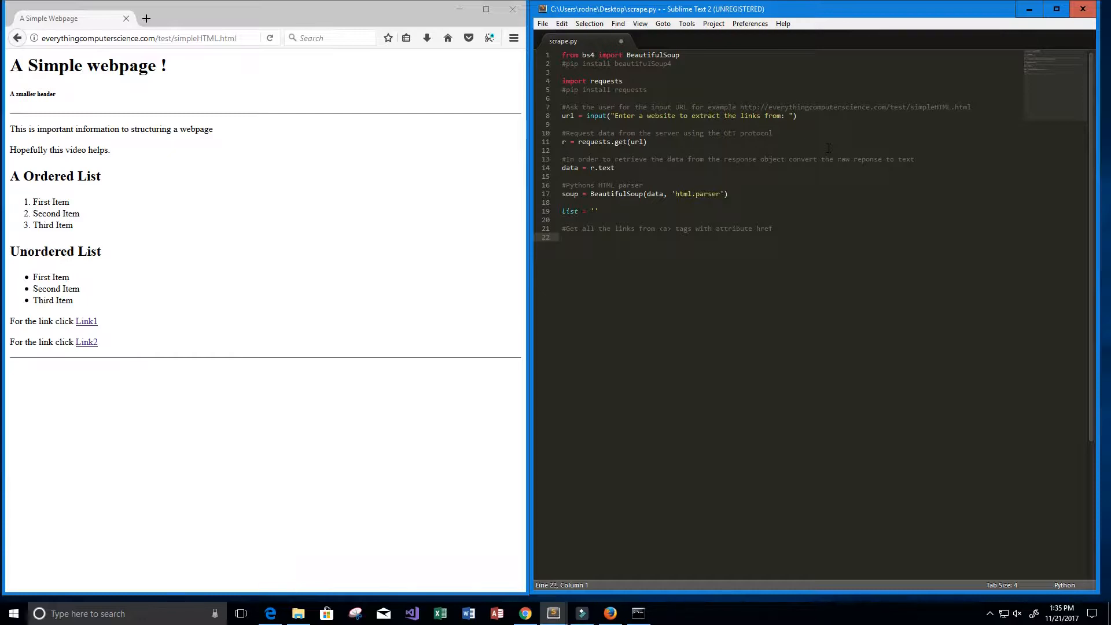
- Start the loop 'for link in soup.findall('a'):'
type("for")
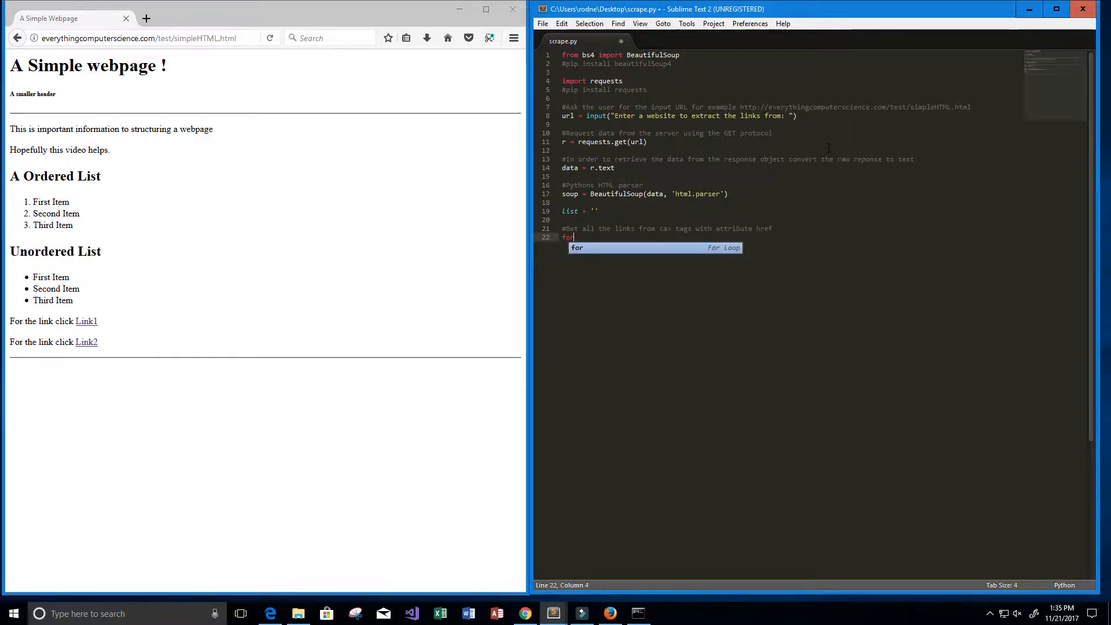
type("link in soup.")
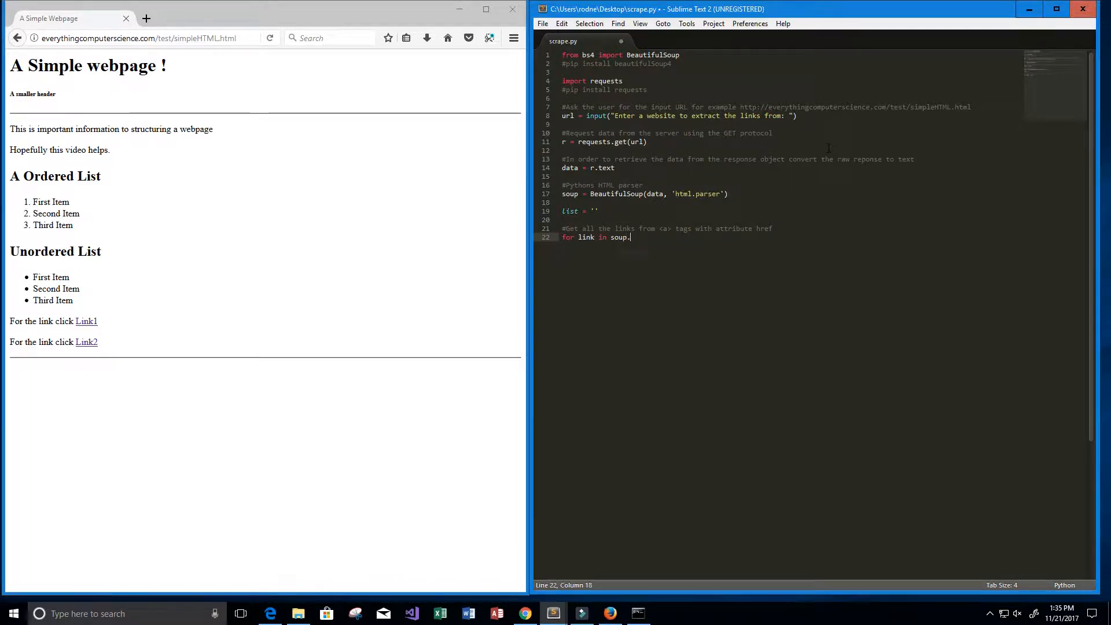
type("findall()")
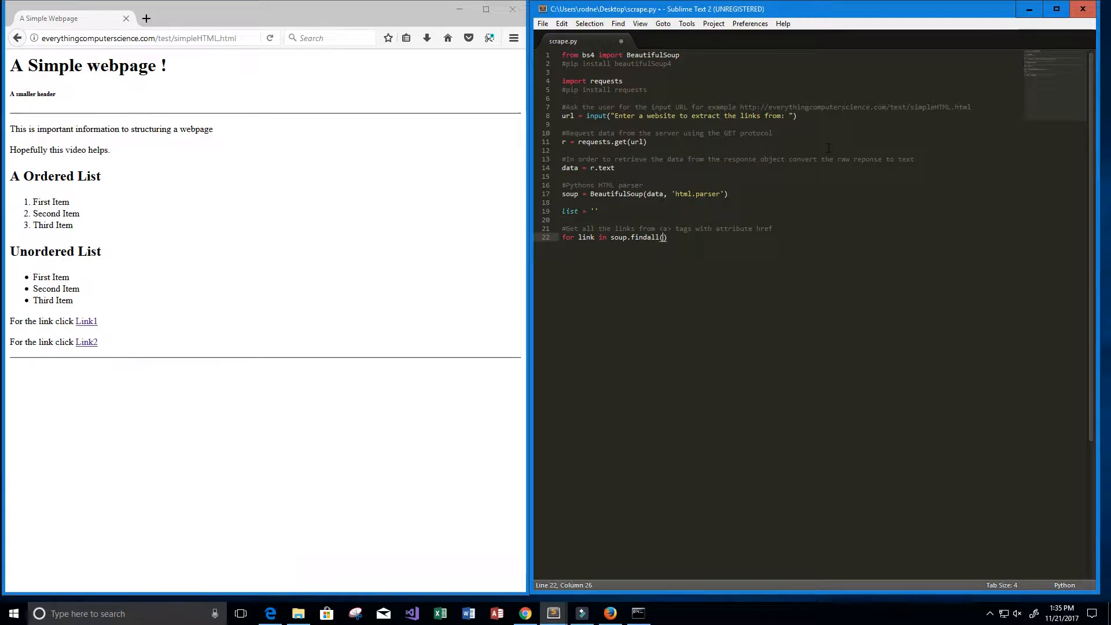
type("'a'")
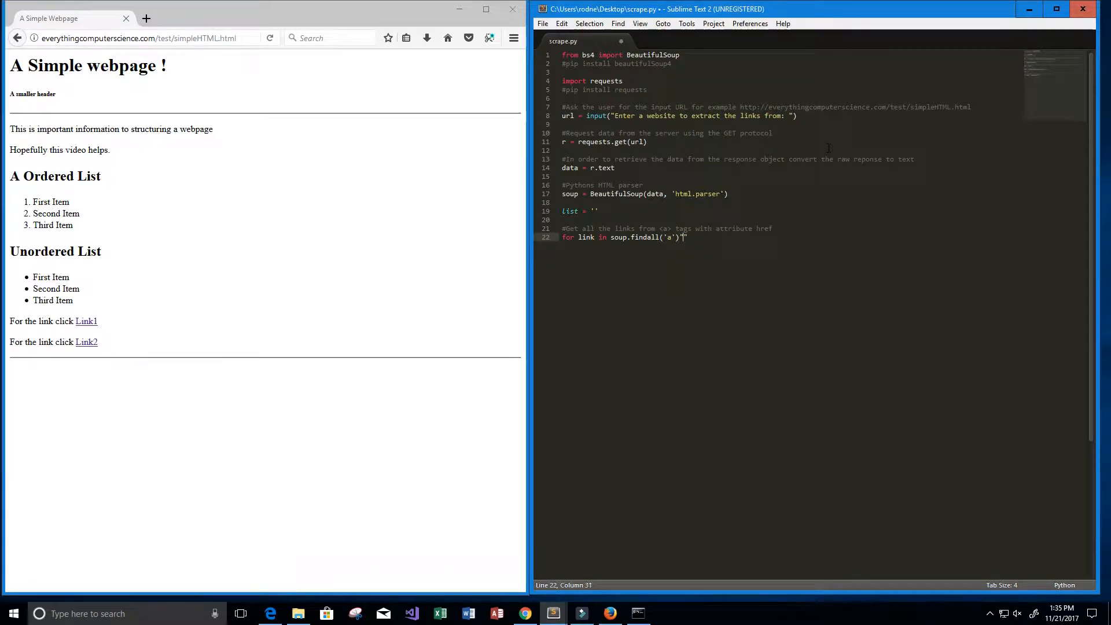
key("Backspace")
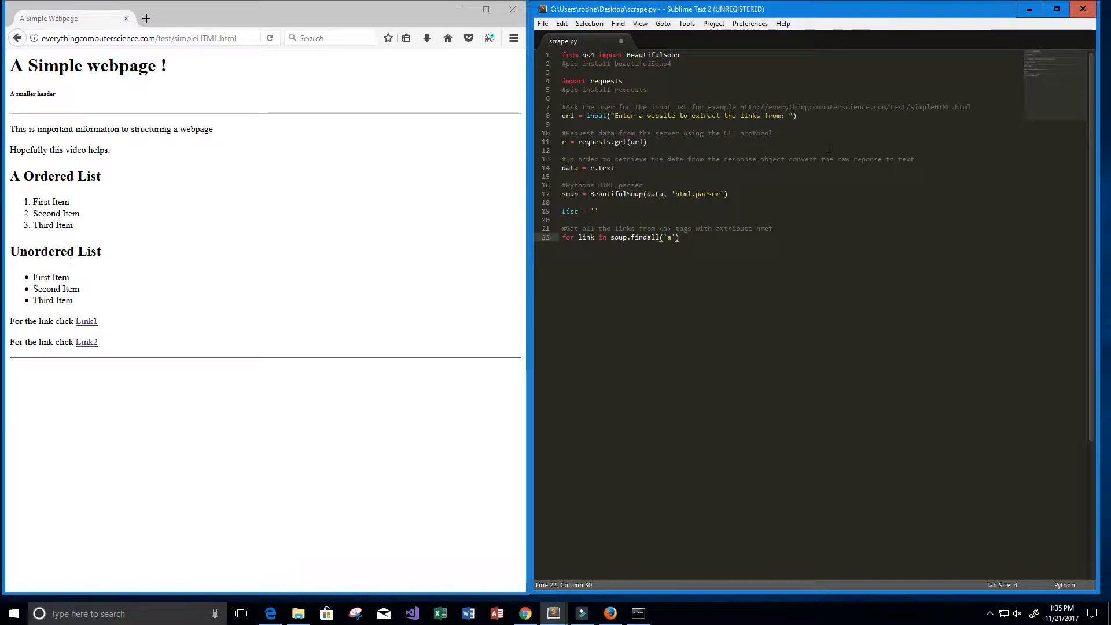
key("Return")
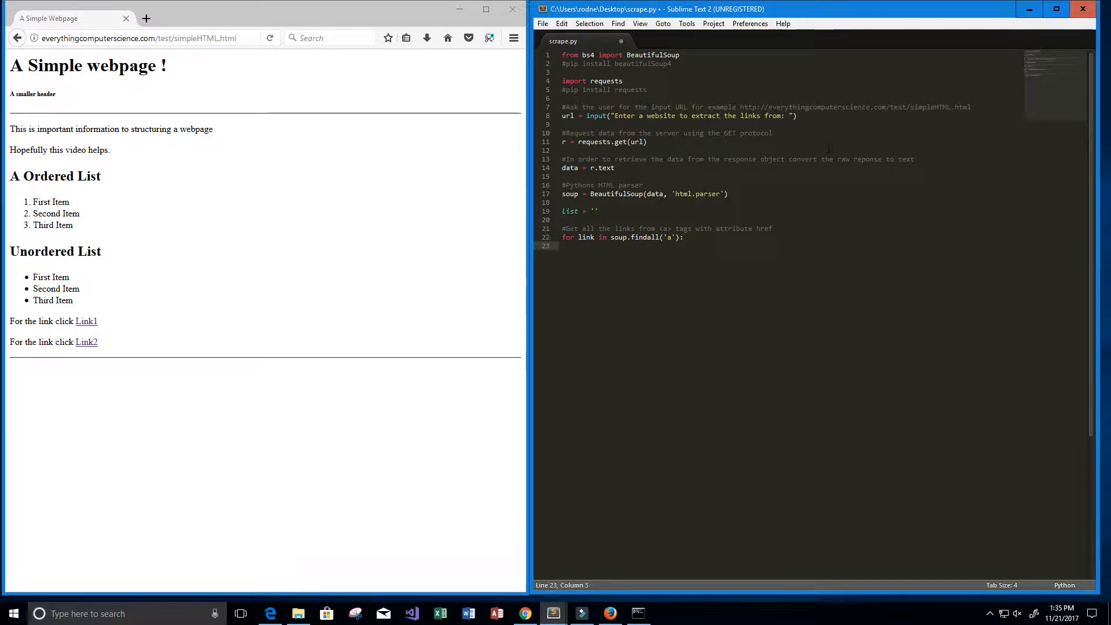
- In the loop body append link.get('href') + '\n' to list, then add print(list)
type("list")
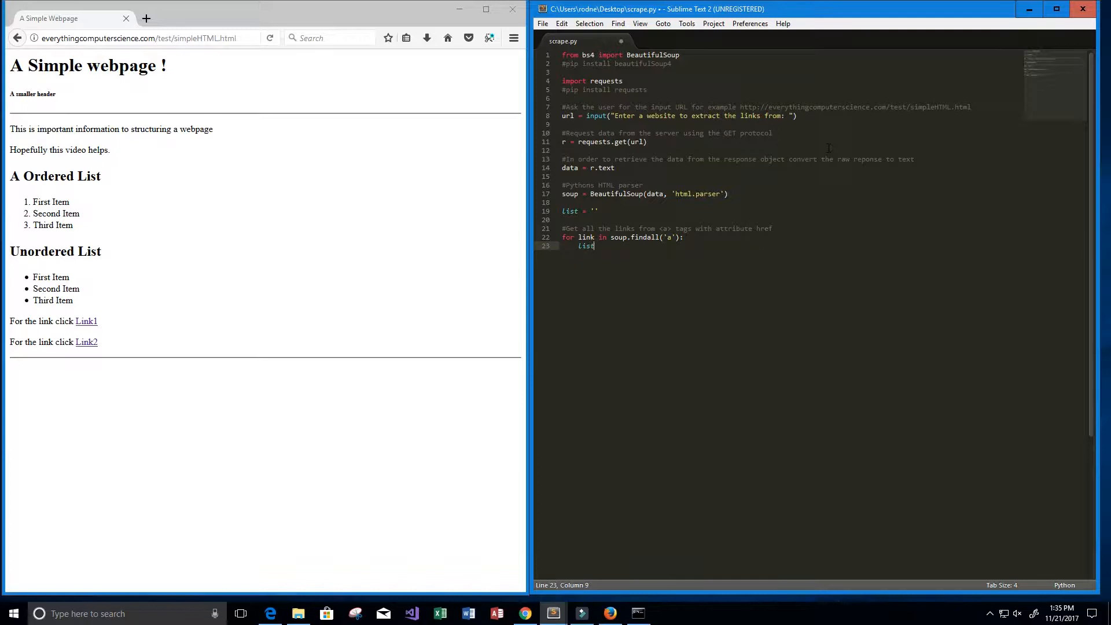
type("+=")
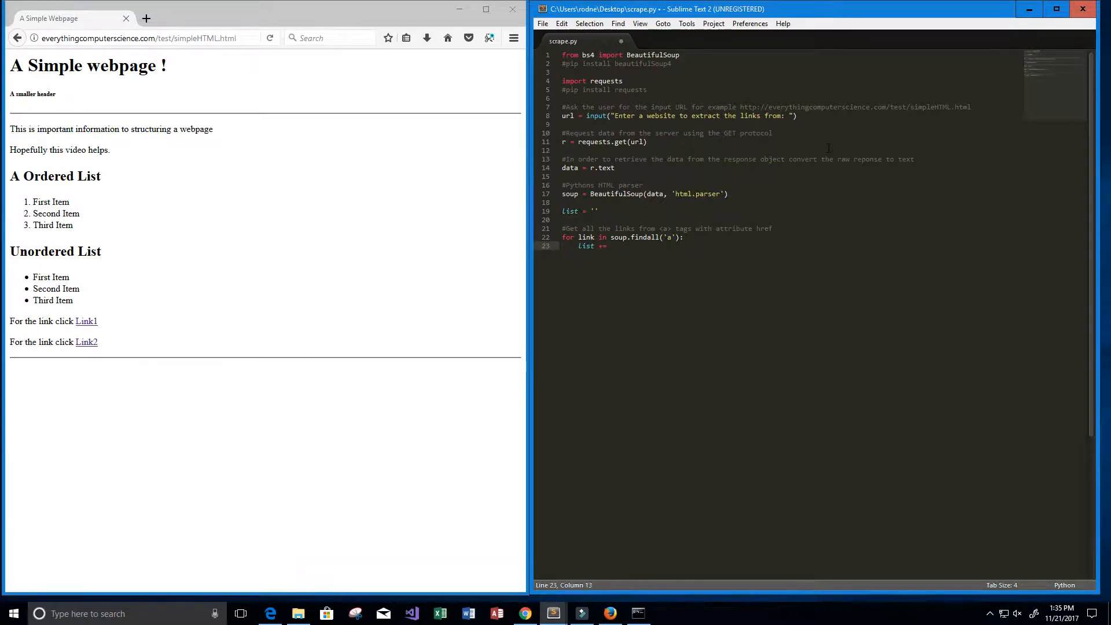
type("link.get('")
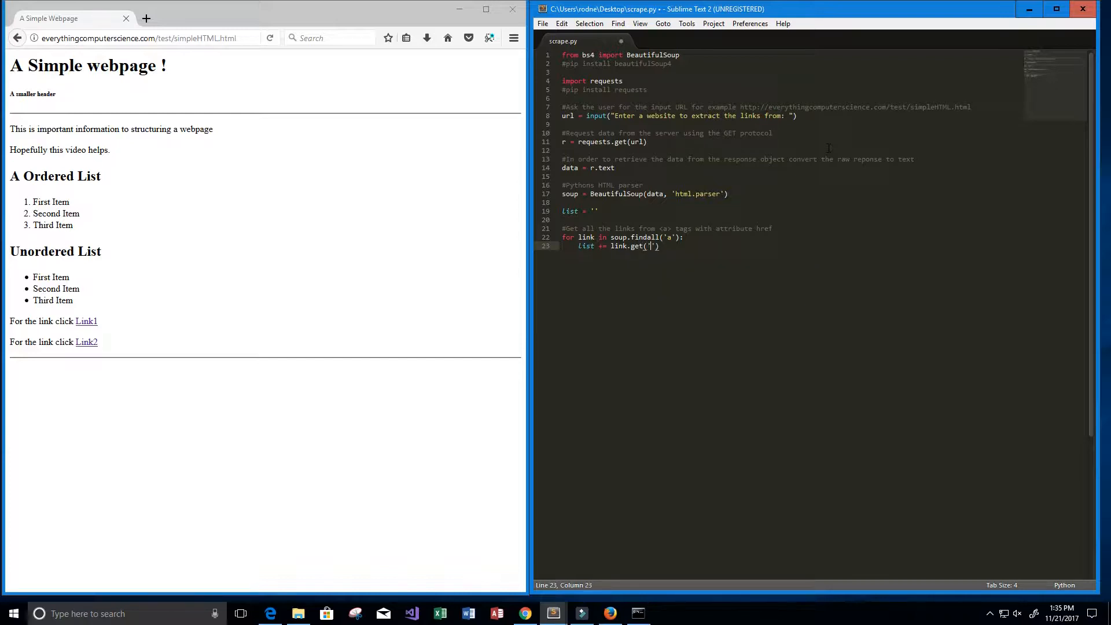
type("href")
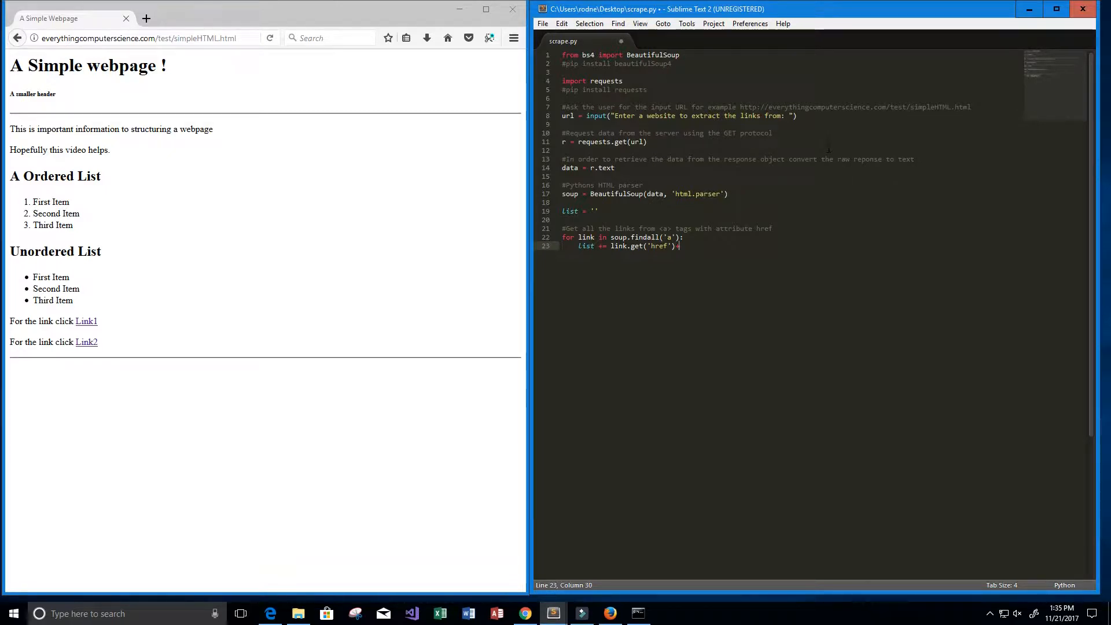
type("#")
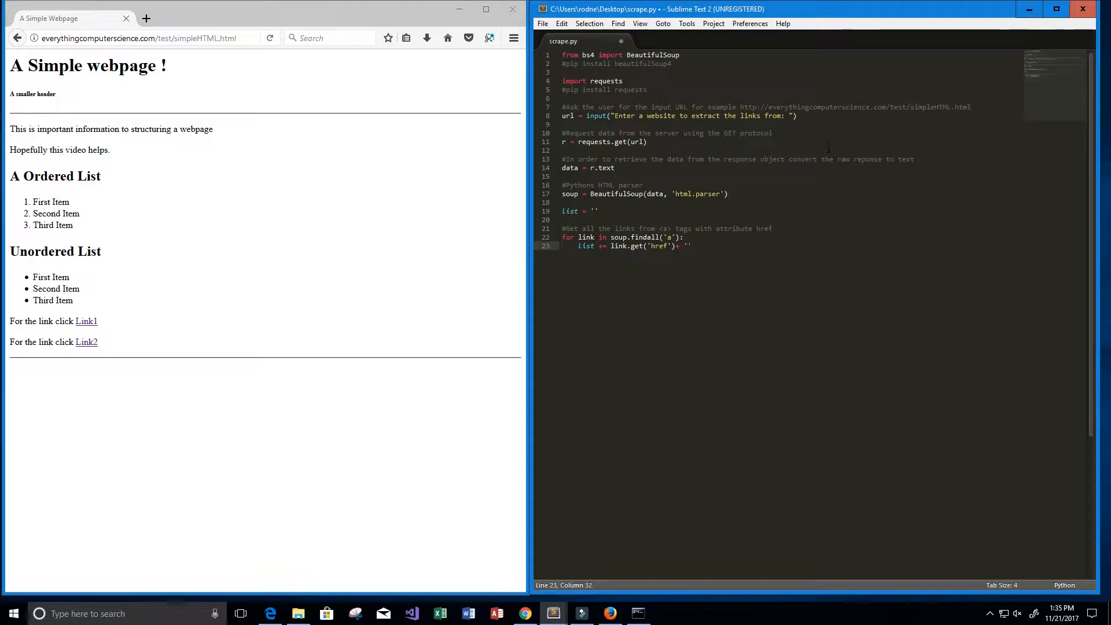
type("\\n")
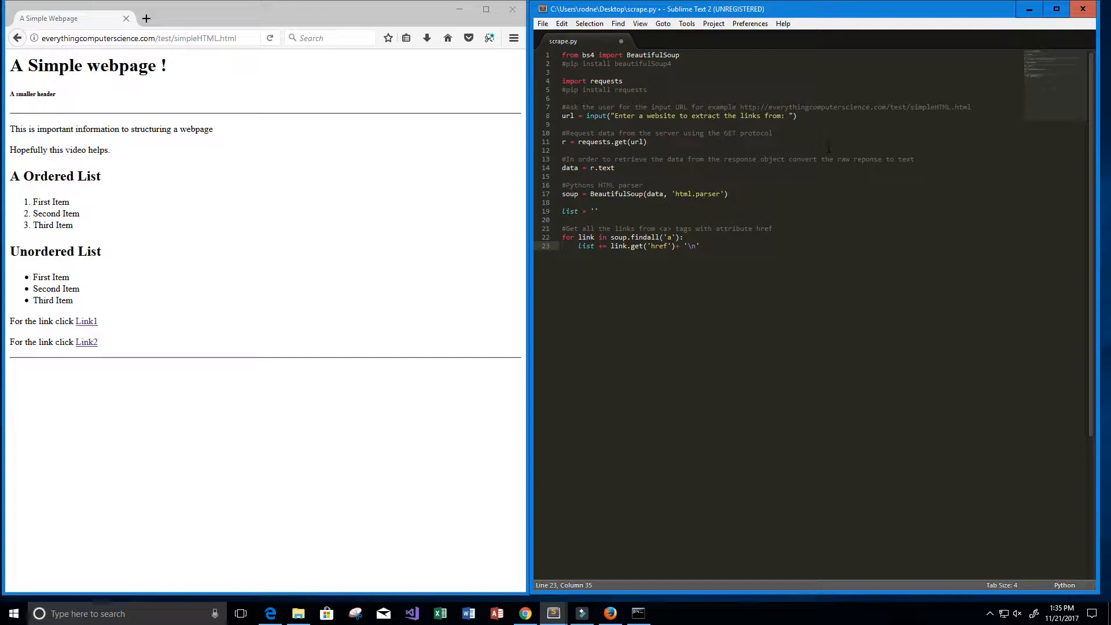
key("enter")
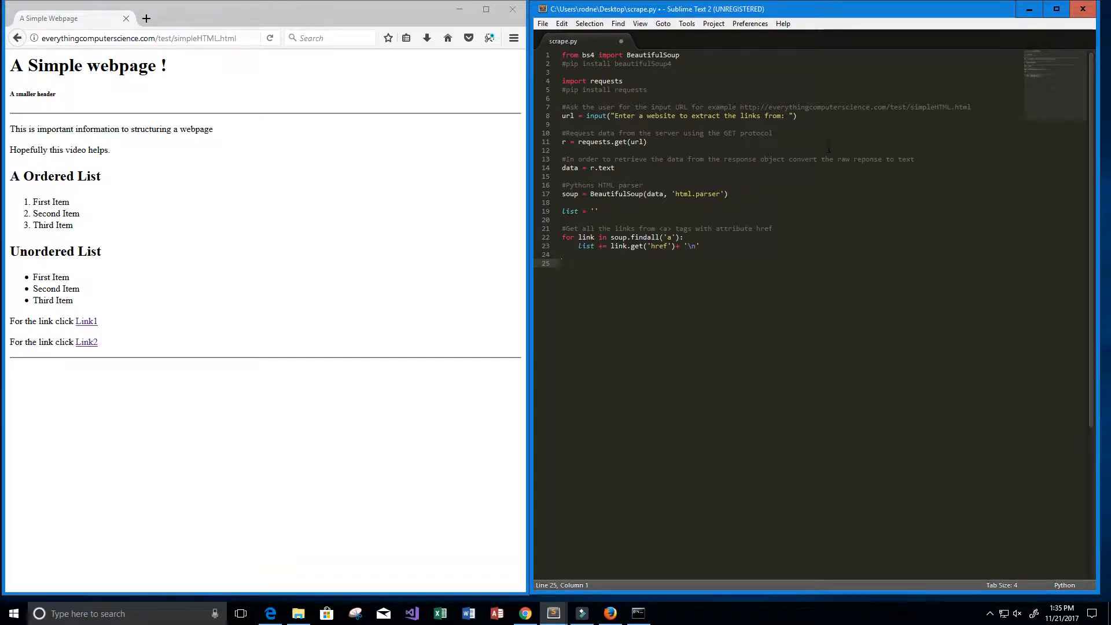
type("print()")
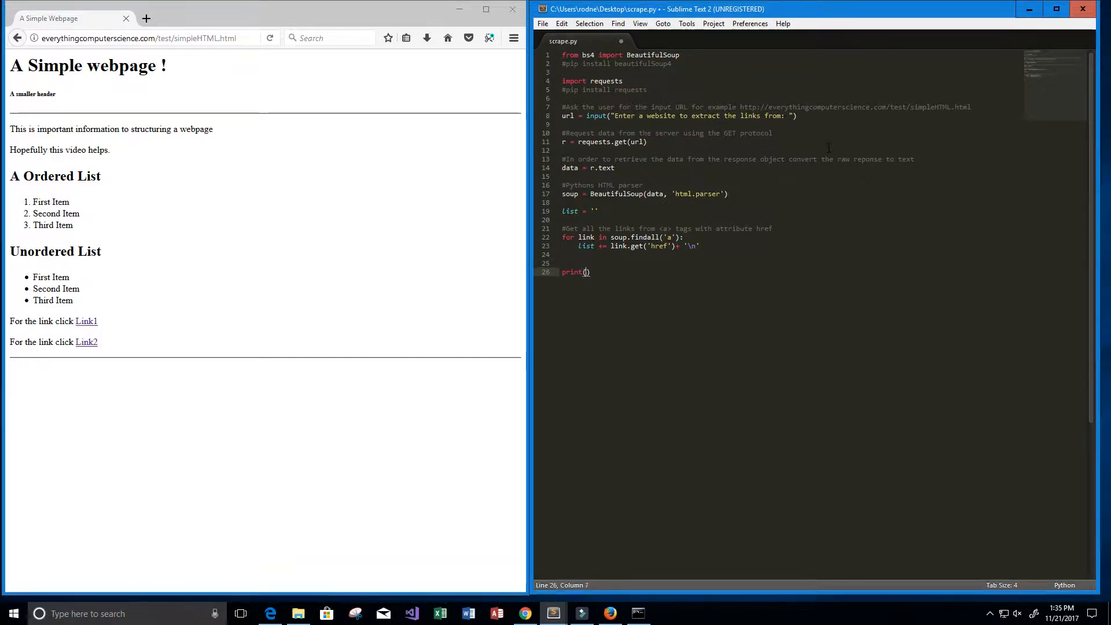
type("list")
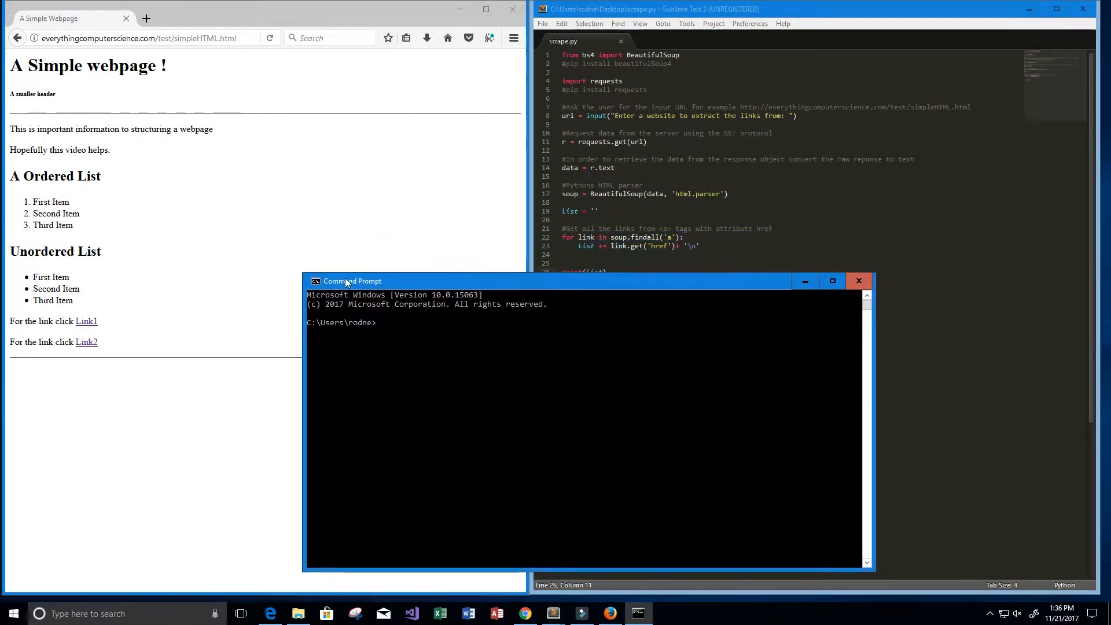
- Run python -V in Command Prompt to confirm Python 3.4.4, then begin a new python command
left_click(414, 323)
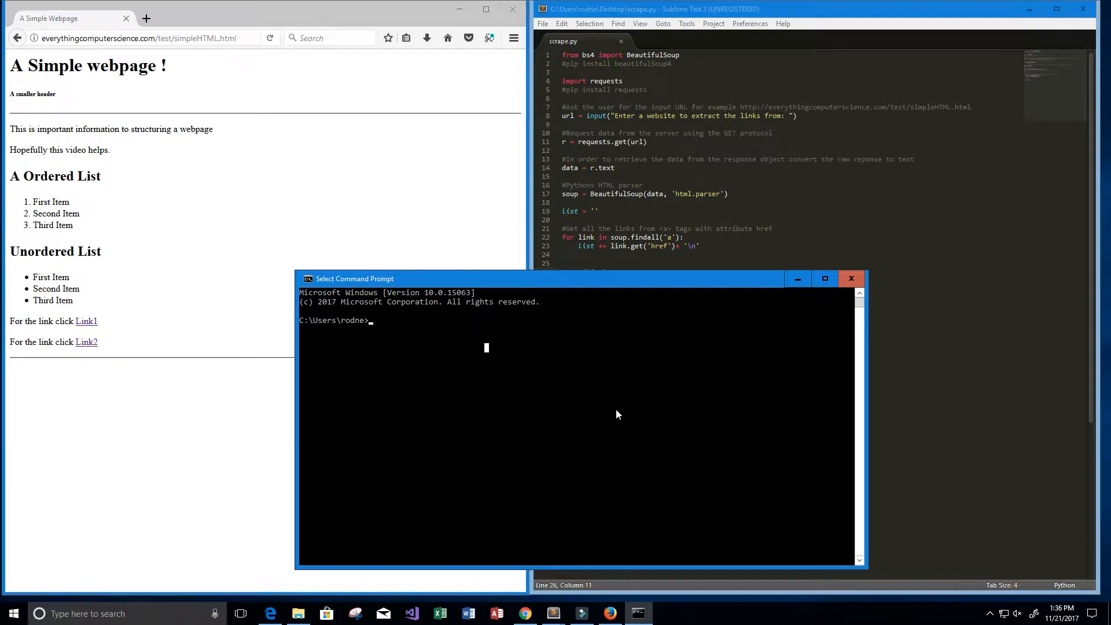
type("python -")
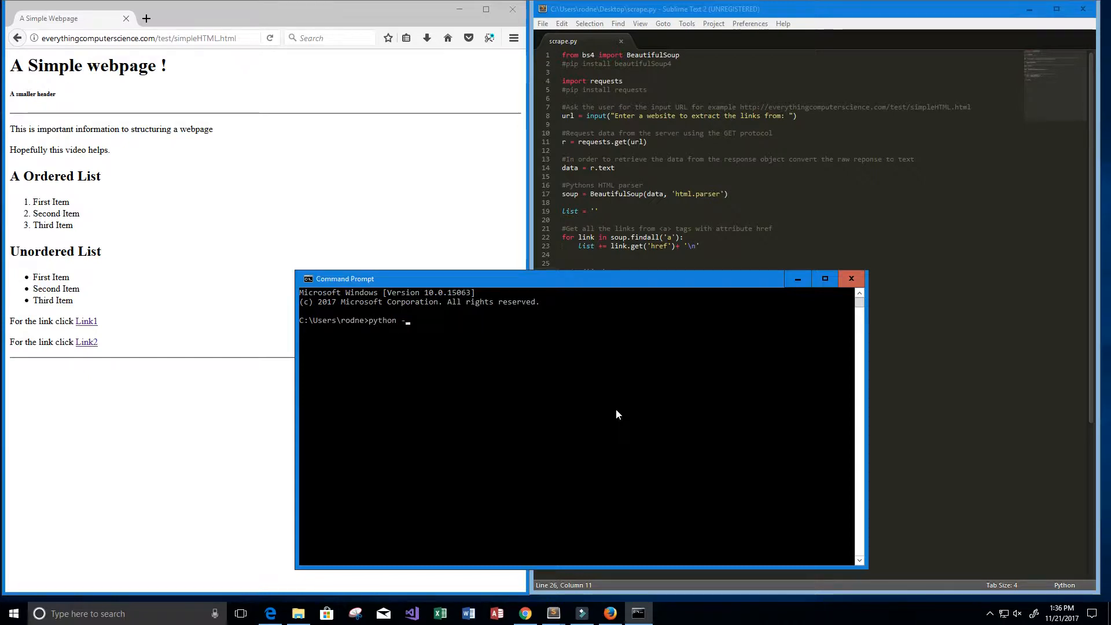
key("Return")
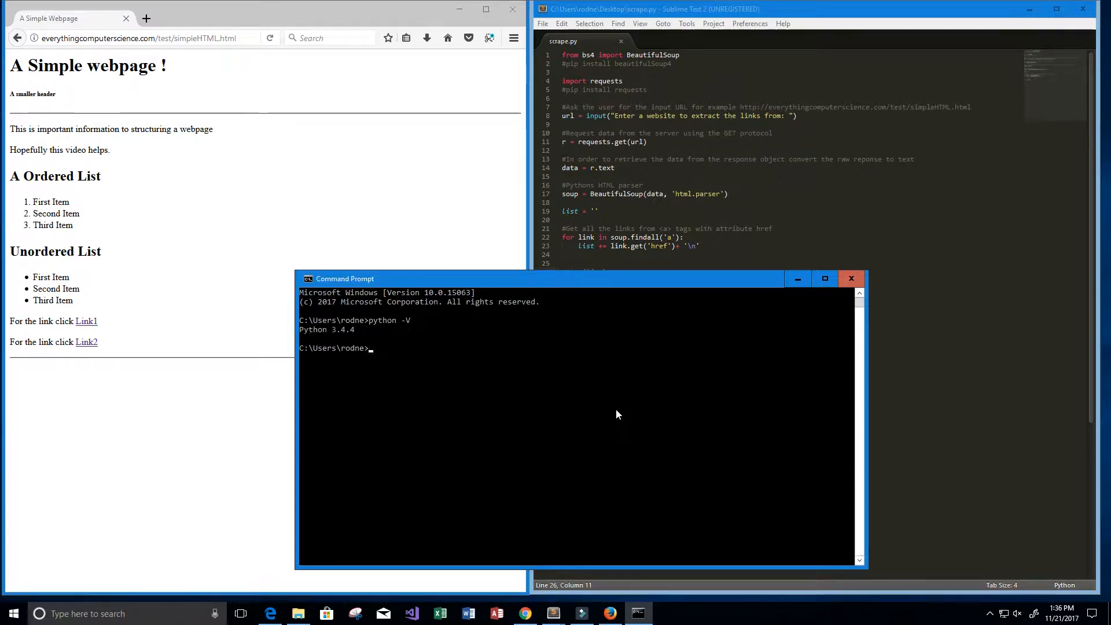
type("python")
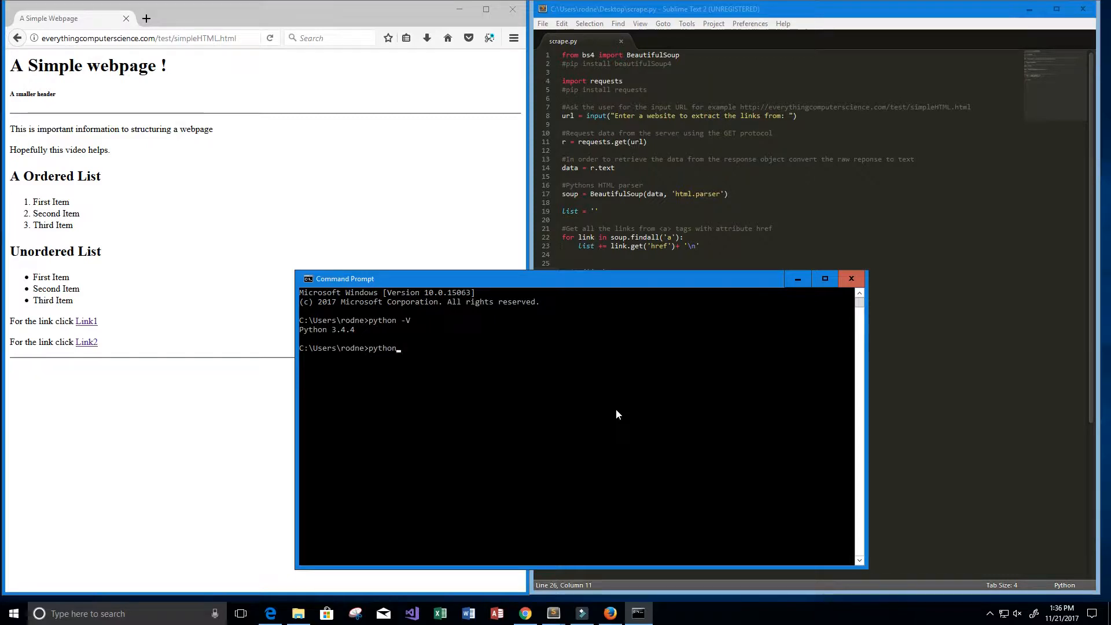
mouse_move(399, 353)
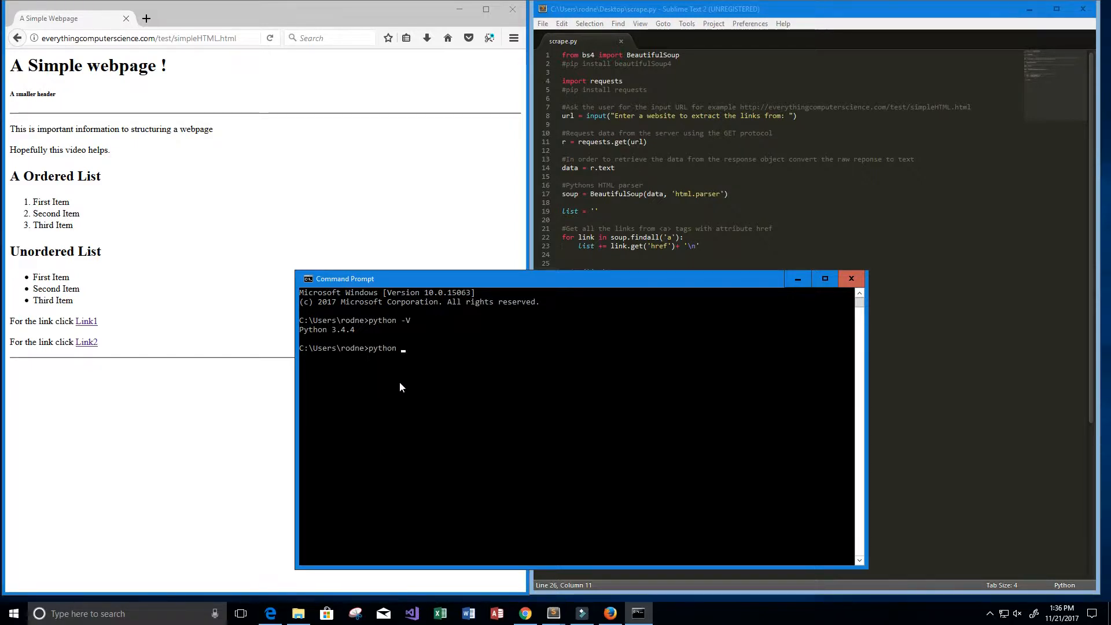
mouse_move(385, 359)
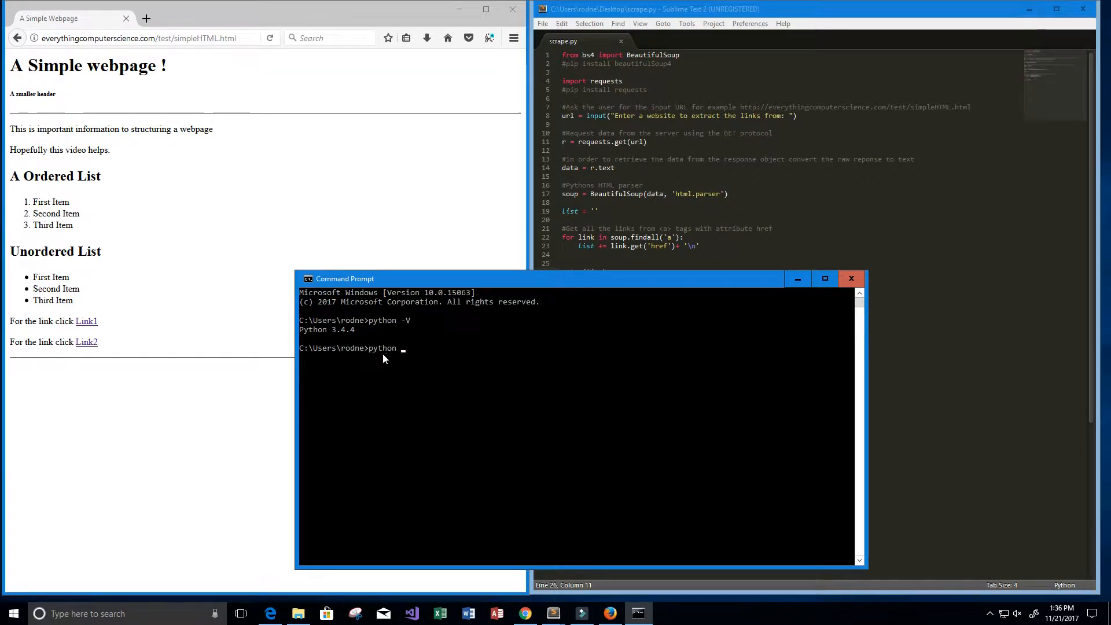
mouse_move(388, 360)
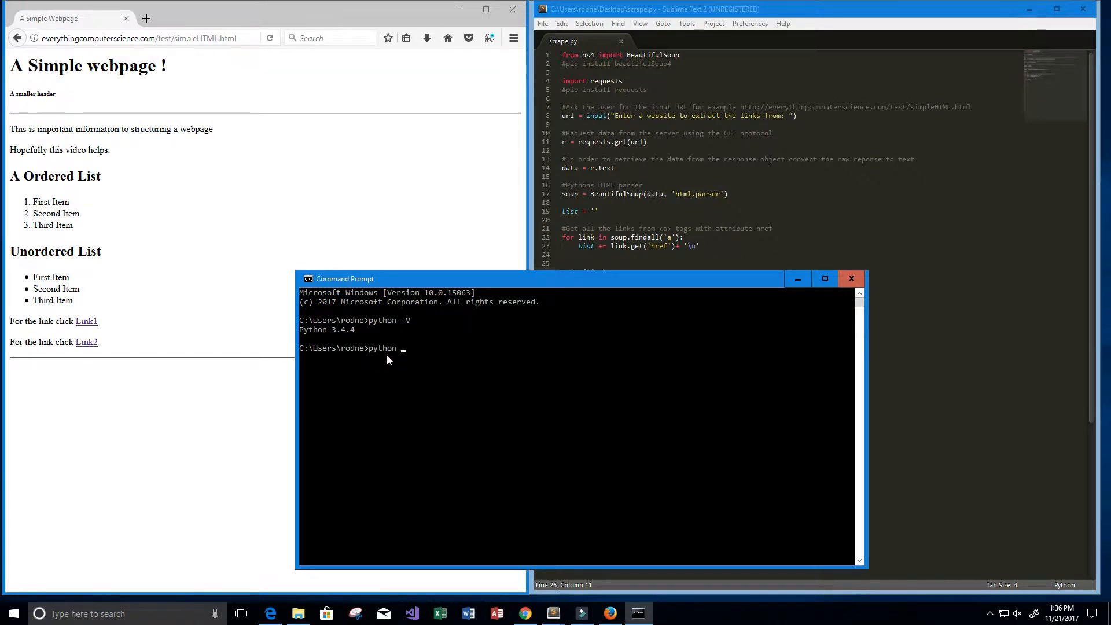
mouse_move(388, 388)
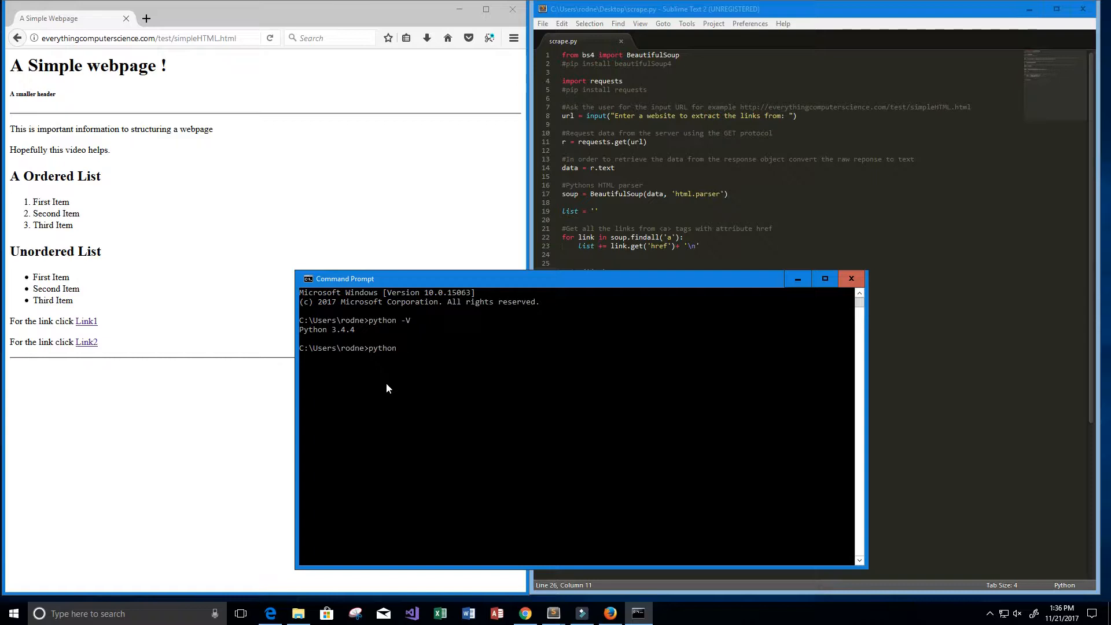
mouse_move(405, 382)
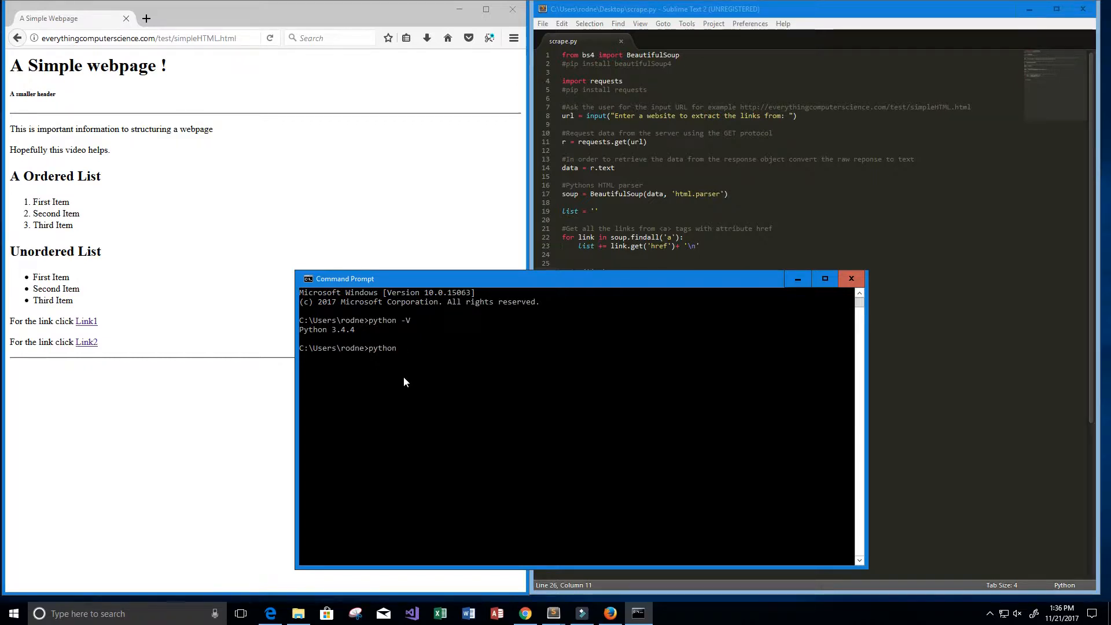
mouse_move(394, 358)
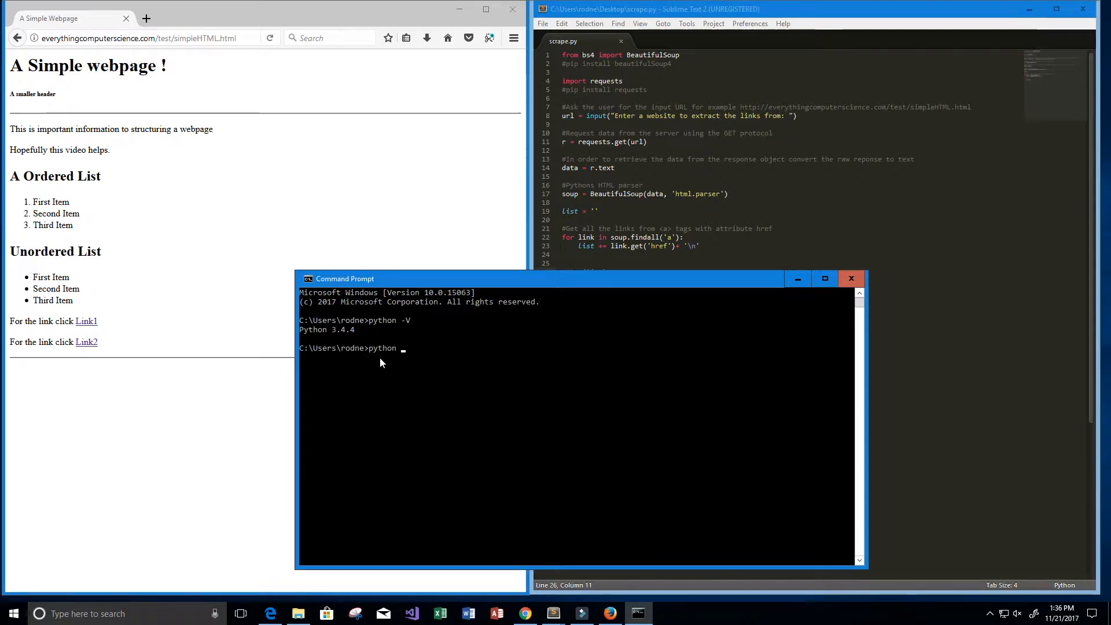
mouse_move(406, 462)
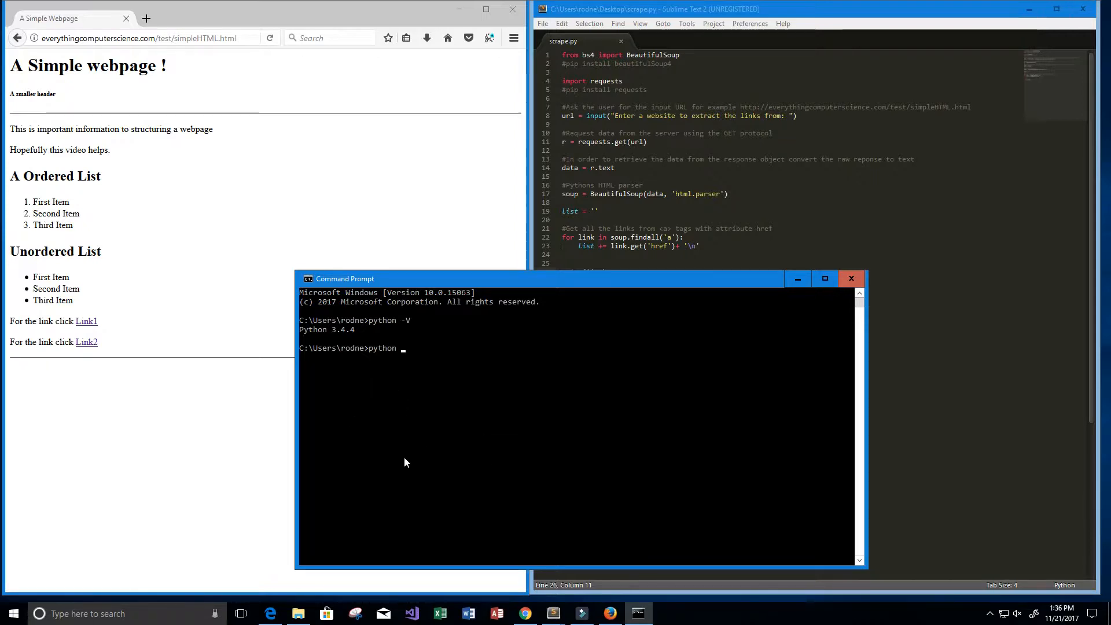
mouse_move(347, 509)
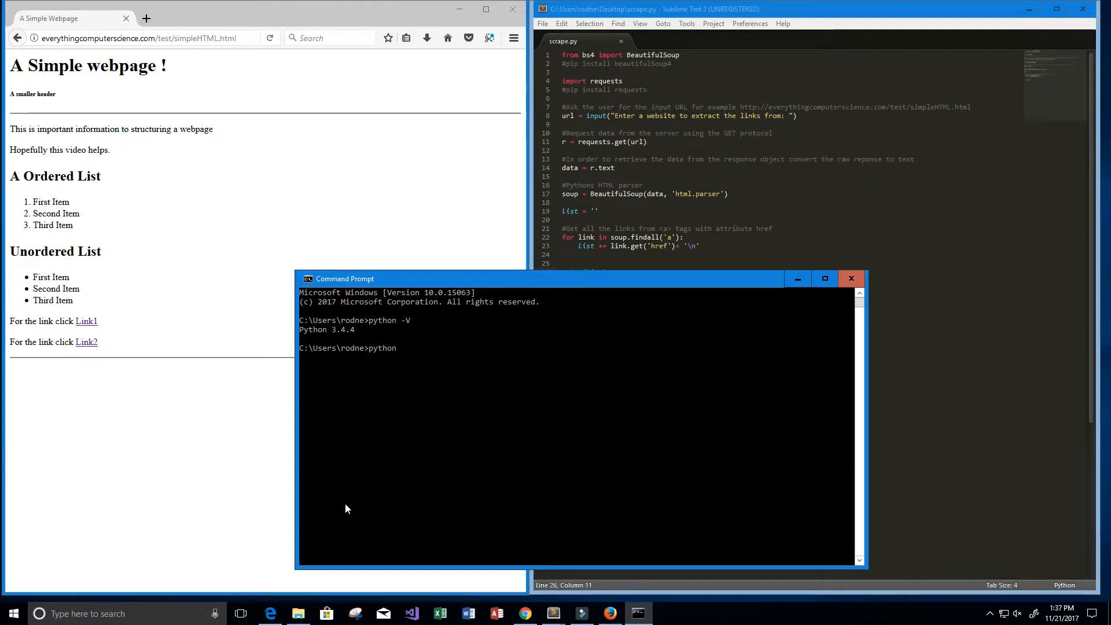
- Run python C:\Users\...\Desktop\scrape.py so it prompts for a website to extract links from
type("scrape.py")
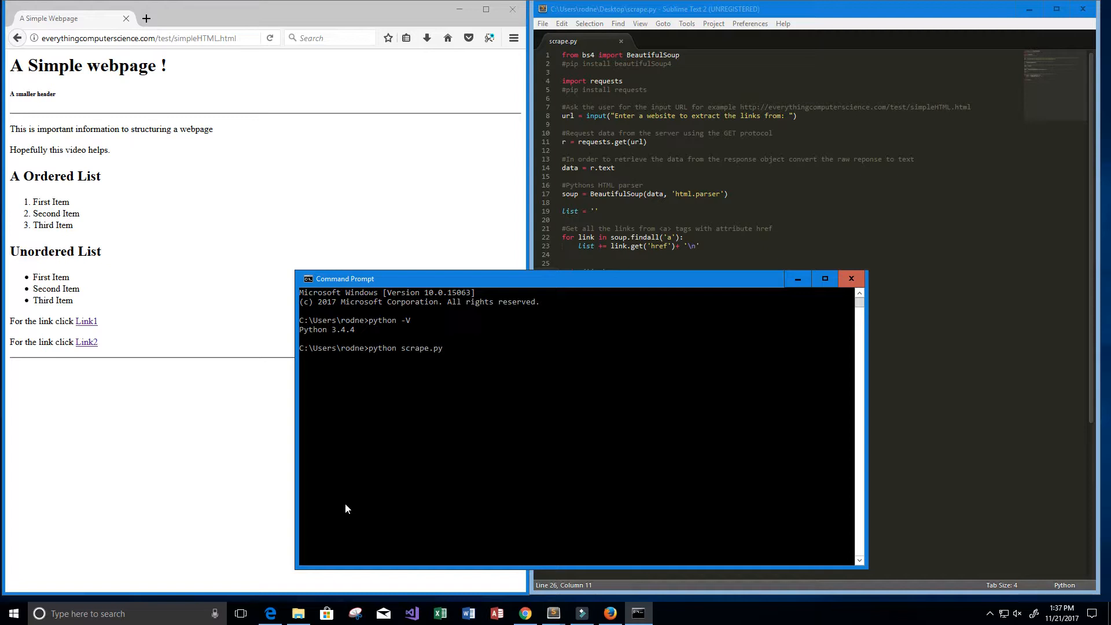
type("C:\\US")
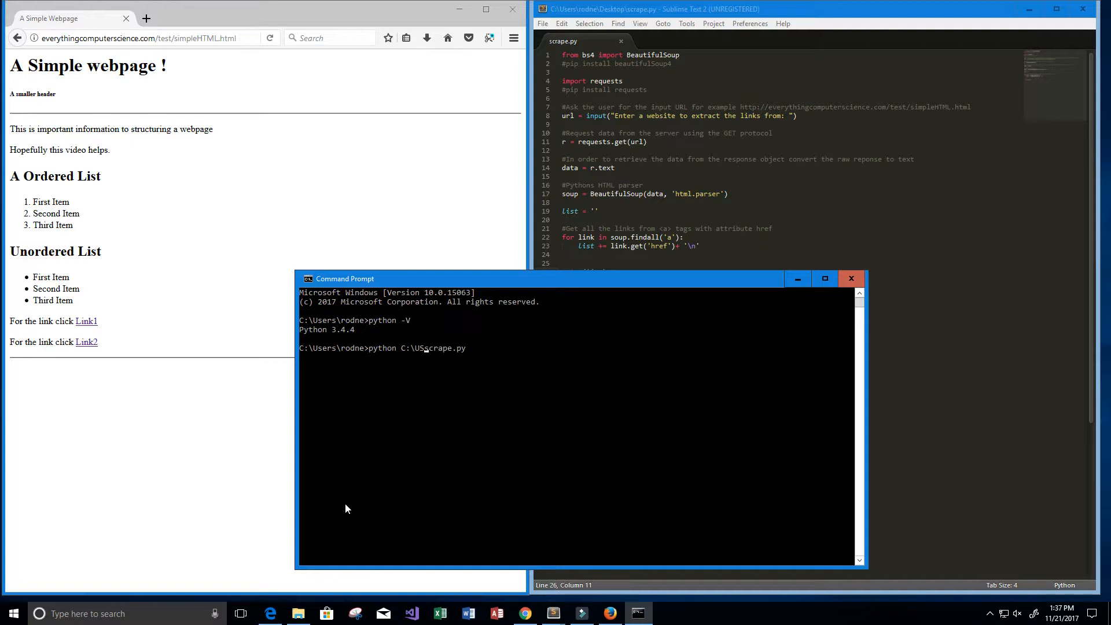
key("Backspace")
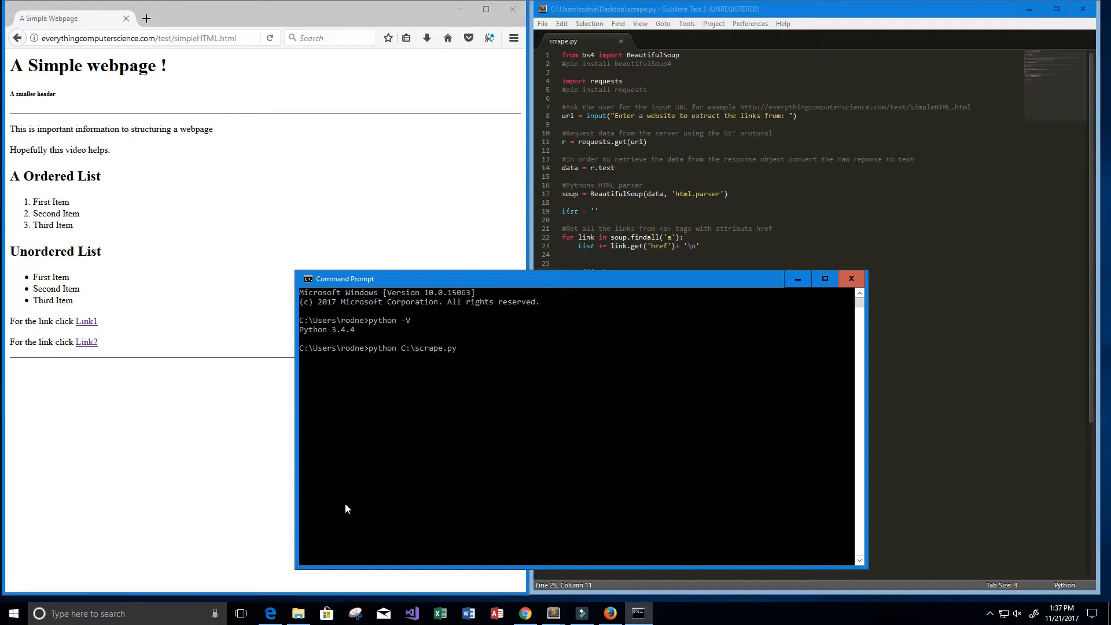
type("Users\\rodne")
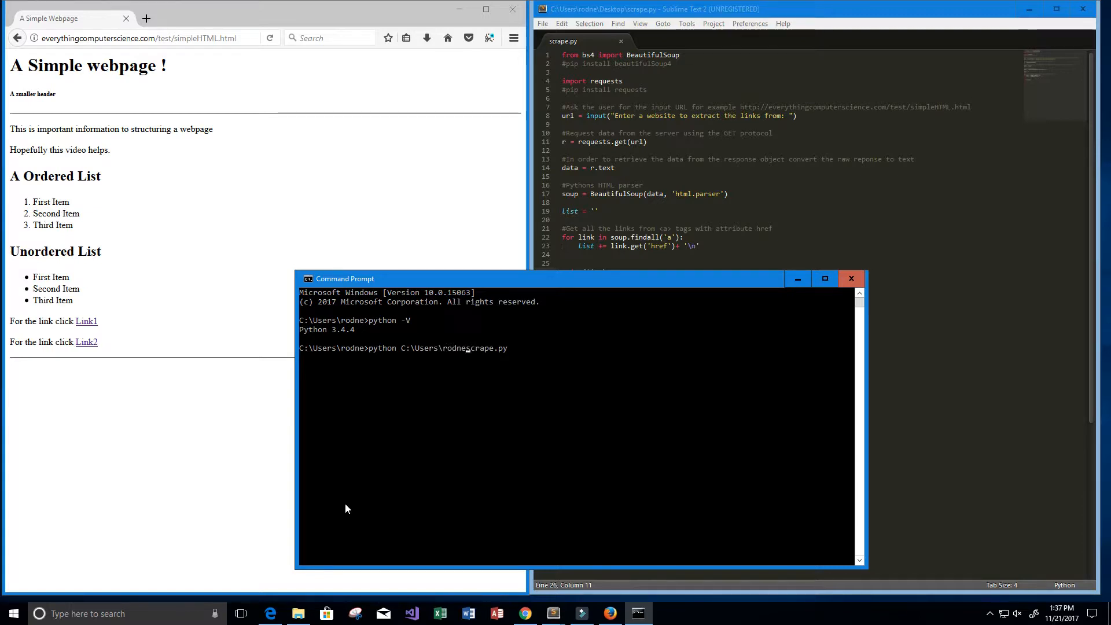
type("Desktop\\")
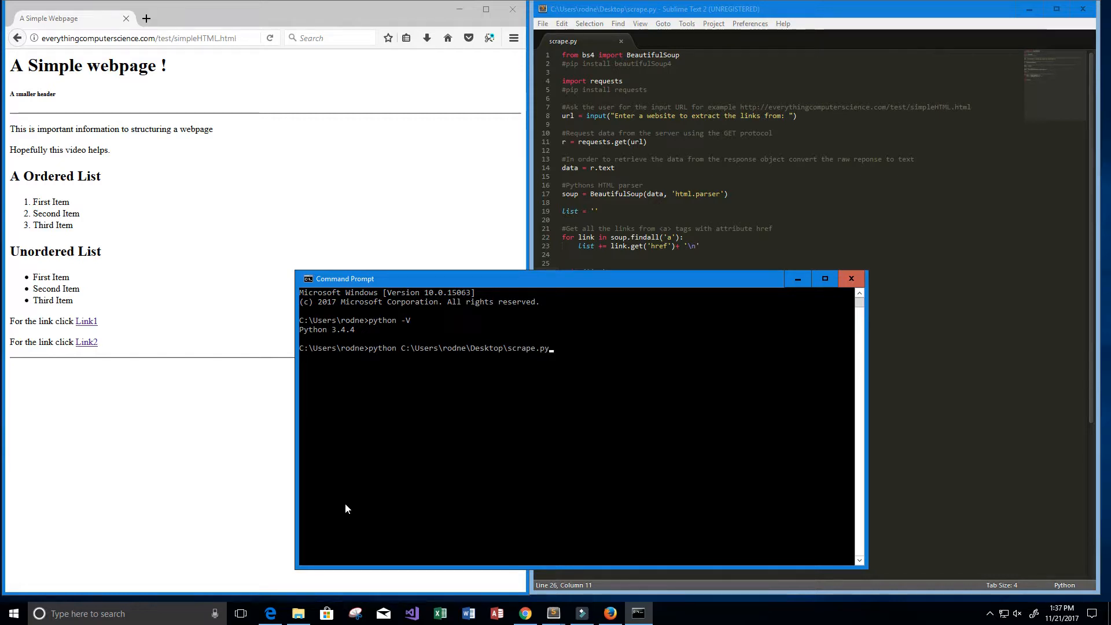
key("Return")
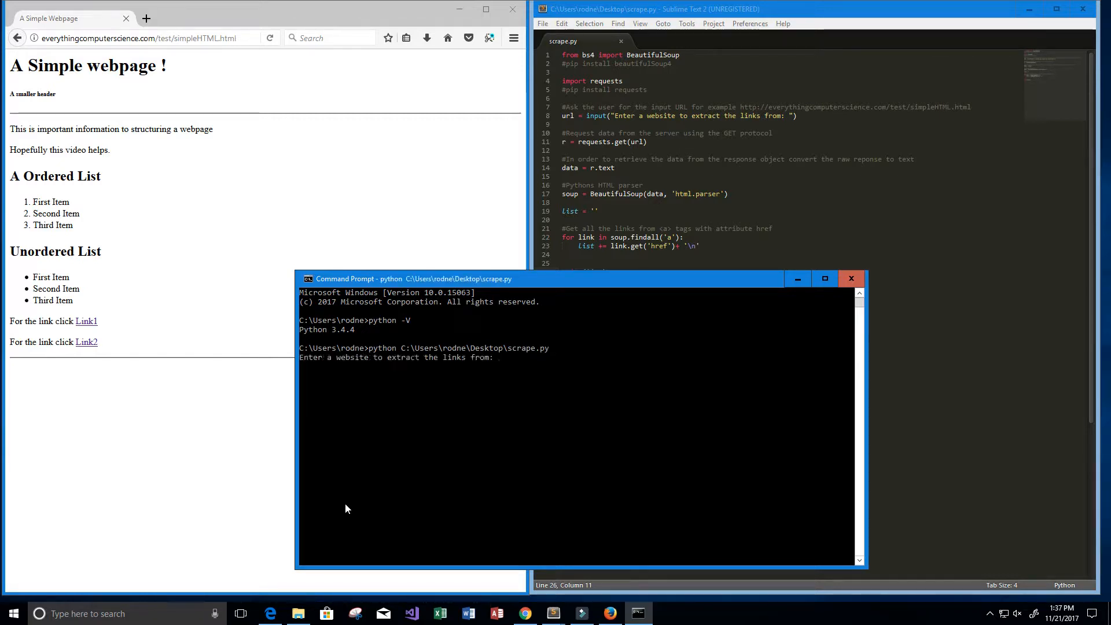
mouse_move(476, 368)
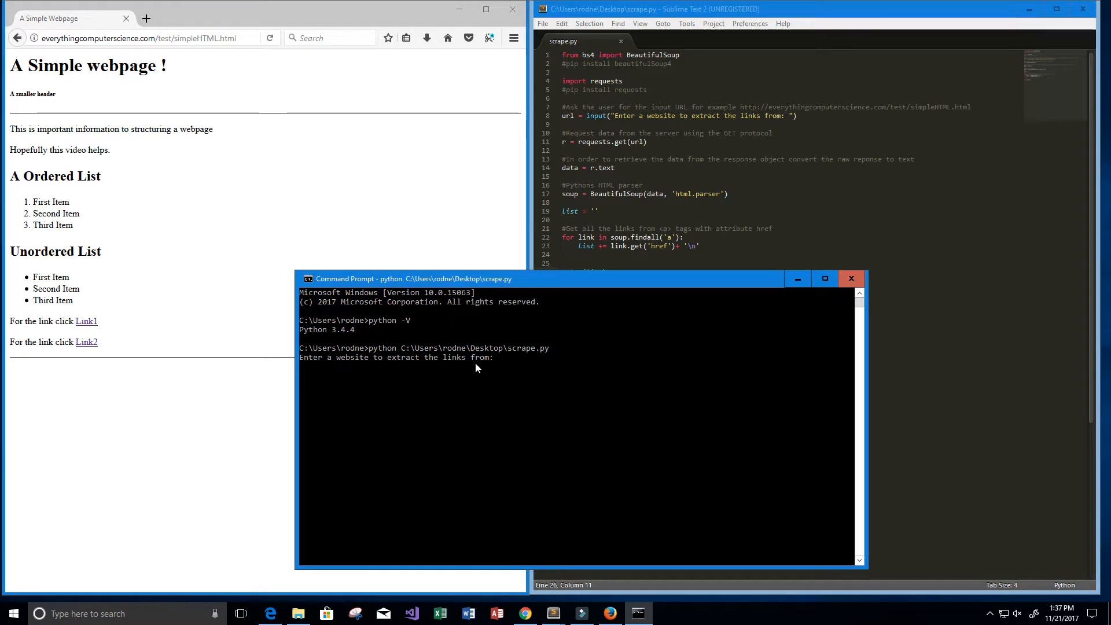
mouse_move(174, 38)
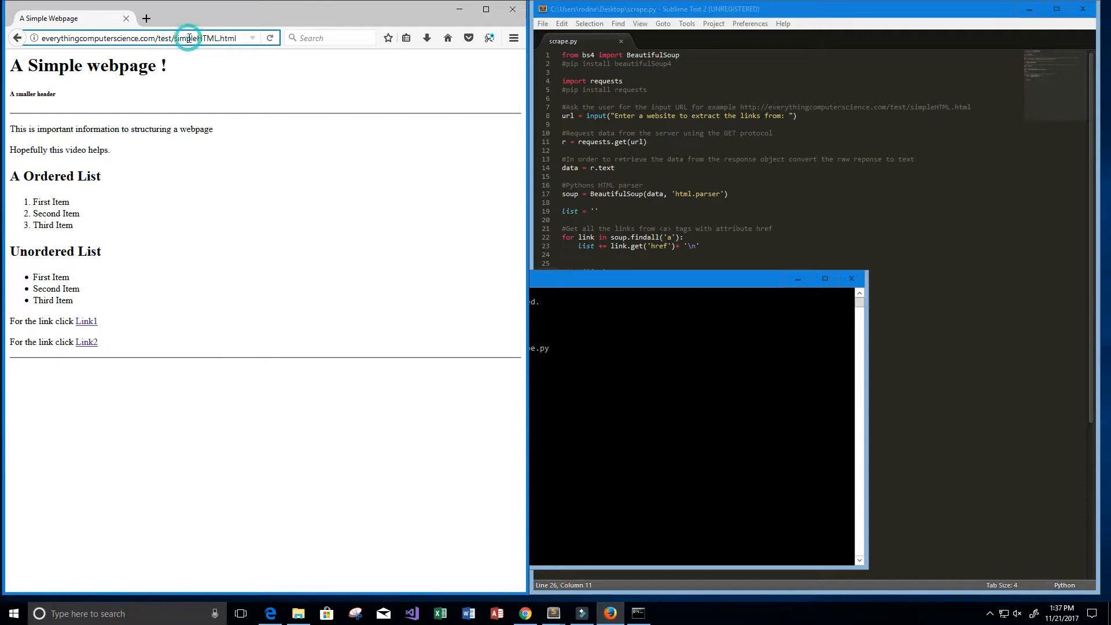
right_click(187, 37)
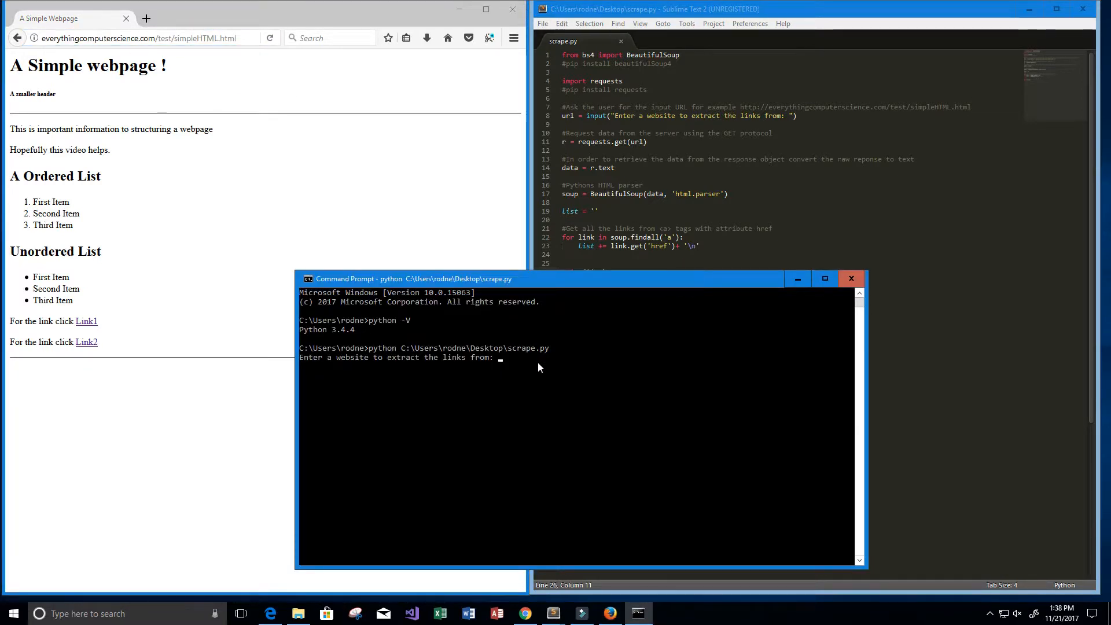
type("http://everythingcomputerscience.com/test/simpleHTML.html")
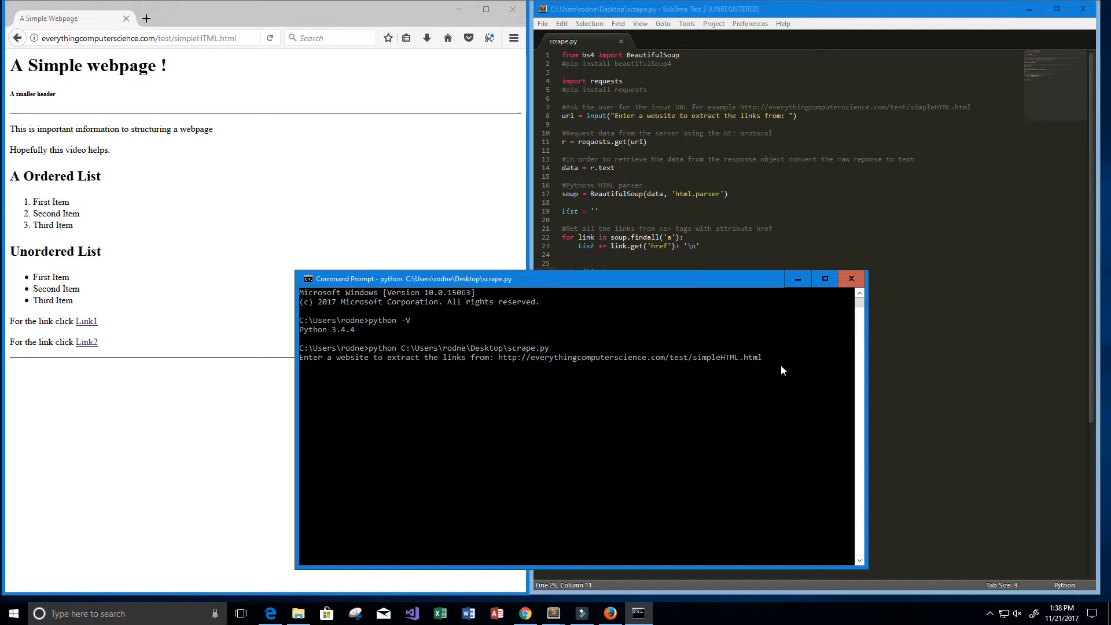
mouse_move(776, 361)
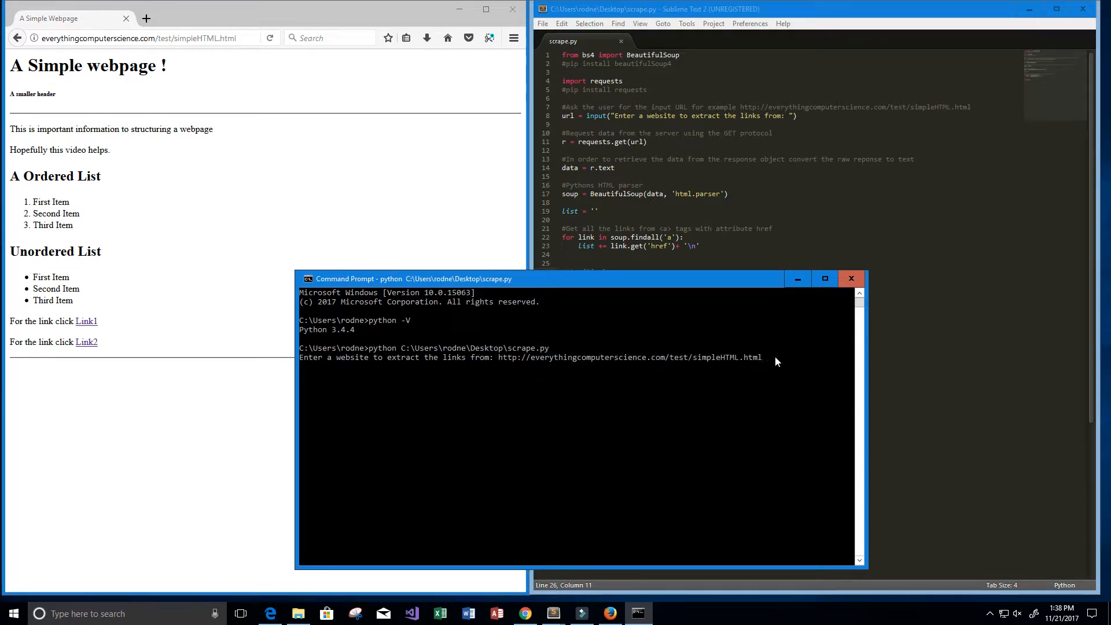
mouse_move(86, 320)
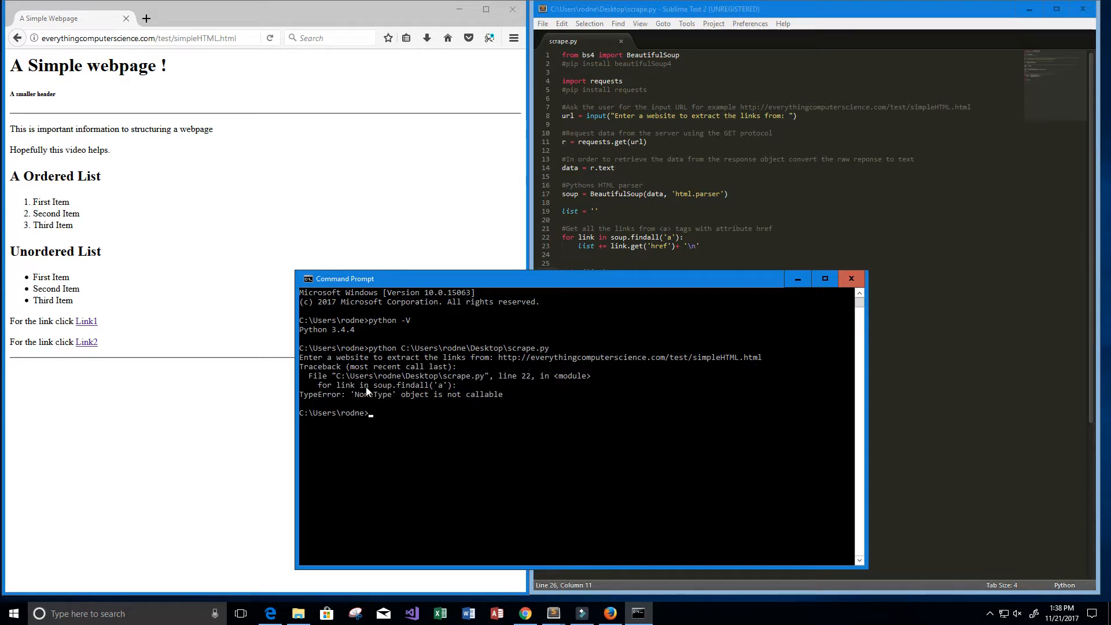
mouse_move(455, 402)
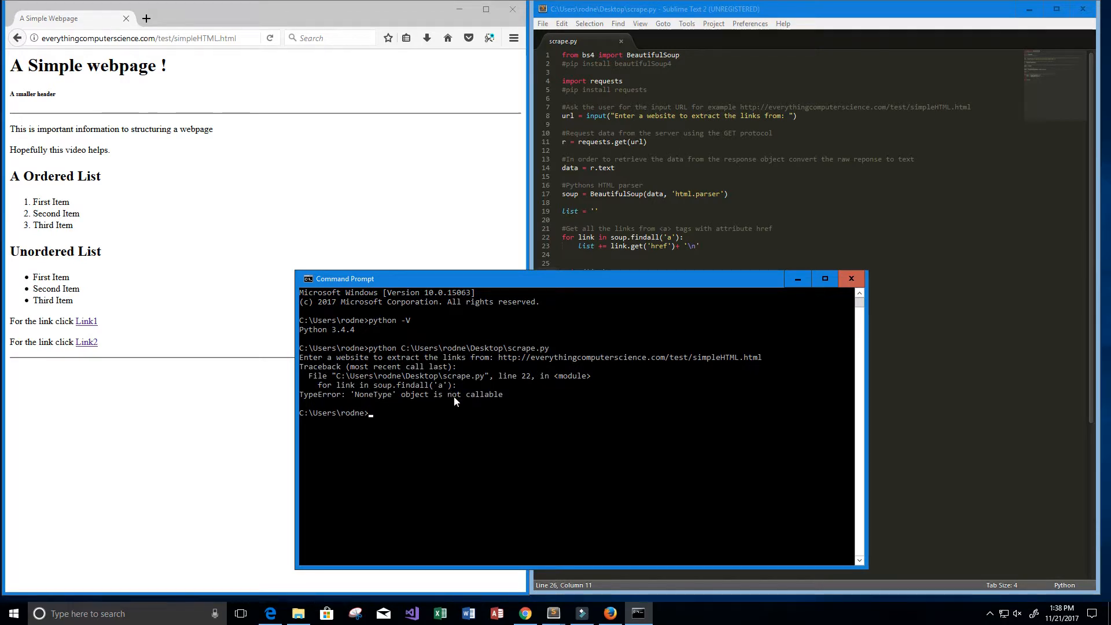
mouse_move(469, 408)
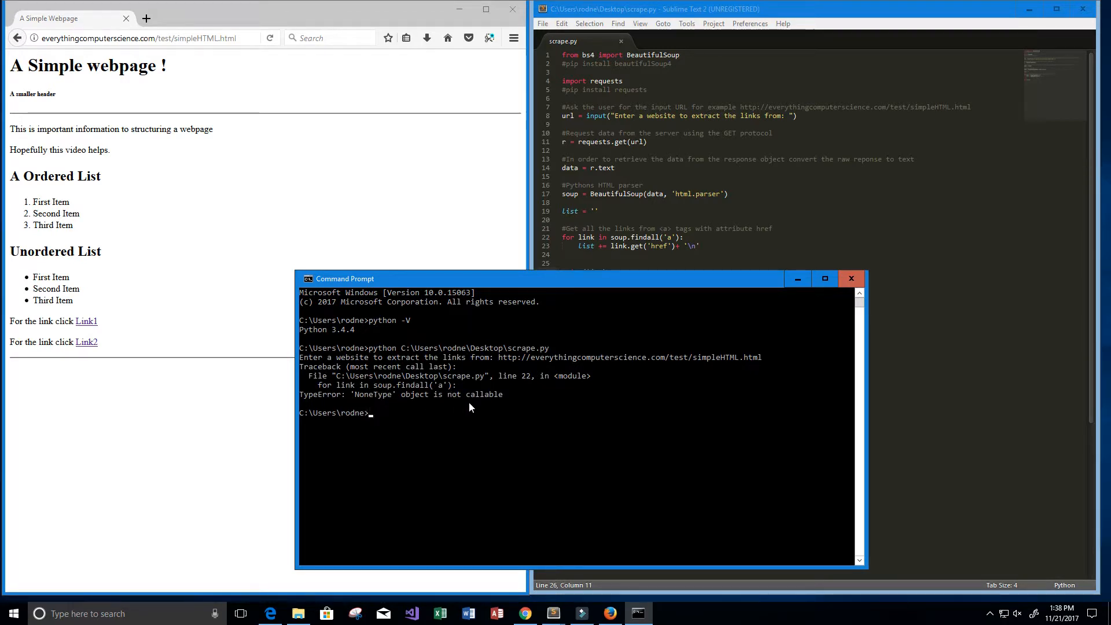
mouse_move(485, 409)
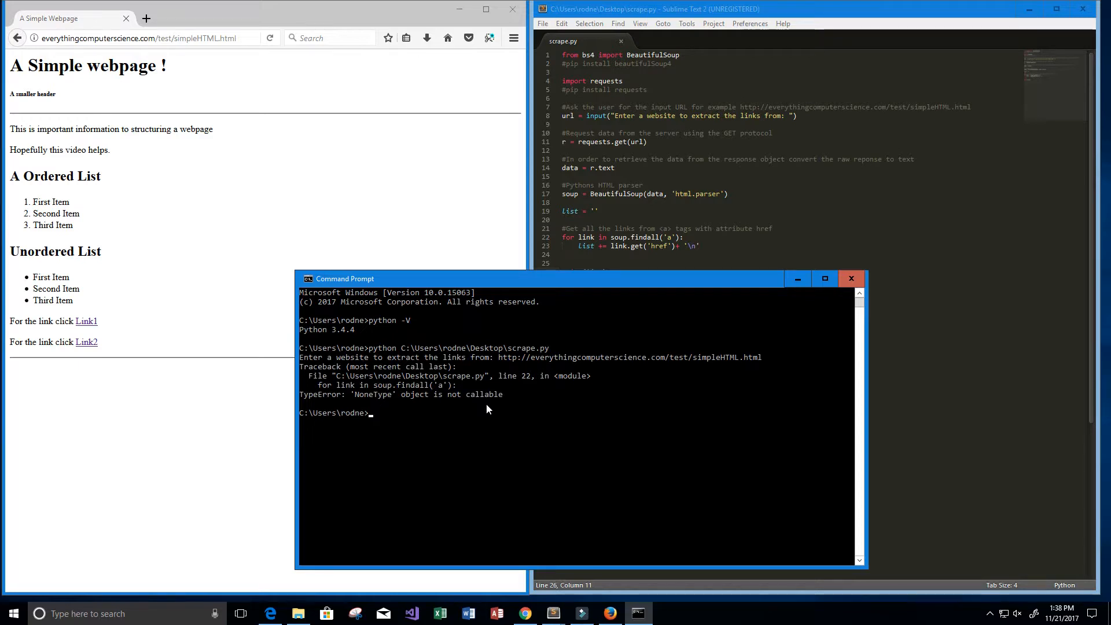
mouse_move(438, 388)
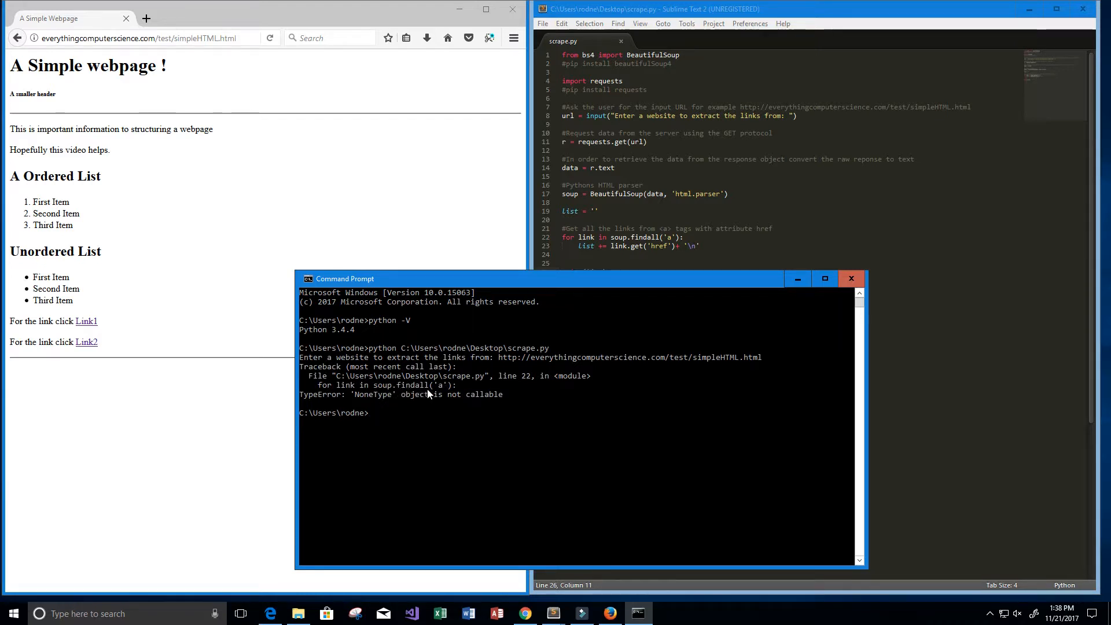
mouse_move(851, 278)
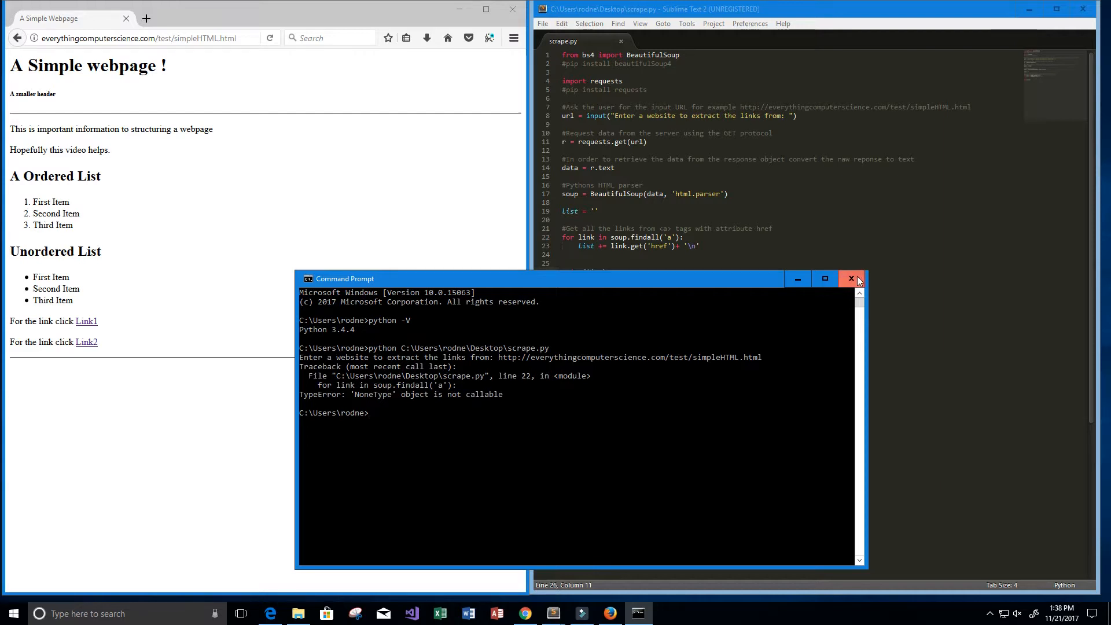
mouse_move(723, 306)
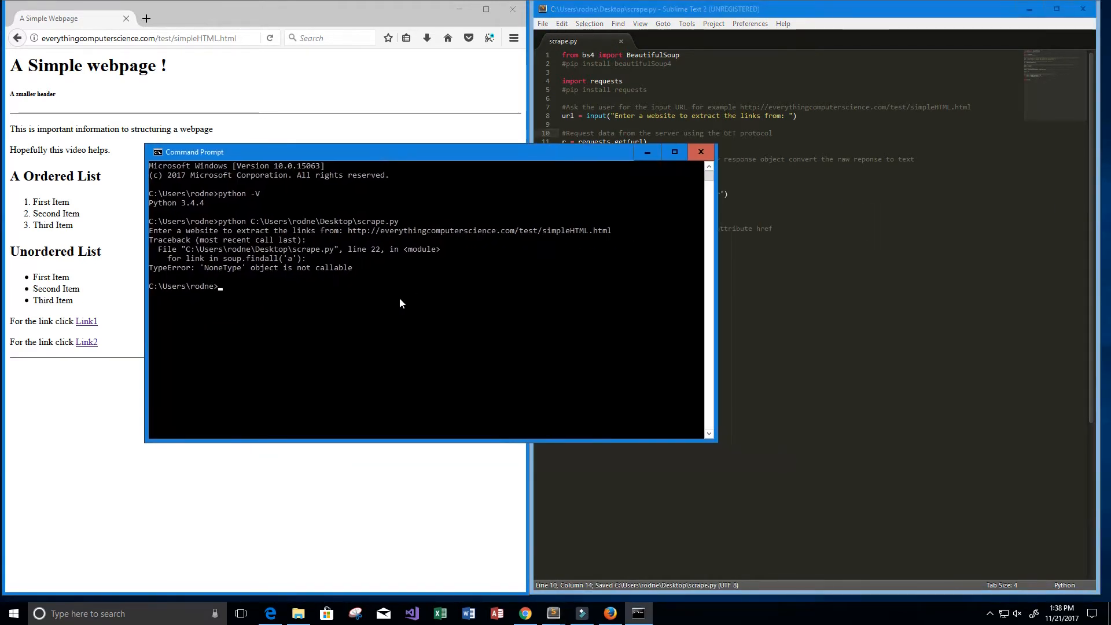
type("python C:\\Users\\rodne\\Desktop\\scrape.py")
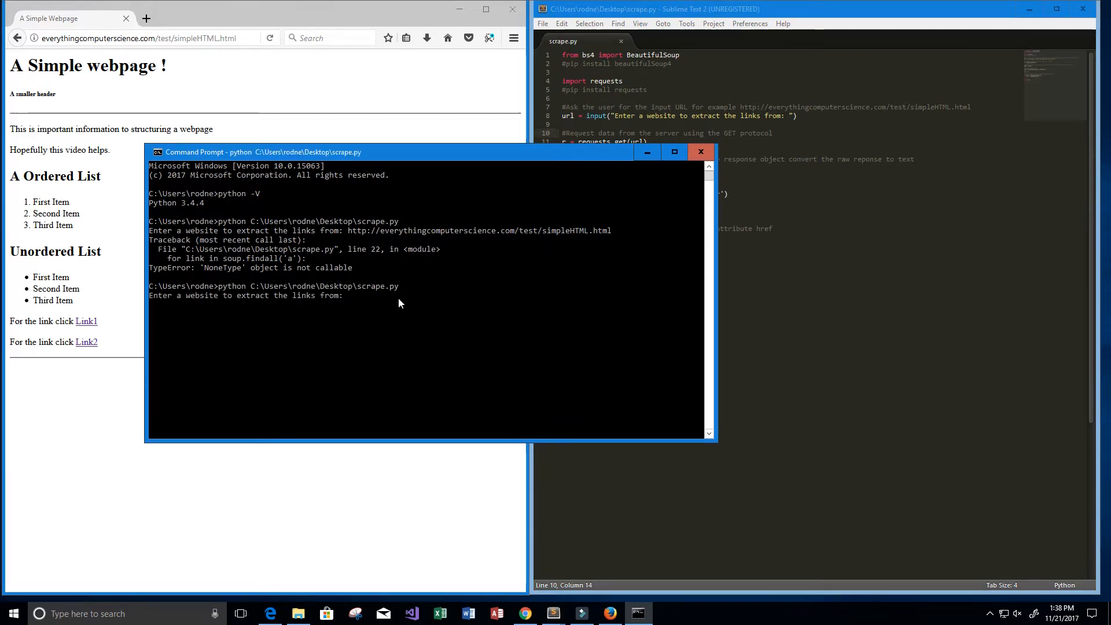
type("http://everythingcomputerscience.com/test/simpleHTML.html")
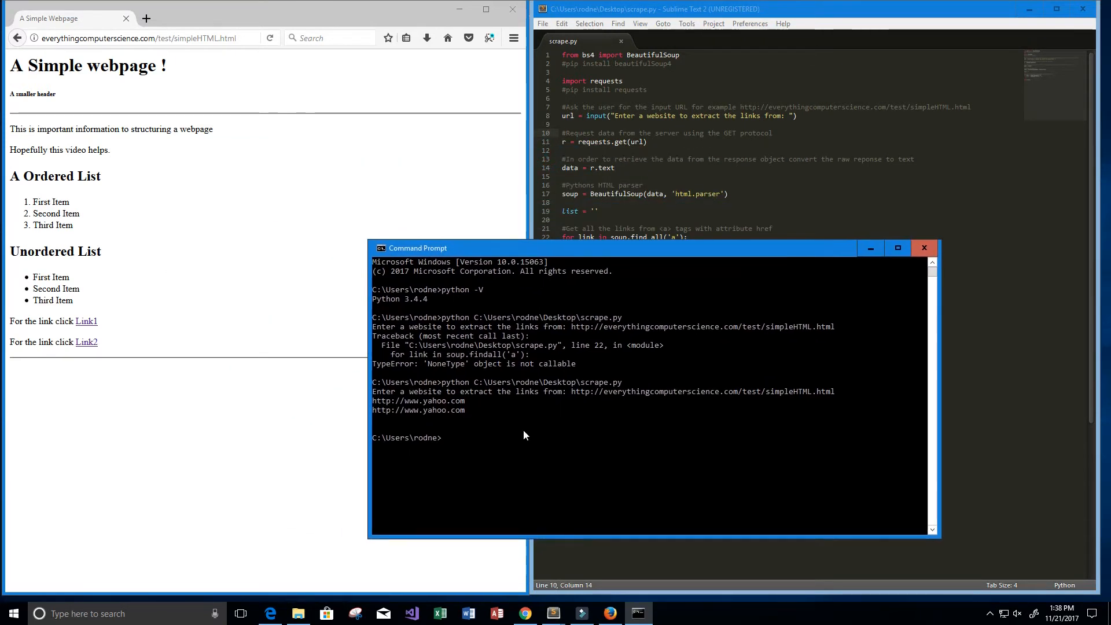
mouse_move(454, 409)
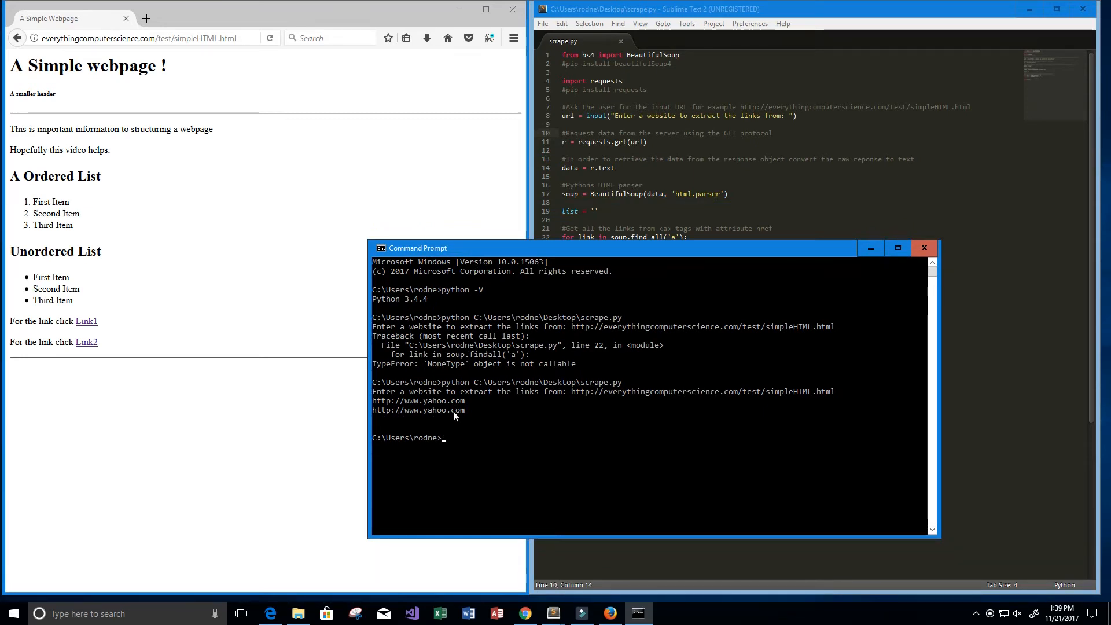
mouse_move(96, 338)
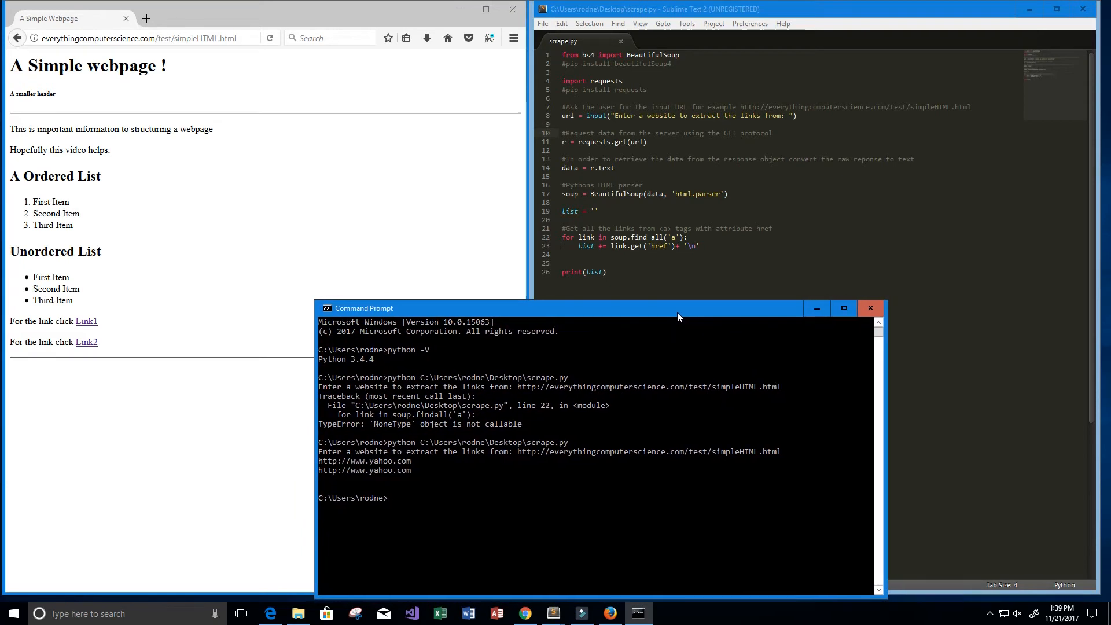
mouse_move(665, 330)
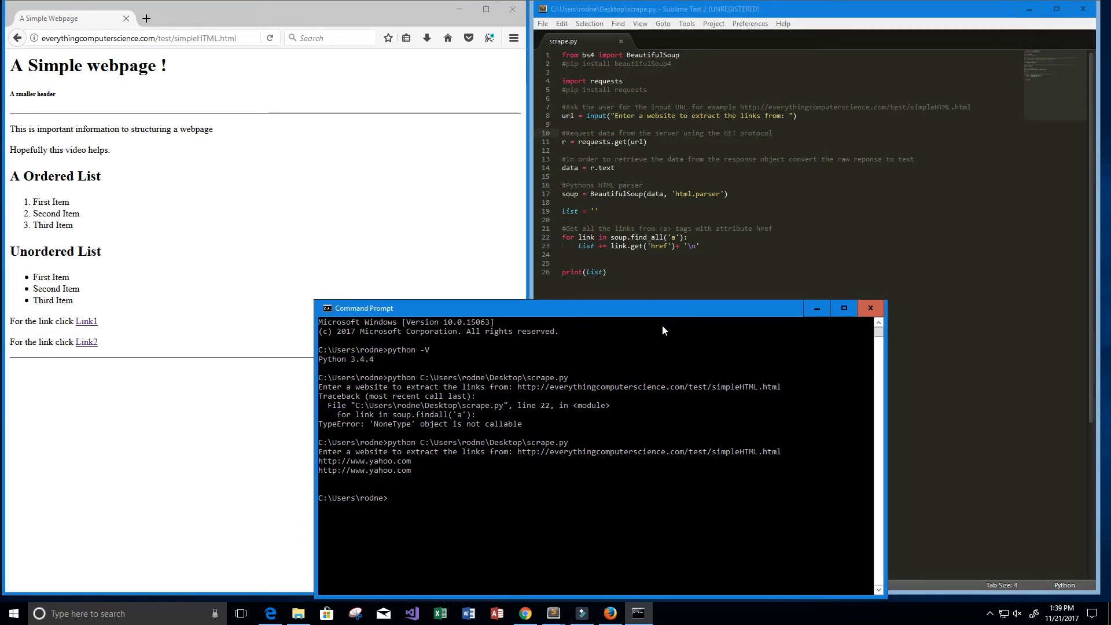